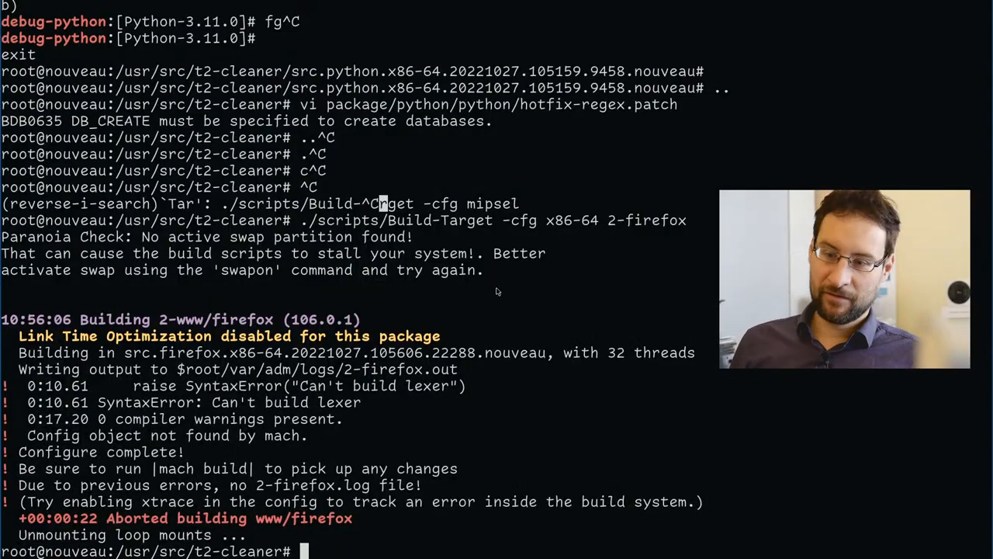
Change into the src directory and tab-complete toward the Firefox build folder.
{"action": "type", "text": "cd src"}
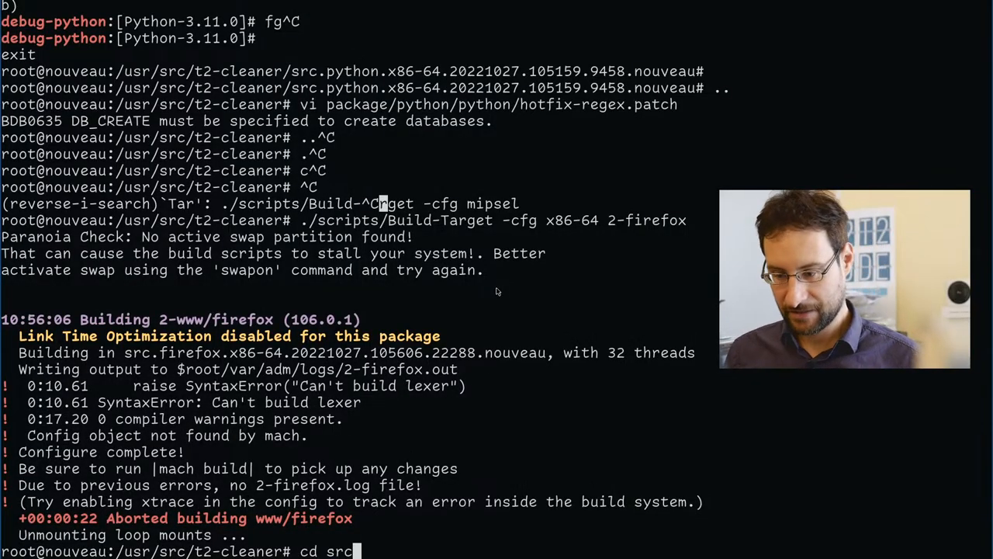
{"action": "type", "text": "fie"}
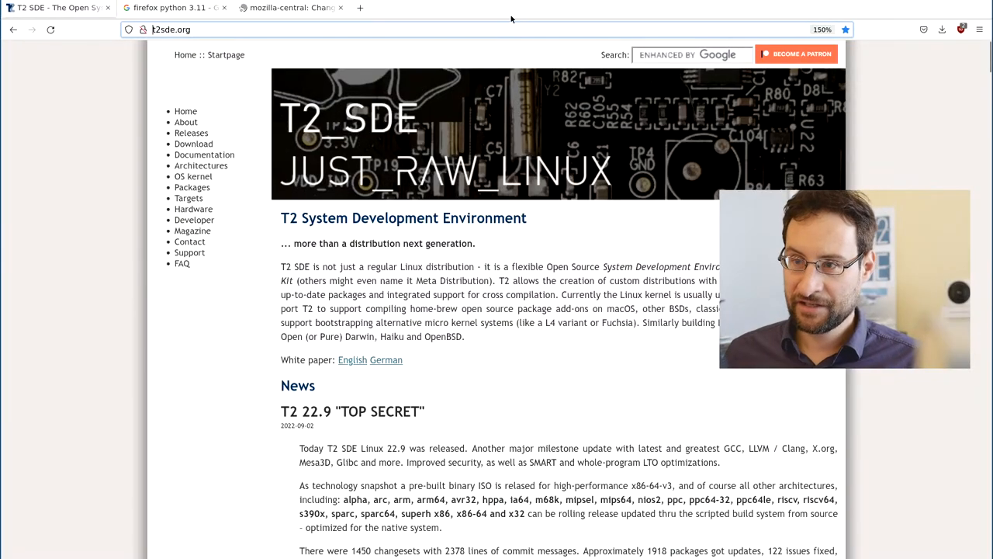
Check the mozilla-central changelog tab, then the 'firefox python 3.11' search, and use the browser menu.
{"action": "left_click", "coordinate": [290, 8]}
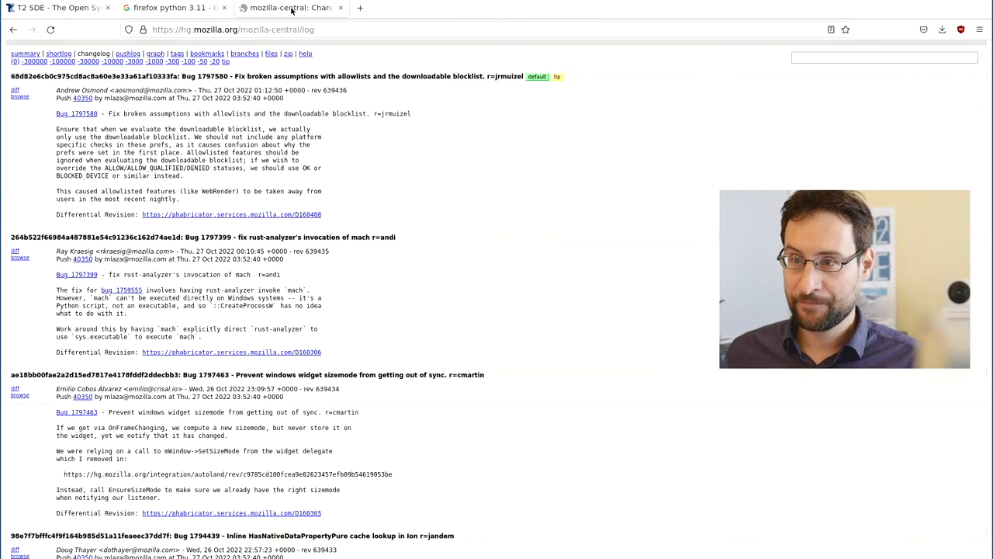
{"action": "left_click", "coordinate": [175, 9]}
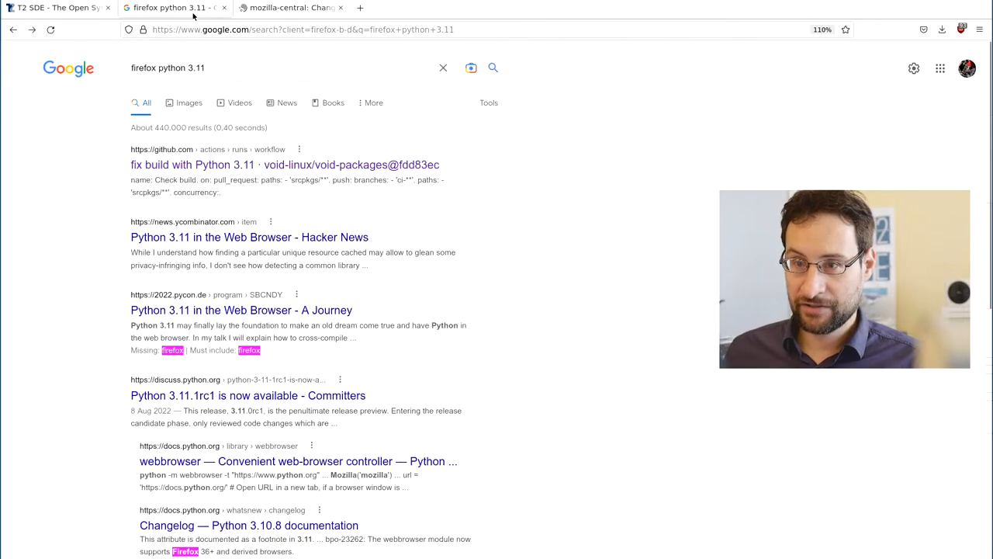
{"action": "left_click", "coordinate": [980, 29]}
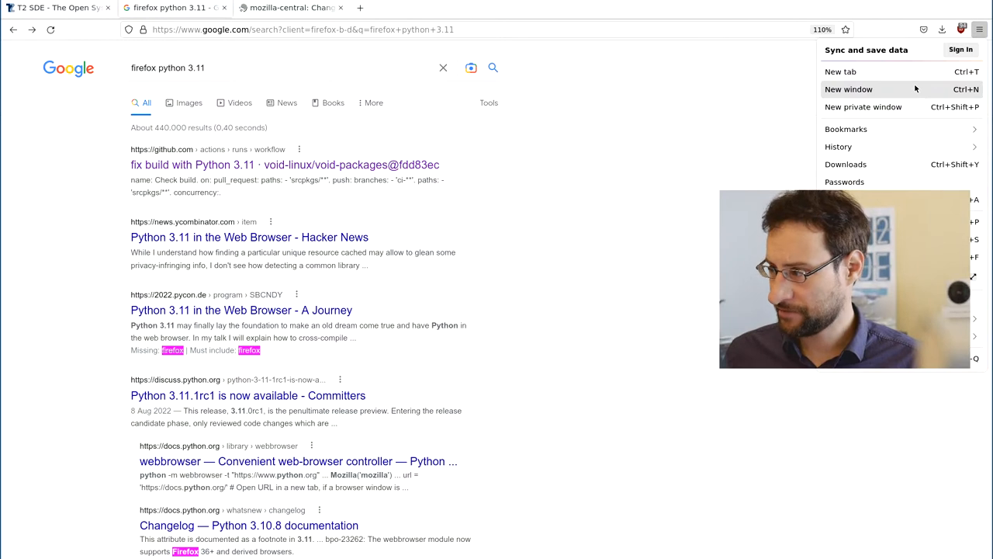
{"action": "left_click", "coordinate": [839, 147]}
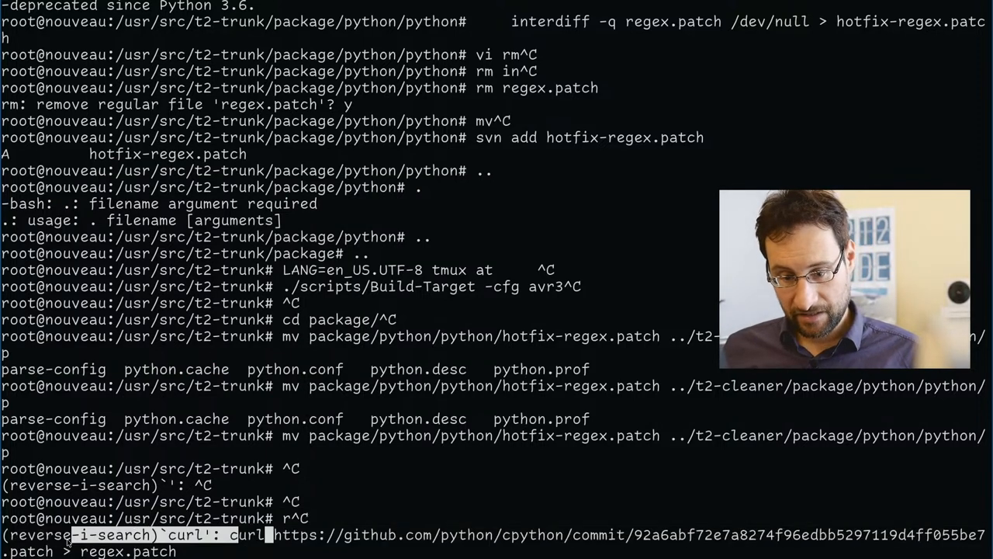
Open the cpython commit 92a6abf patch URL in the browser and scroll through it.
{"action": "key", "text": "Enter"}
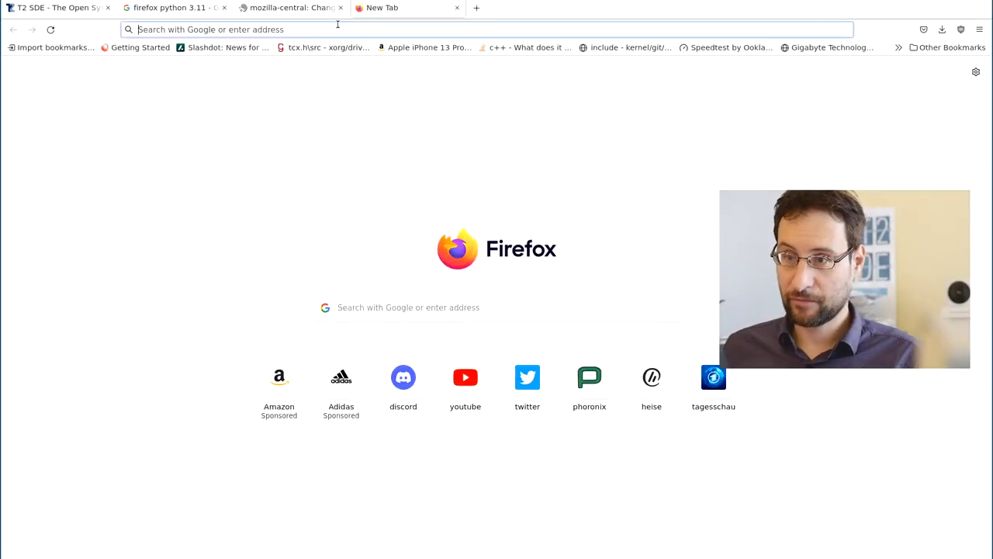
{"action": "type", "text": "https://github.com/python/cpython/commit/92a6abf72e7a8274f96edbb5297119d4ff055be7.patch"}
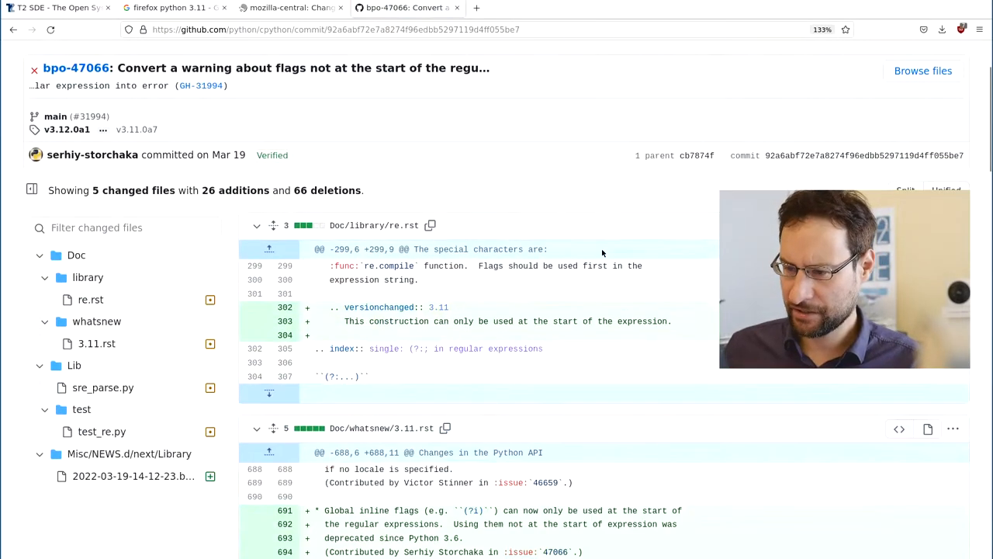
{"action": "scroll", "scroll_direction": "down", "scroll_amount": 3}
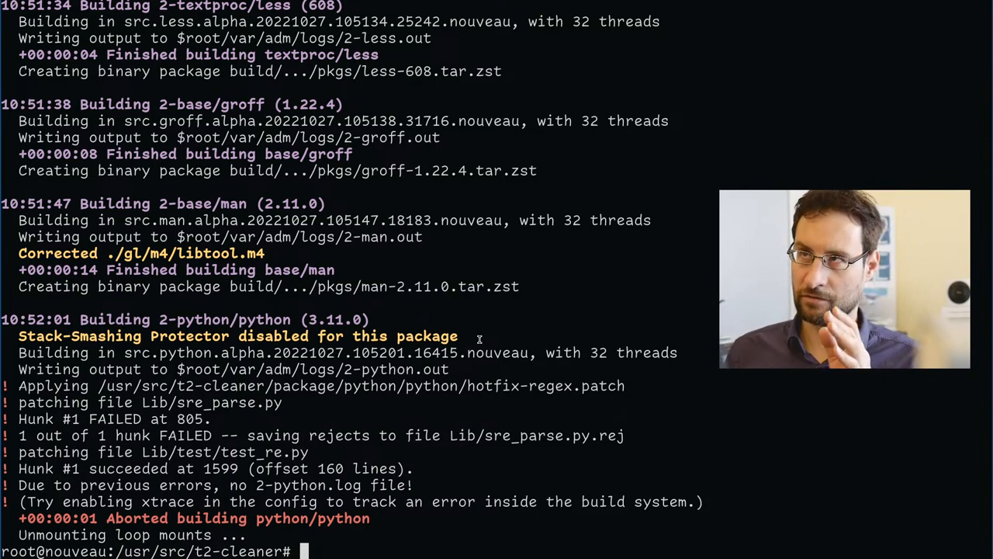
{"action": "mouse_move", "coordinate": [490, 345]}
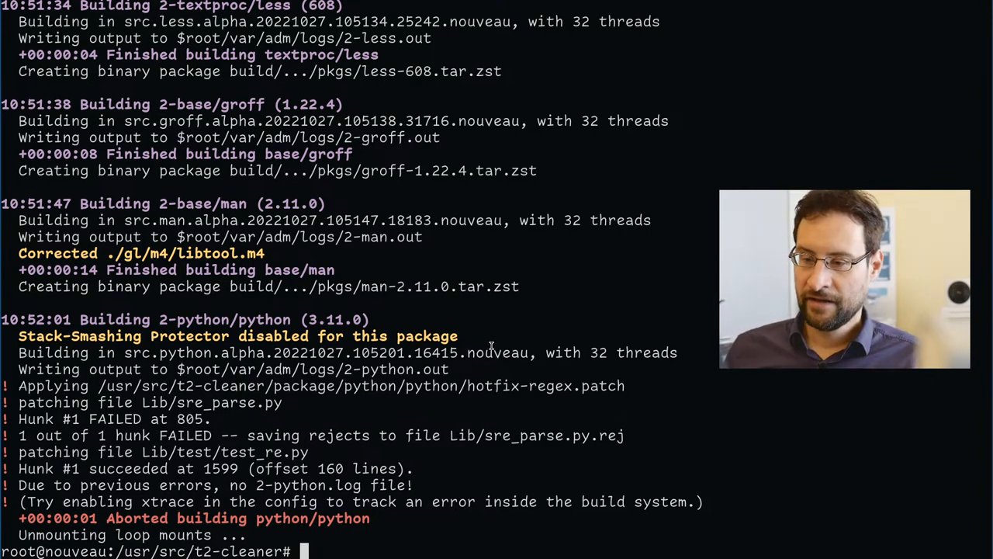
Clear the line, cd into the src Firefox build directory, and run ./debug.sh.
{"action": "key", "text": "ctrl+c"}
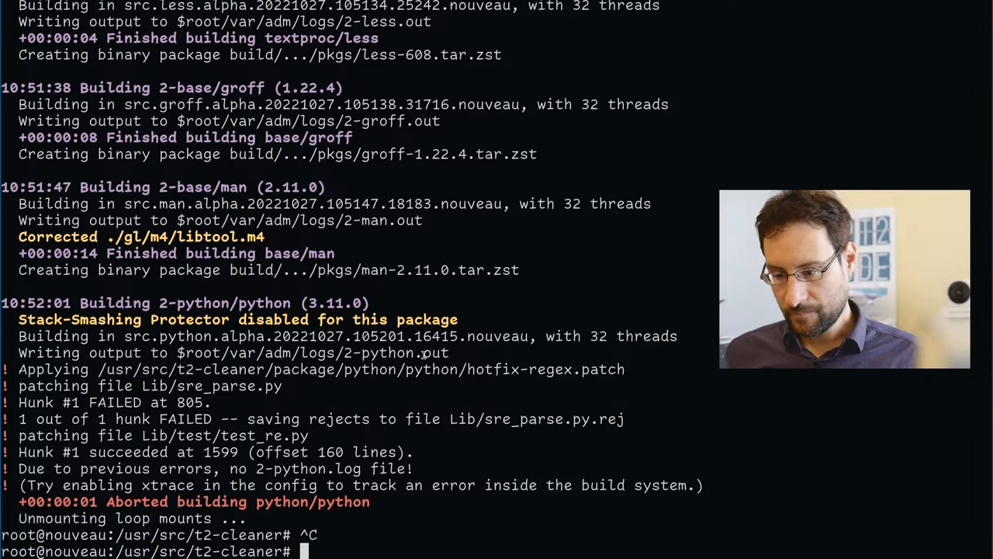
{"action": "type", "text": "cd src.firefox.x86-64.20221027.105606.22288.nouveau/"}
{"action": "type", "text": "l"}
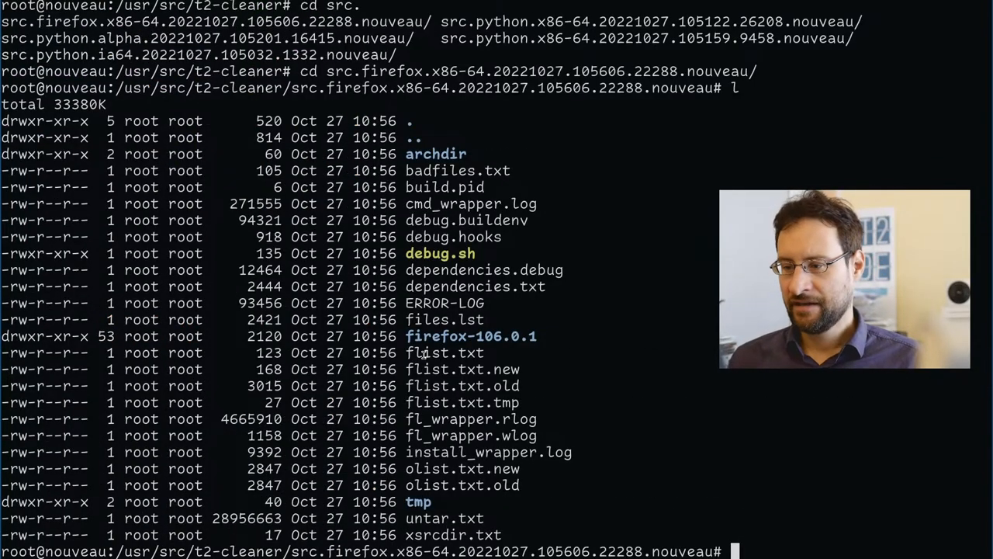
{"action": "type", "text": "./"}
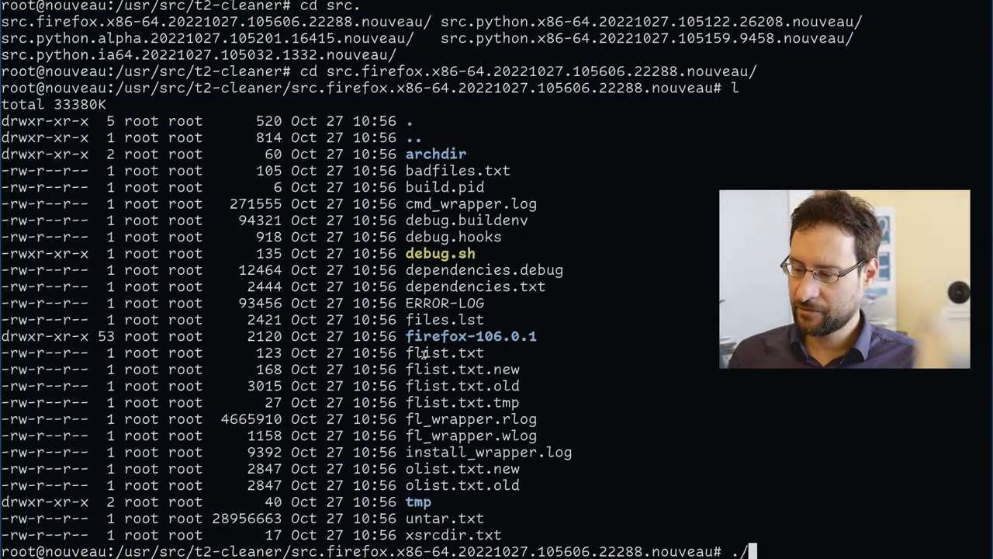
{"action": "type", "text": "./debug.sh"}
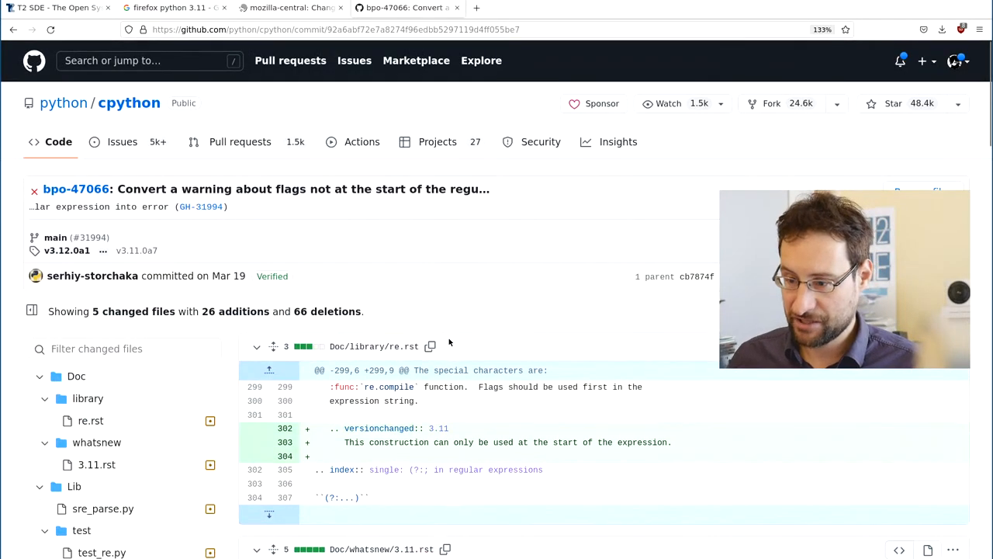
{"action": "scroll", "scroll_direction": "down", "scroll_amount": 3}
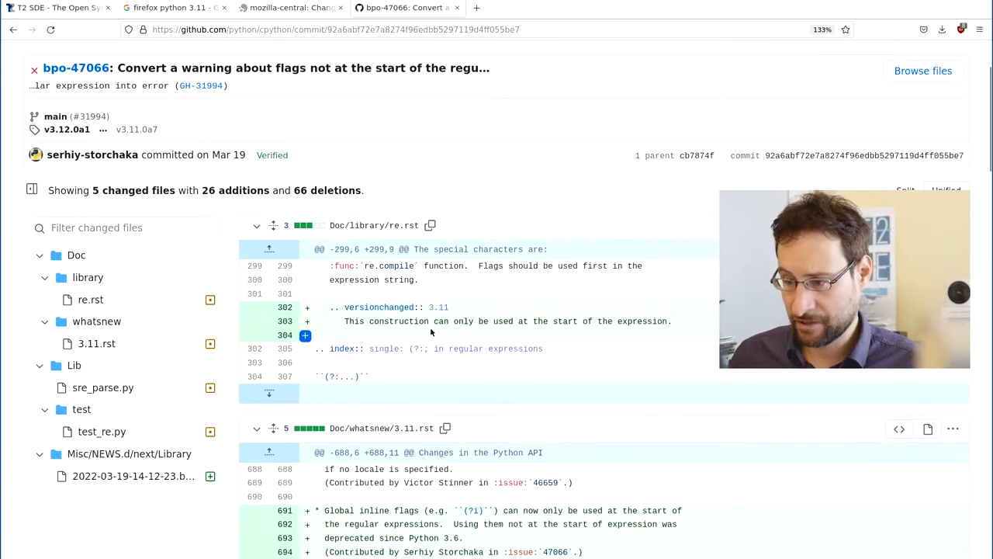
{"action": "mouse_move", "coordinate": [527, 348]}
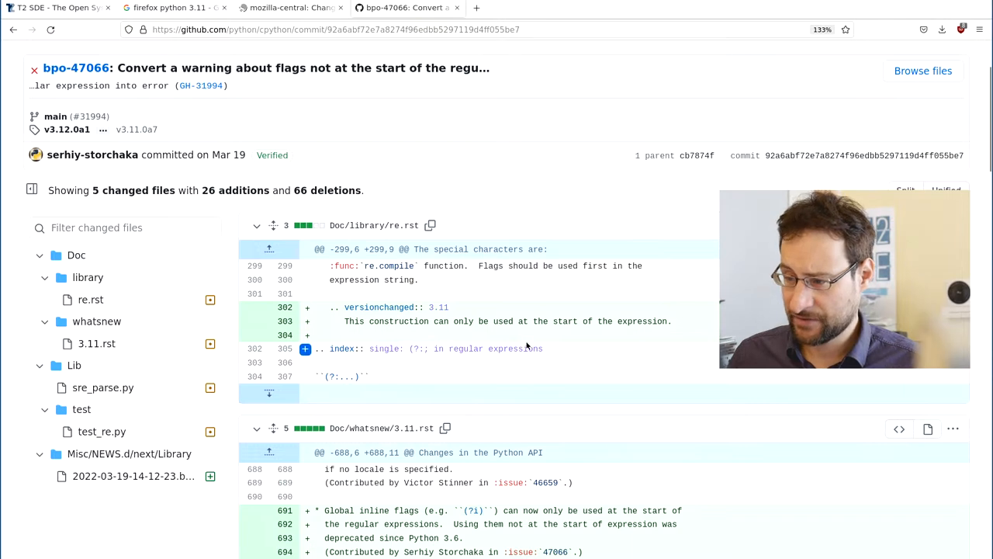
{"action": "scroll", "scroll_direction": "down", "scroll_amount": 3}
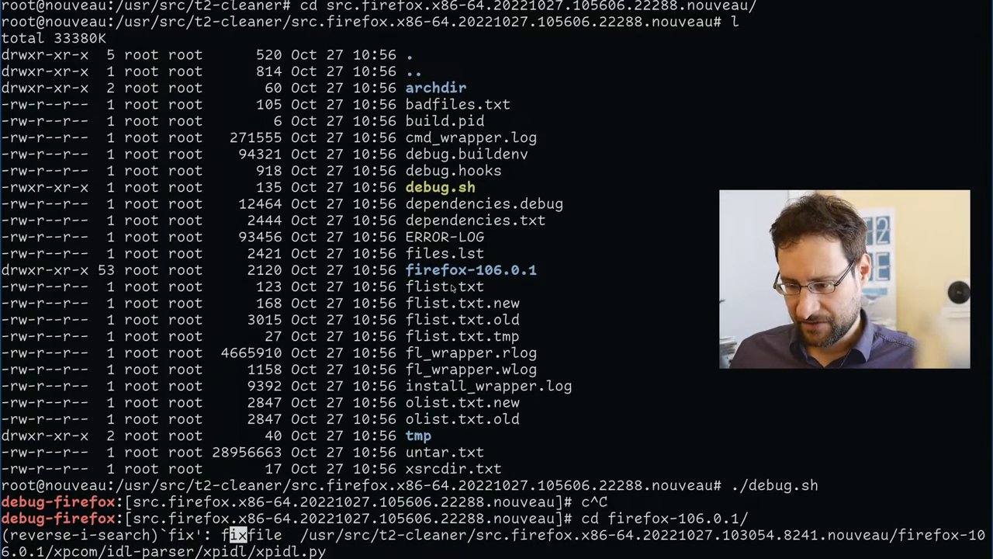
Run fixfile on the relative xpcom/idl-parser/xpidl/xpidl.py path.
{"action": "key", "text": "Enter"}
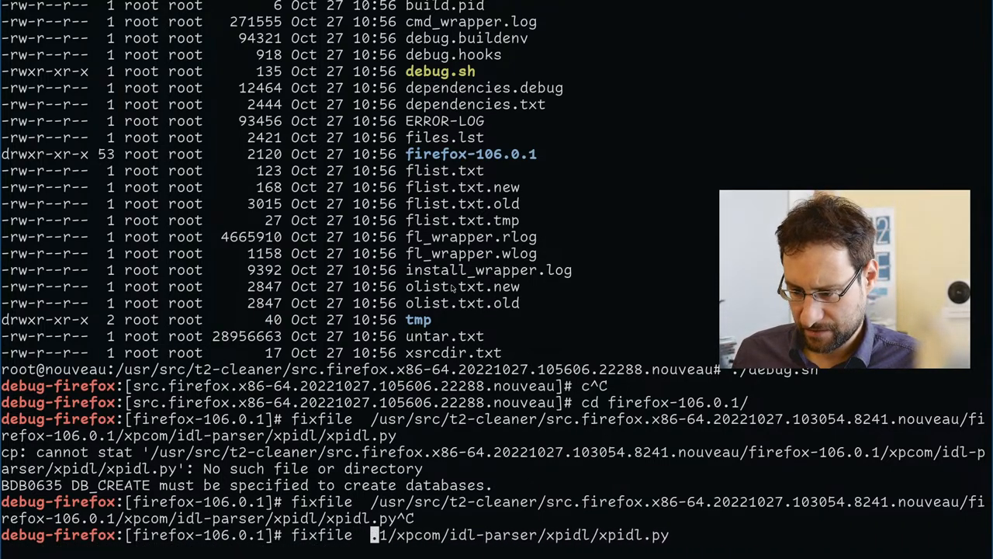
{"action": "key", "text": "Enter"}
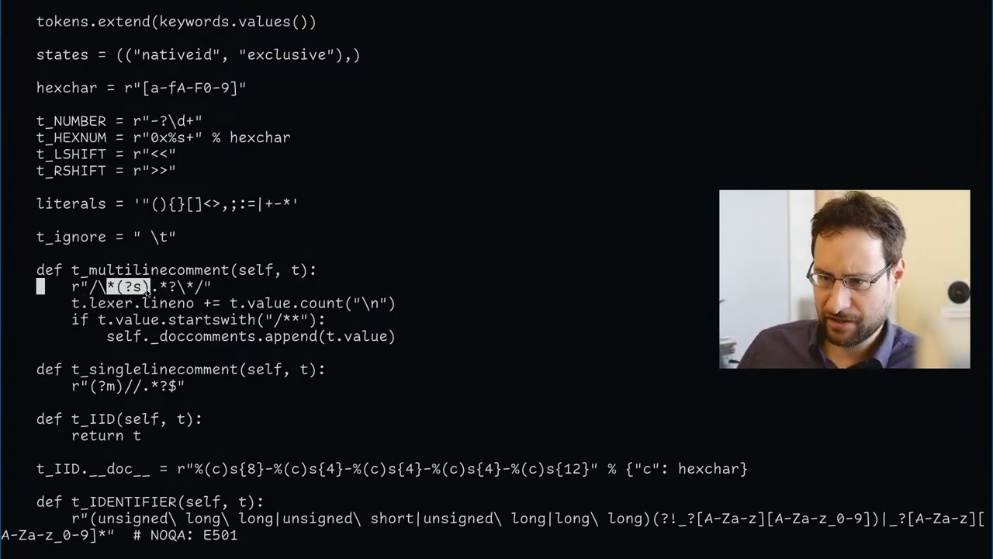
{"action": "mouse_move", "coordinate": [98, 296]}
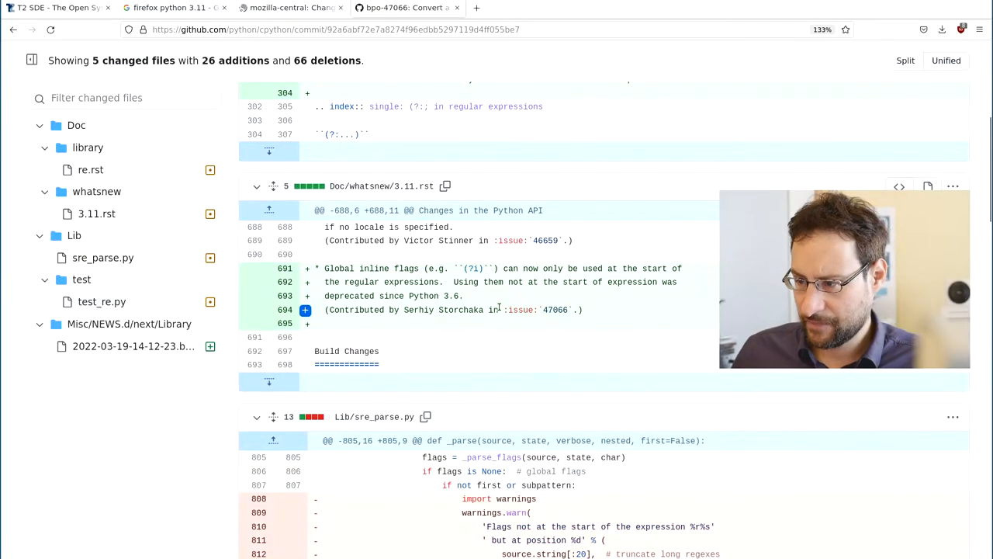
{"action": "mouse_move", "coordinate": [332, 281]}
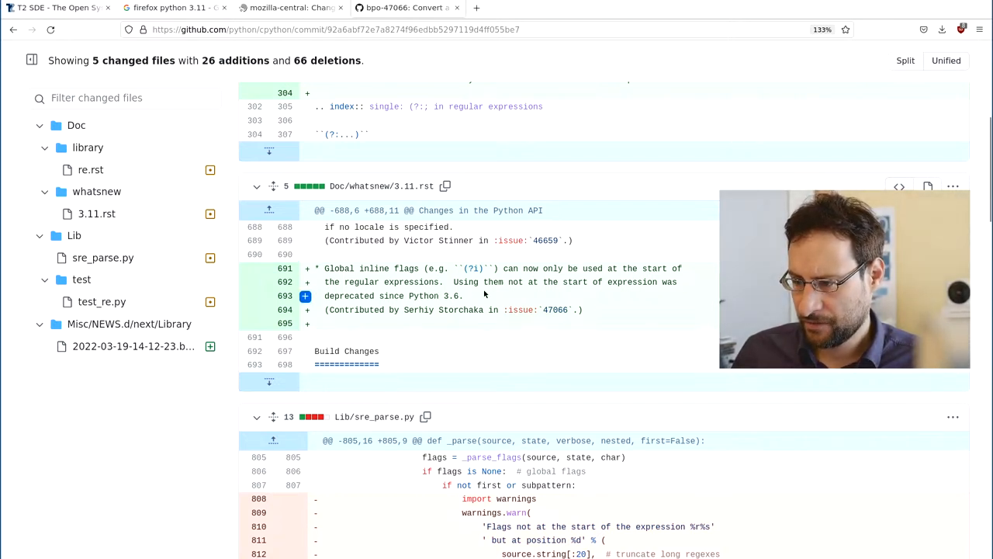
{"action": "mouse_move", "coordinate": [523, 295]}
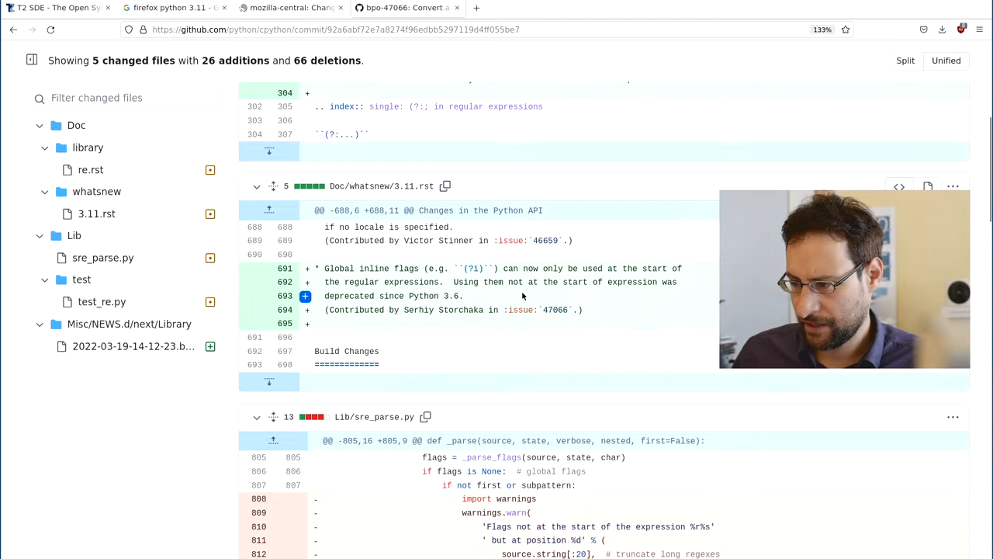
{"action": "mouse_move", "coordinate": [439, 310]}
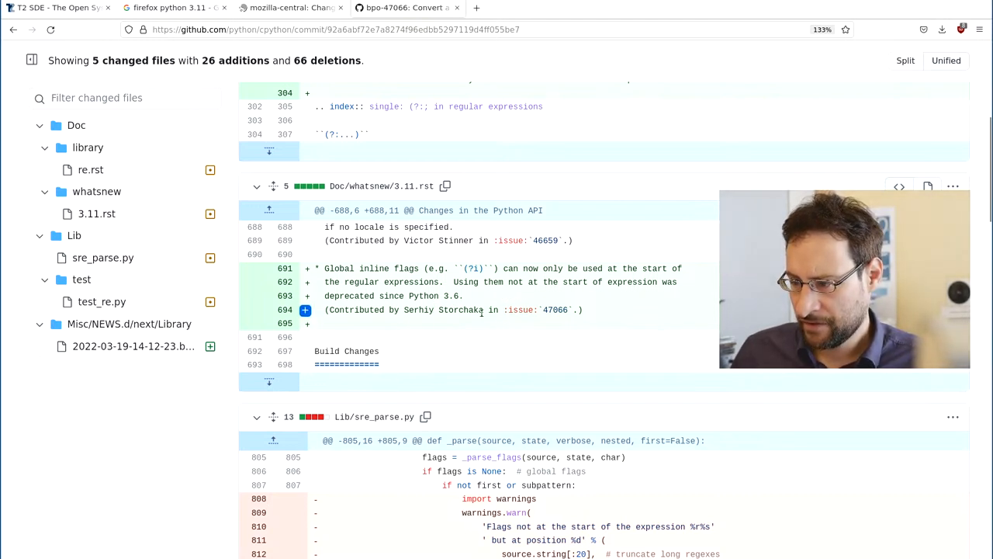
Scroll to the Lib/sre_parse.py hunk, then search the web for Python regex flags.
{"action": "scroll", "scroll_direction": "down", "scroll_amount": 3}
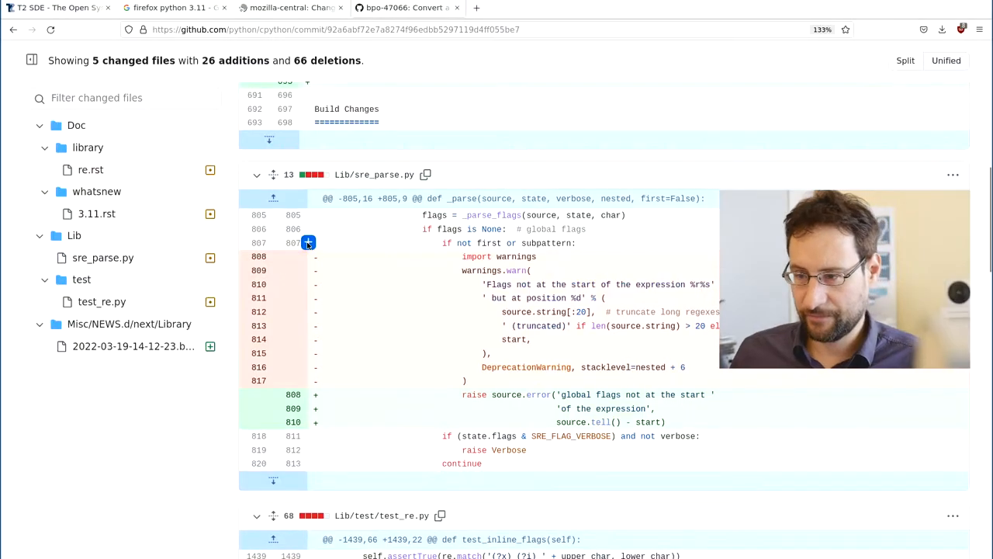
{"action": "type", "text": "python refg"}
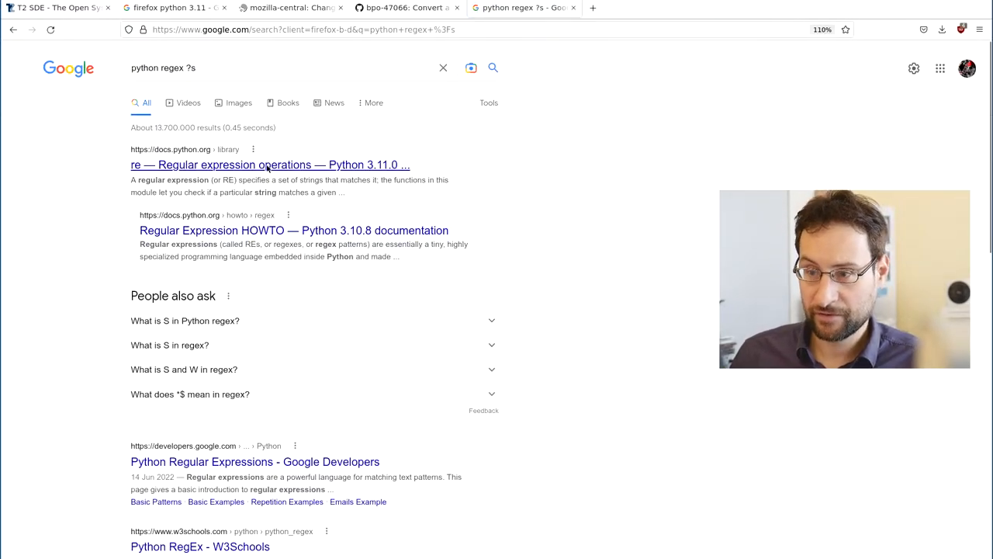
Open the Python 3.11 re docs at re.DOTALL, showing inline flag (?s).
{"action": "left_click", "coordinate": [267, 165]}
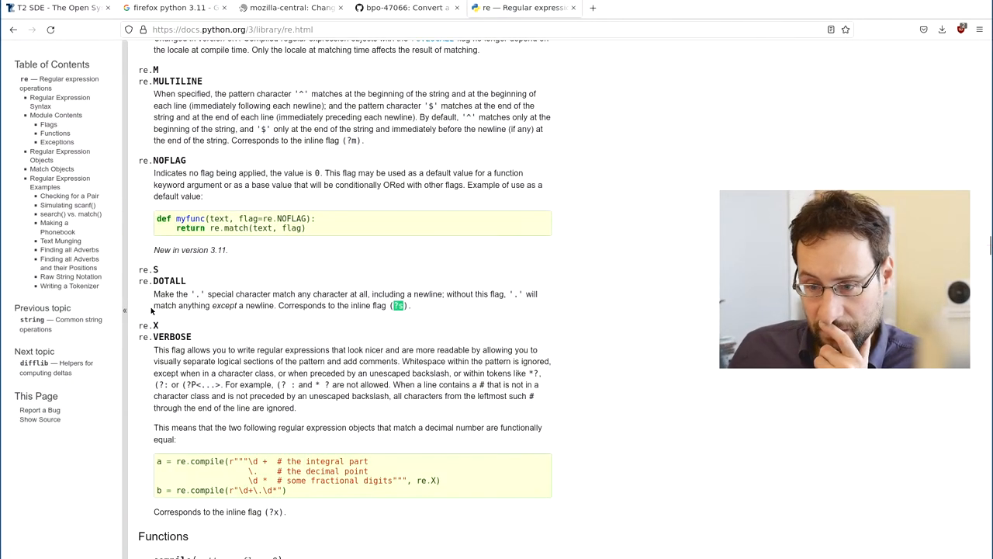
{"action": "mouse_move", "coordinate": [186, 307]}
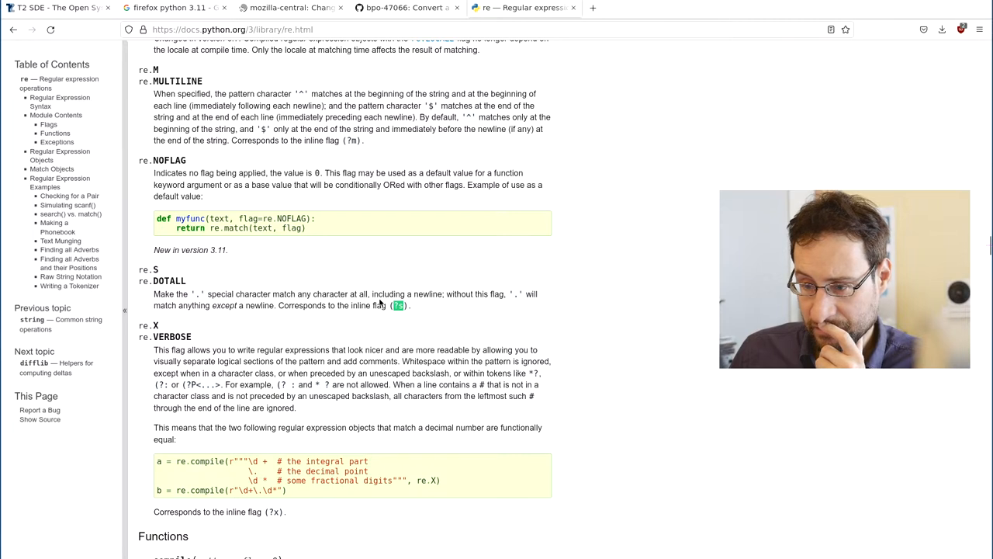
{"action": "mouse_move", "coordinate": [227, 305]}
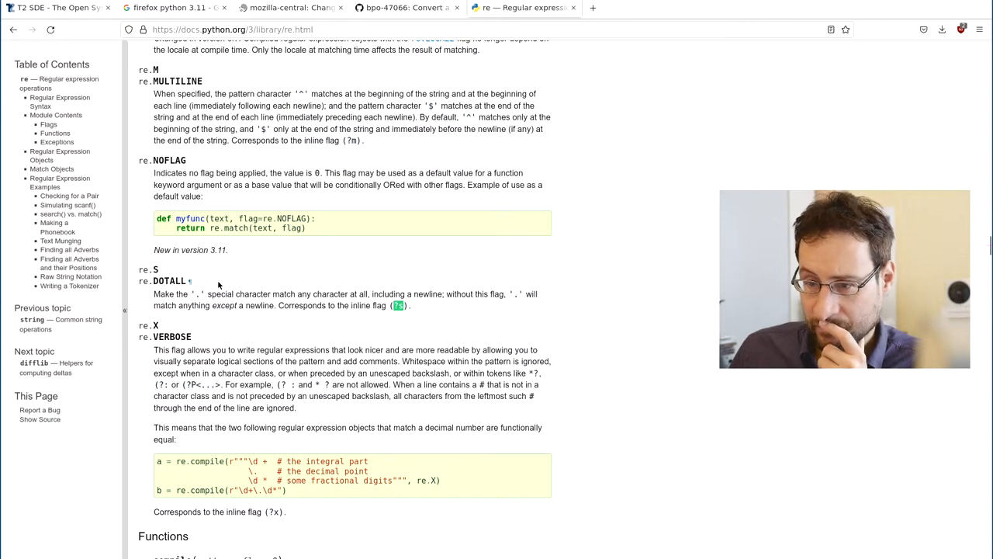
{"action": "mouse_move", "coordinate": [199, 307]}
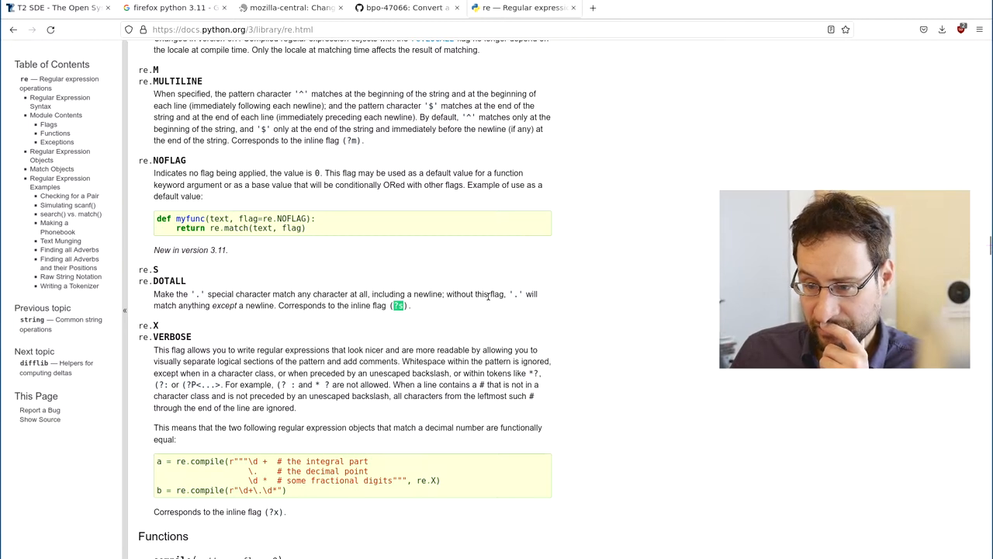
{"action": "mouse_move", "coordinate": [377, 318]}
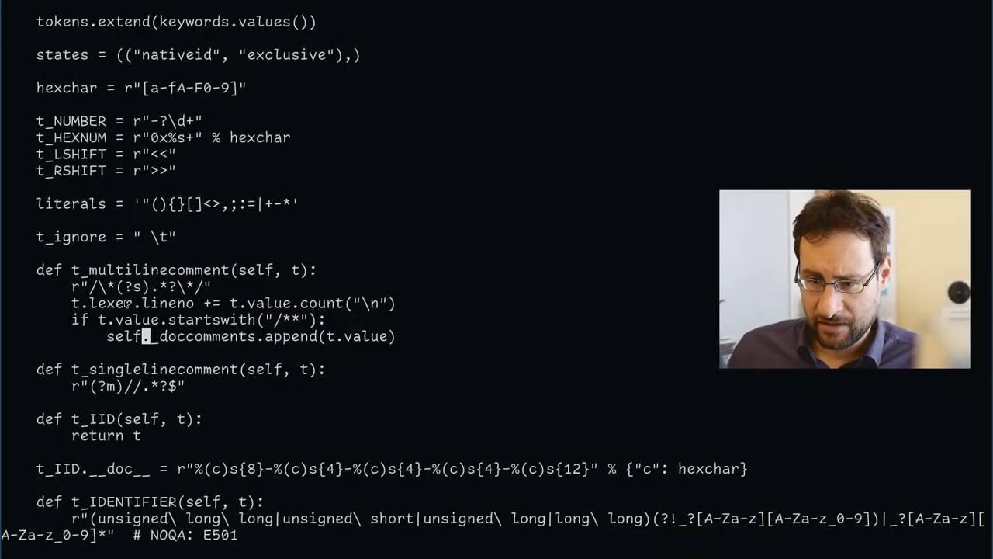
Move (?s) to after the slash in t_multilinecomment, then scroll the failing build output.
{"action": "double_click", "coordinate": [134, 288]}
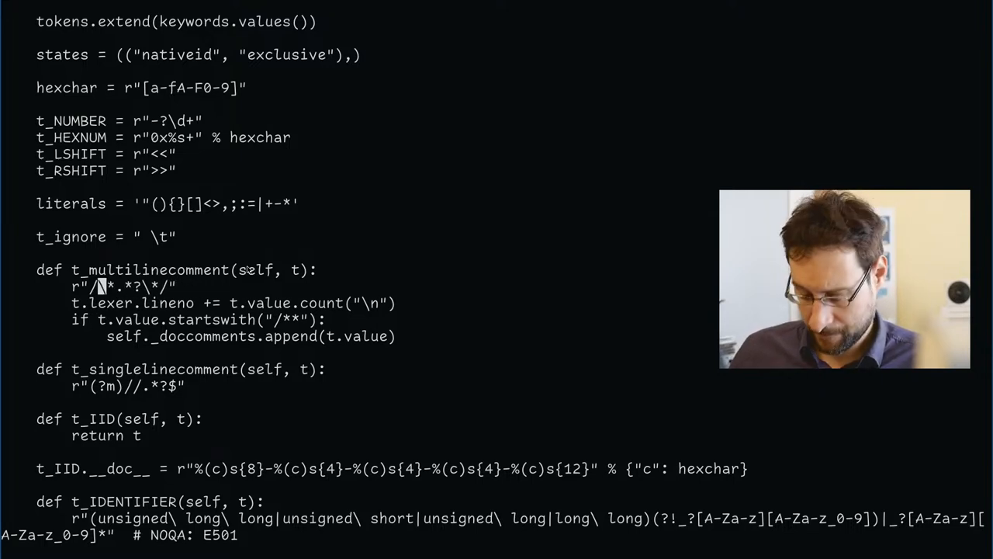
{"action": "type", "text": "(?s)"}
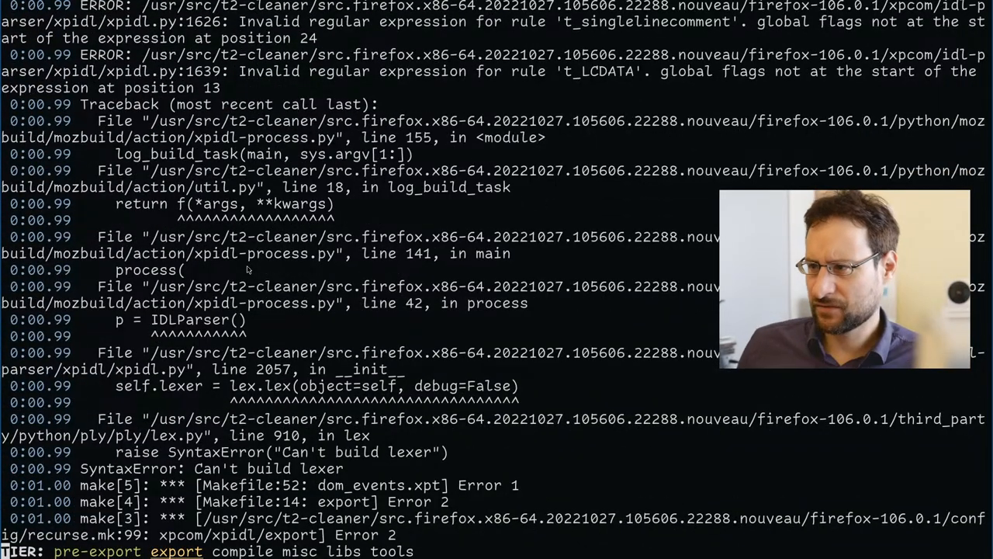
{"action": "scroll", "scroll_direction": "down", "scroll_amount": 3}
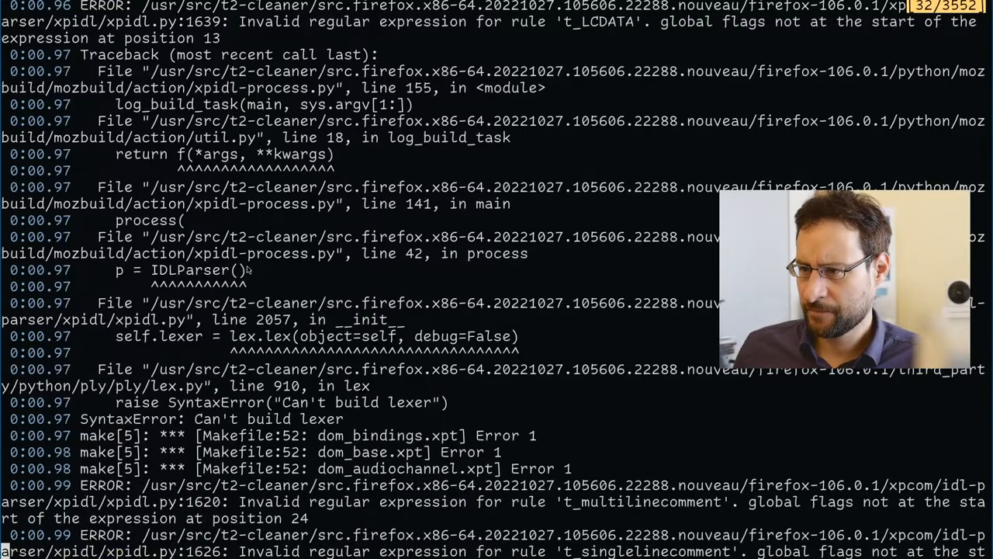
{"action": "scroll", "scroll_direction": "down", "scroll_amount": 3}
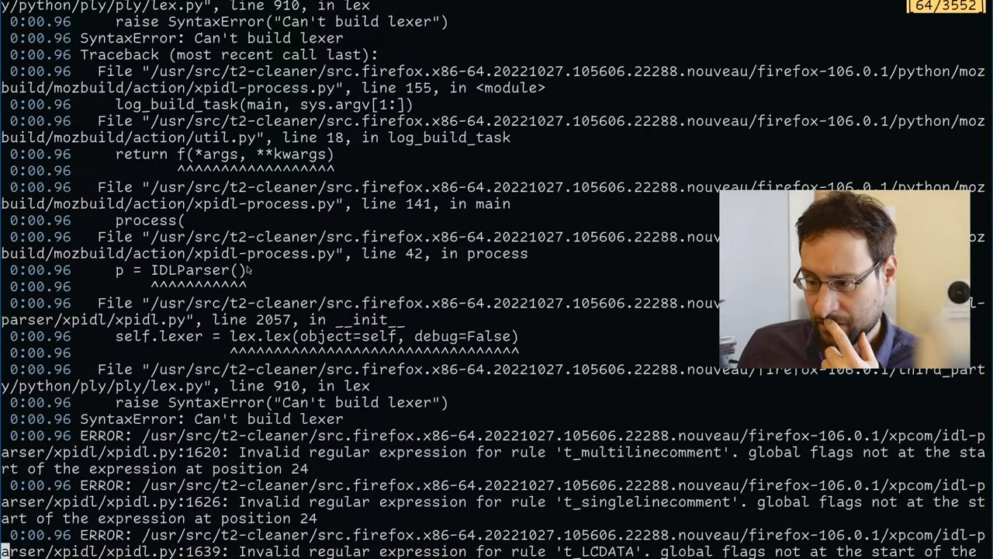
{"action": "scroll", "scroll_direction": "down", "scroll_amount": 3}
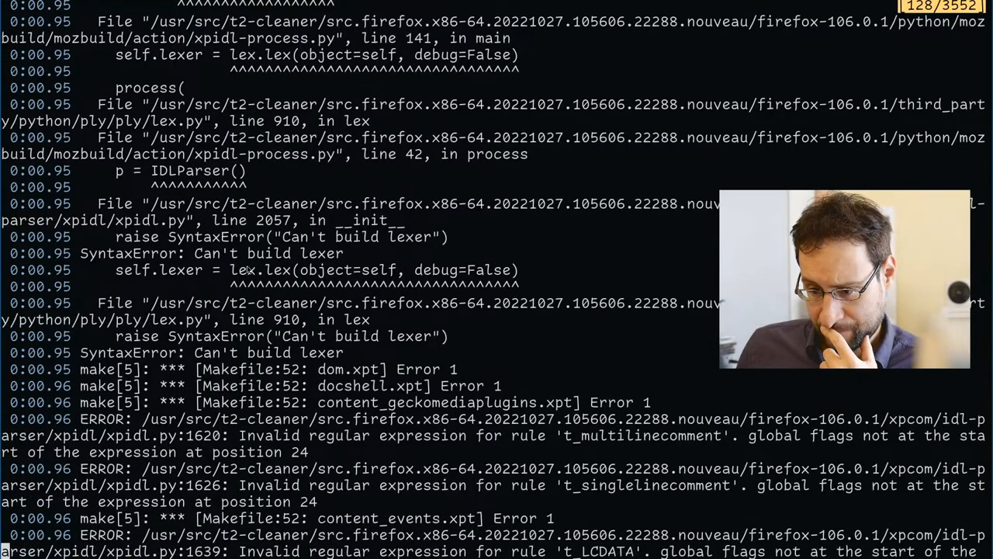
{"action": "scroll", "scroll_direction": "down", "scroll_amount": 3}
{"action": "type", "text": "v"}
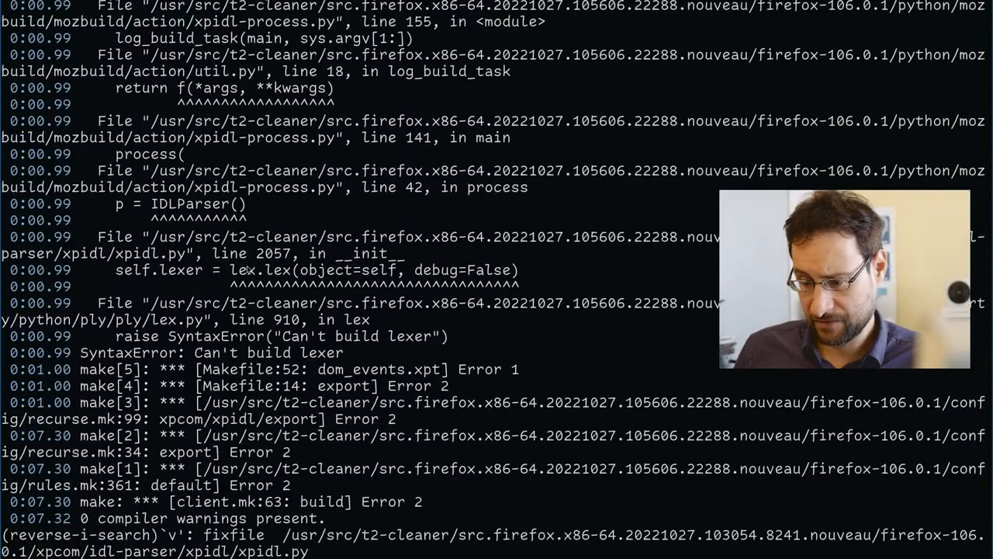
Reverse-search for the fixfile xpidl.py command with Ctrl+R.
{"action": "type", "text": "ix"}
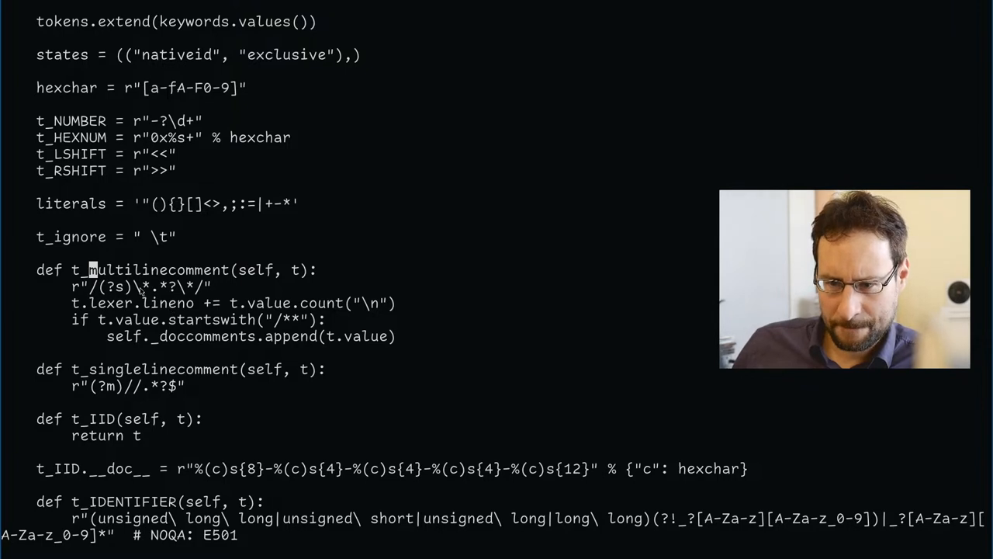
{"action": "mouse_move", "coordinate": [195, 292]}
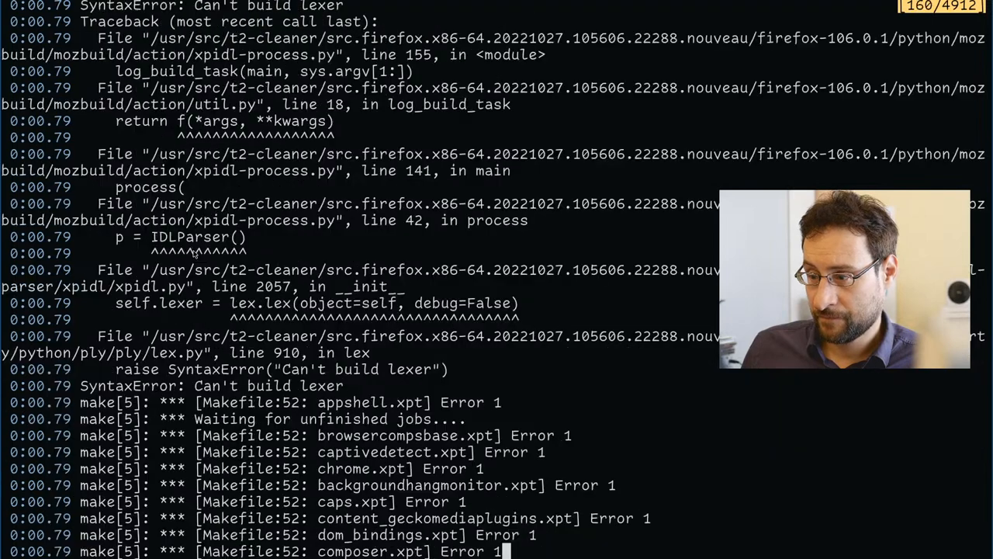
Scroll through the tmux scrollback of the global-flag regex build errors.
{"action": "scroll", "scroll_direction": "down", "scroll_amount": 3}
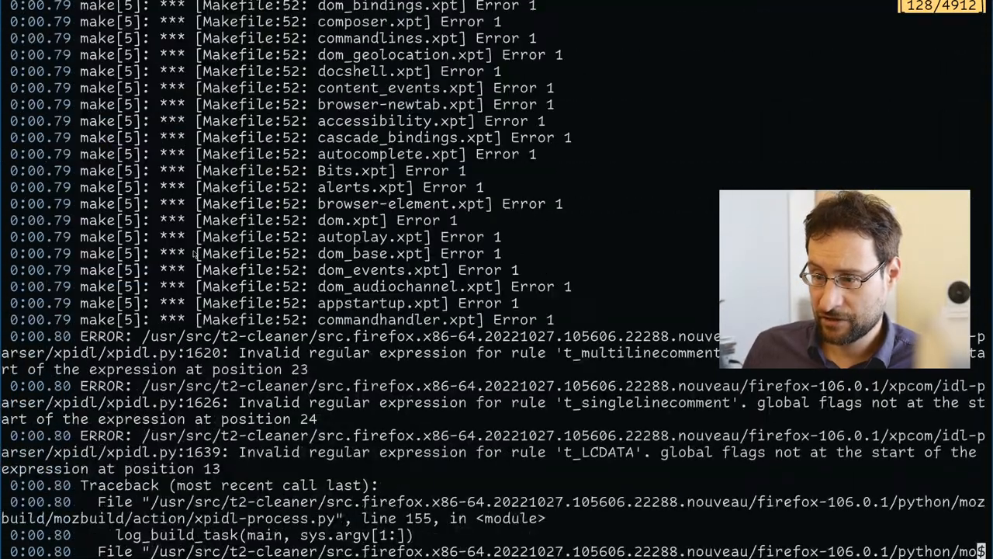
{"action": "scroll", "scroll_direction": "down", "scroll_amount": 3}
{"action": "type", "text": "./mach build"}
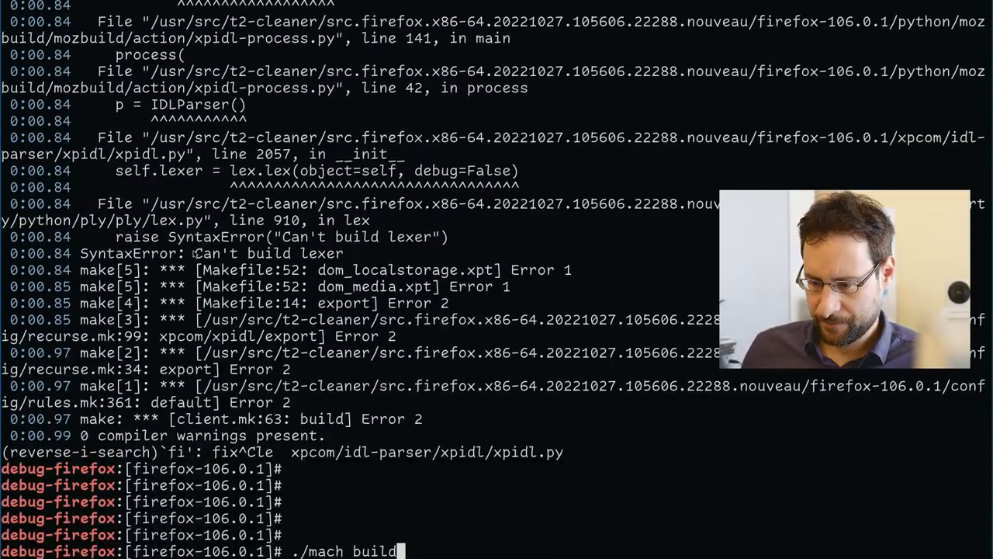
Reopen xpidl.py and place the cursor at the start of the t_multilinecomment pattern.
{"action": "key", "text": "Return"}
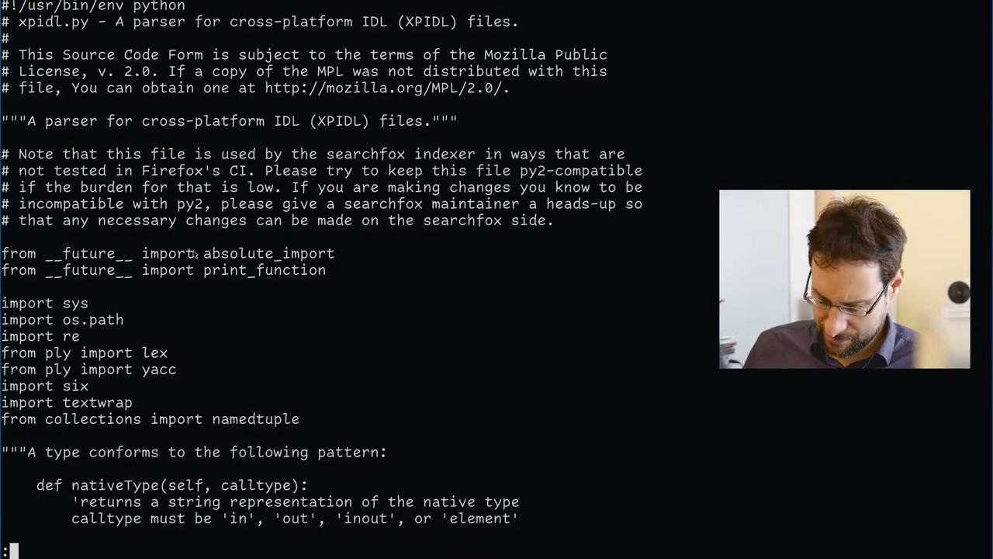
{"action": "scroll", "scroll_direction": "down", "scroll_amount": 3}
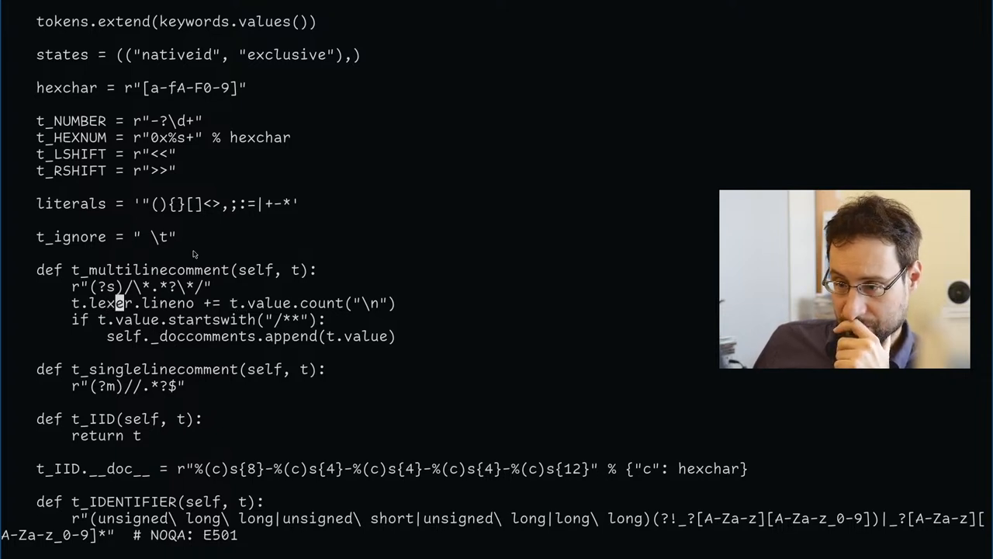
{"action": "left_click", "coordinate": [225, 302]}
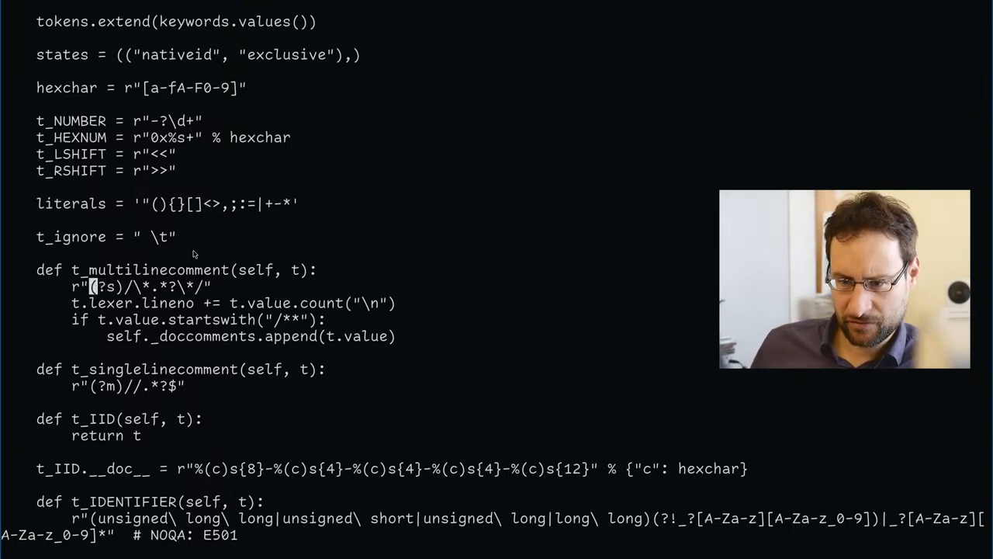
Delete (?s) from the t_multilinecomment regex and scroll down toward t_LCDATA.
{"action": "key", "text": "Delete"}
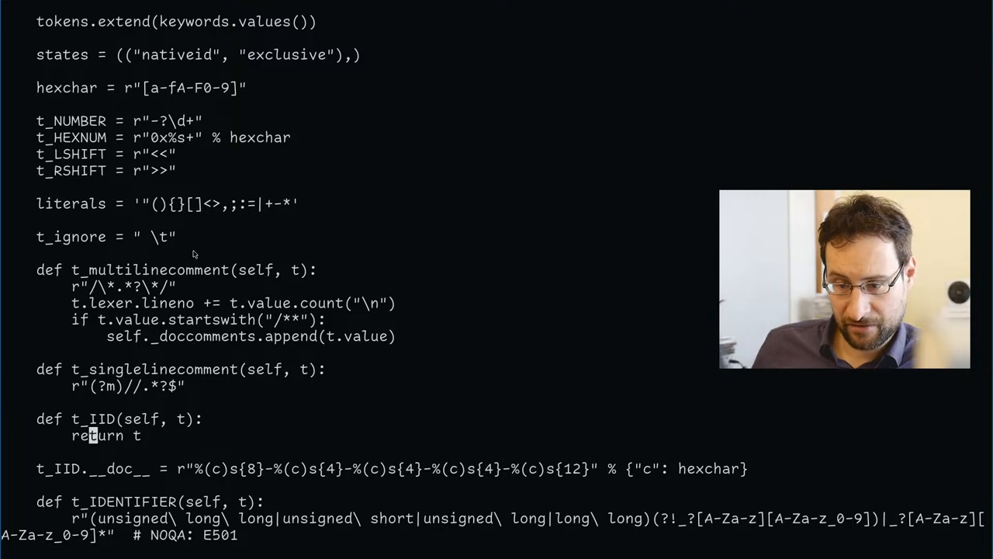
{"action": "scroll", "scroll_direction": "down", "scroll_amount": 3}
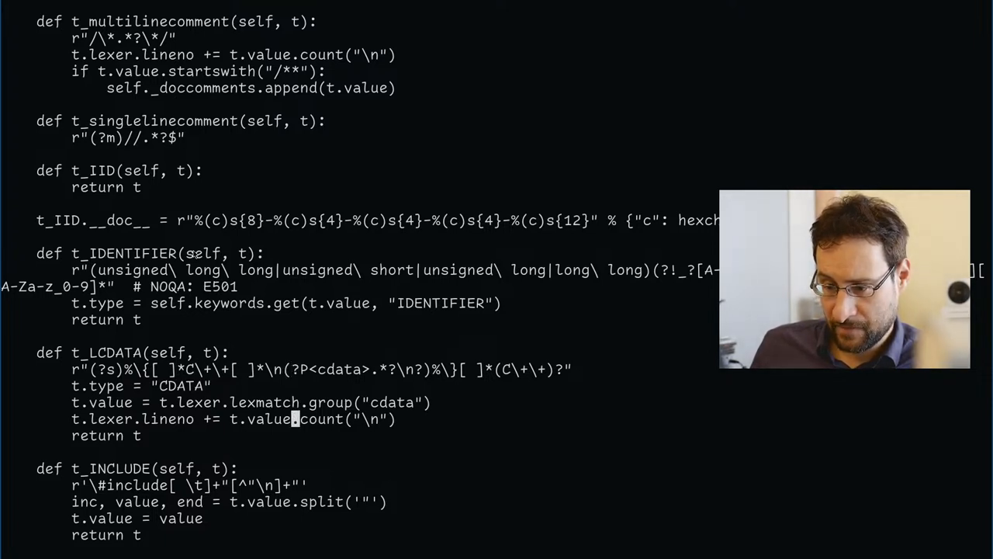
{"action": "scroll", "scroll_direction": "down", "scroll_amount": 3}
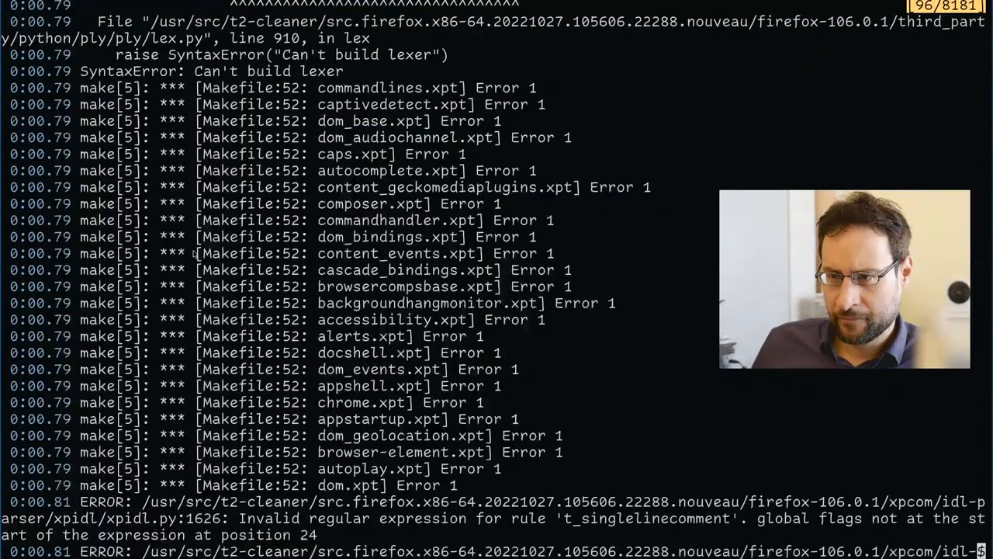
Review the remaining lexer errors, then resume the editor with fg at line 162.
{"action": "scroll", "scroll_direction": "down", "scroll_amount": 3}
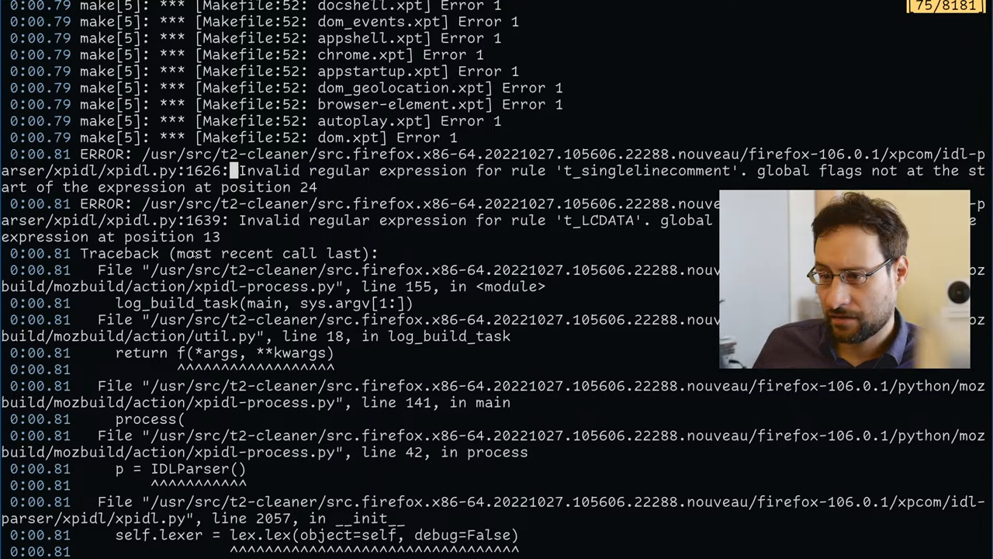
{"action": "type", "text": "fg"}
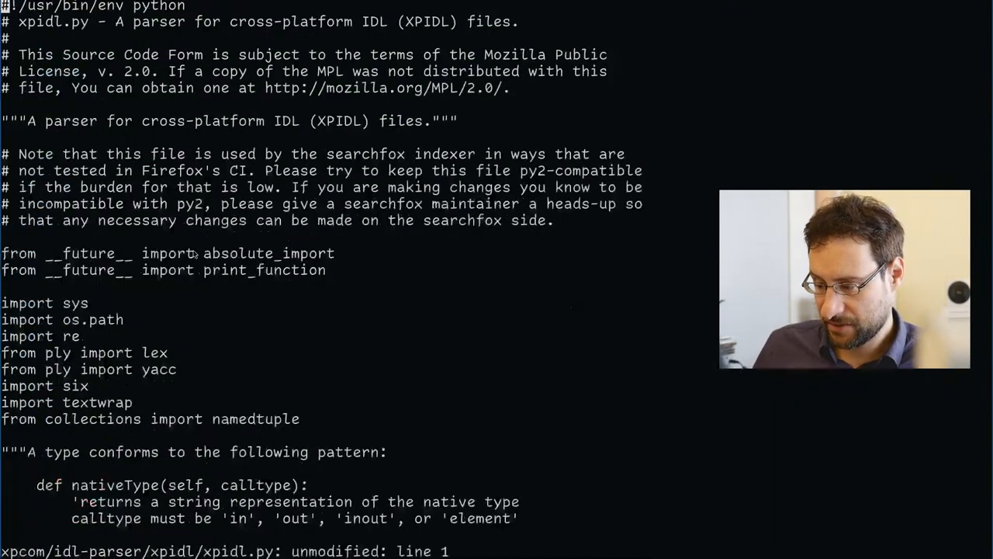
{"action": "type", "text": ":162"}
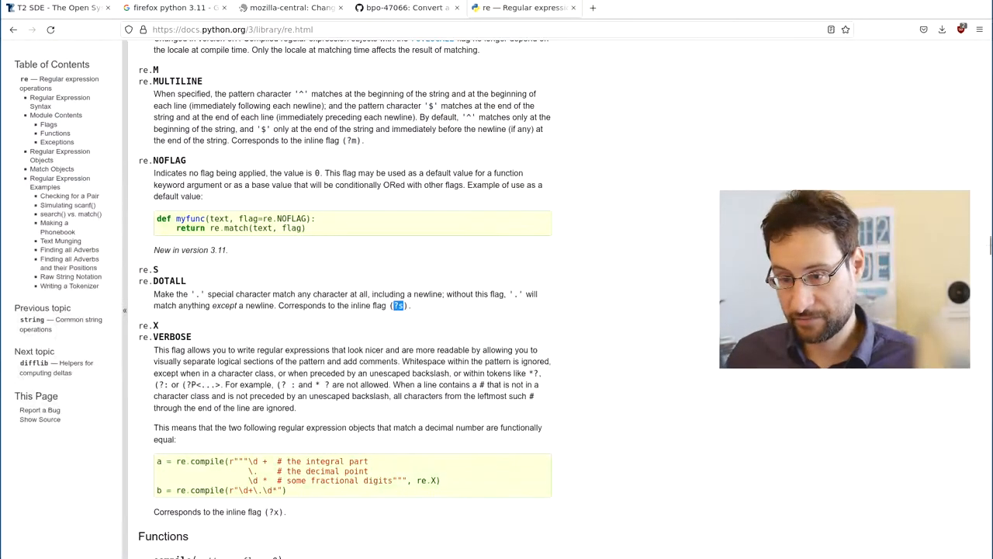
Review the commit's test_inline_flags diff, then view the whole Lib/test/test_re.py file.
{"action": "left_click", "coordinate": [404, 8]}
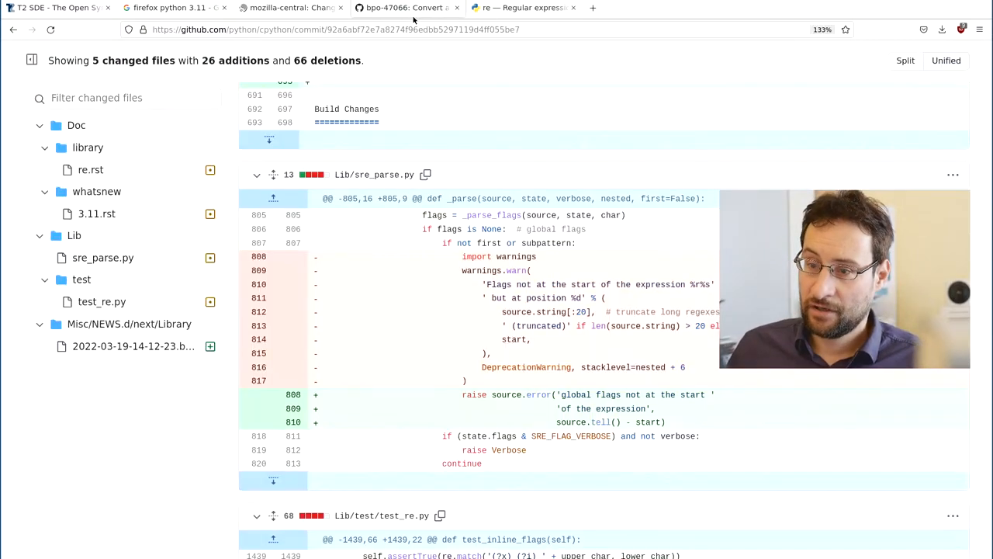
{"action": "scroll", "scroll_direction": "down", "scroll_amount": 3}
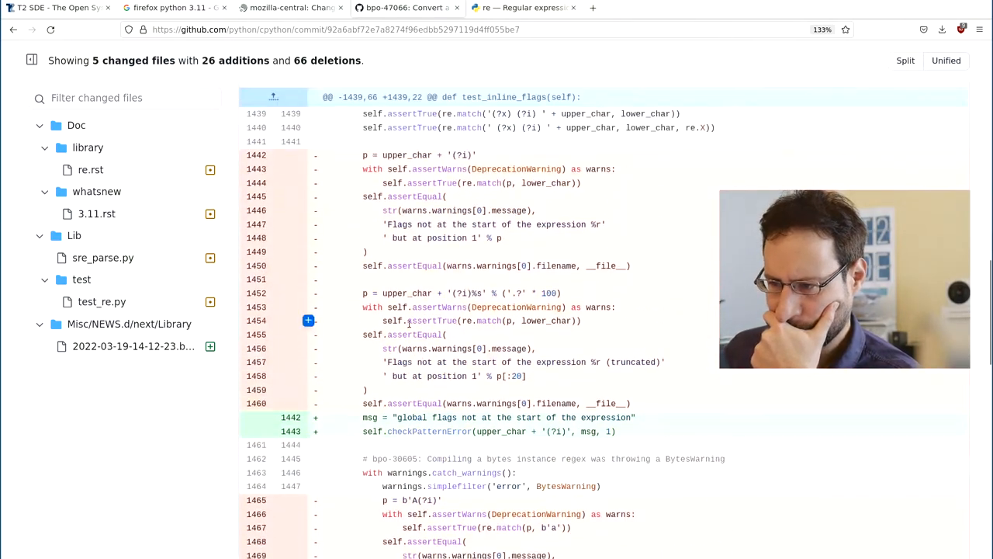
{"action": "scroll", "scroll_direction": "down", "scroll_amount": 3}
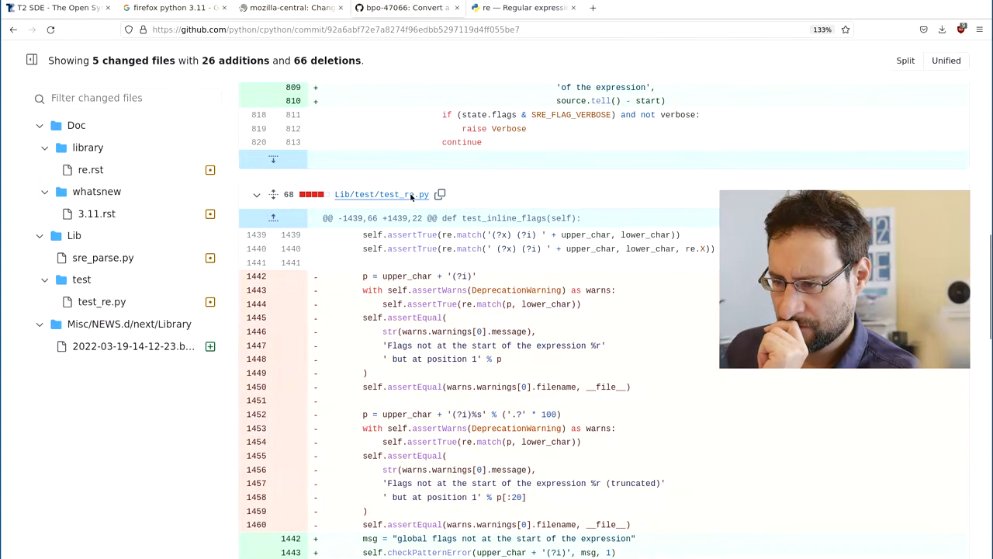
{"action": "scroll", "scroll_direction": "down", "scroll_amount": 3}
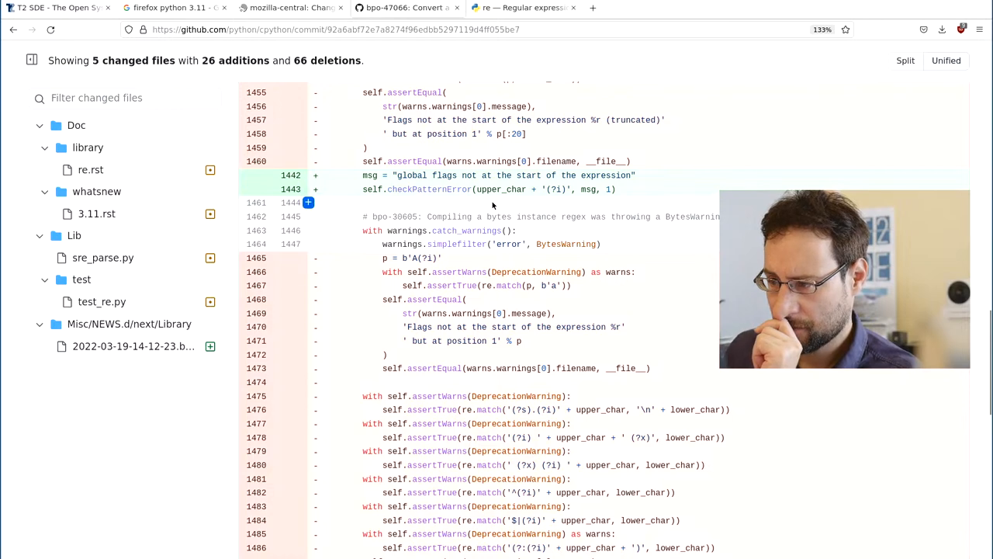
{"action": "mouse_move", "coordinate": [550, 200]}
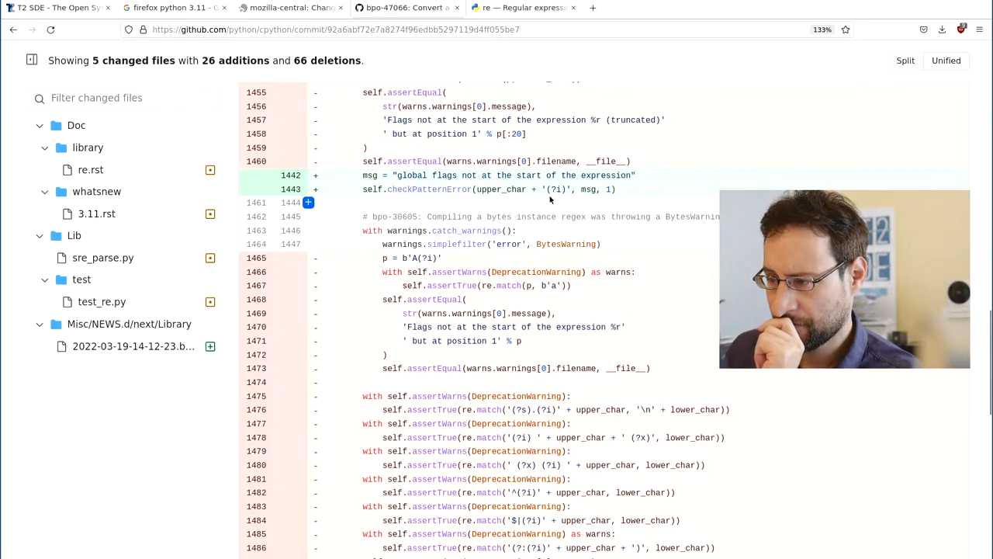
{"action": "scroll", "scroll_direction": "down", "scroll_amount": 3}
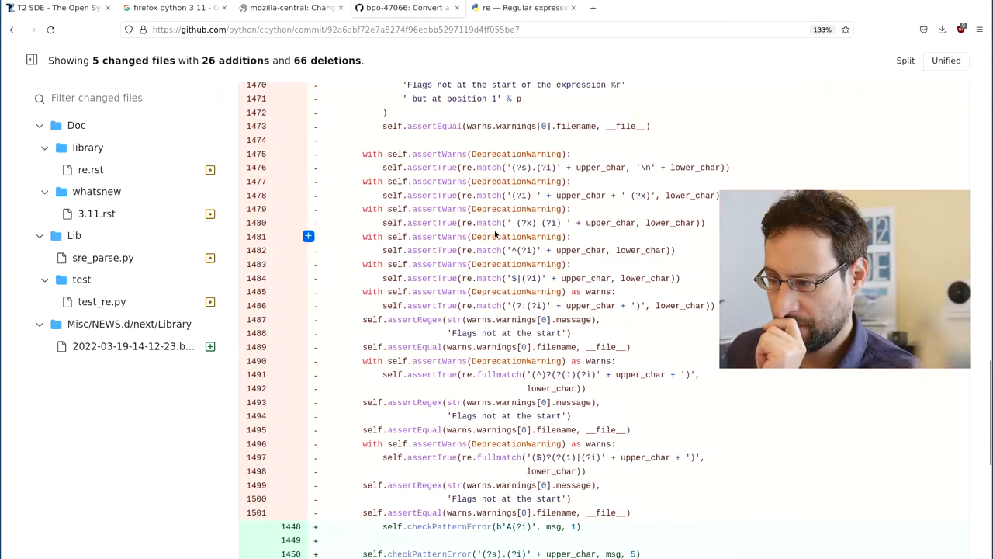
{"action": "scroll", "scroll_direction": "down", "scroll_amount": 3}
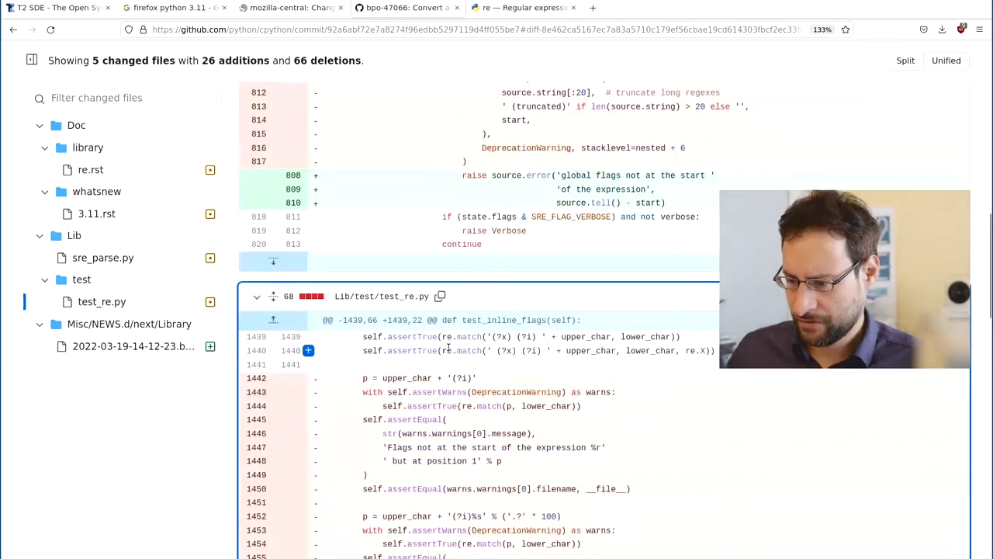
{"action": "left_click", "coordinate": [440, 296]}
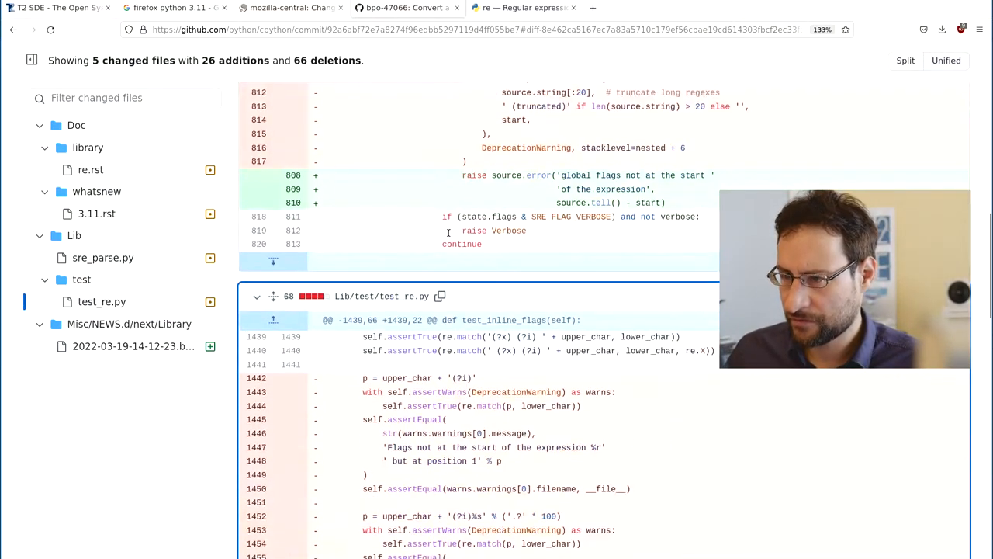
{"action": "scroll", "scroll_direction": "down", "scroll_amount": 3}
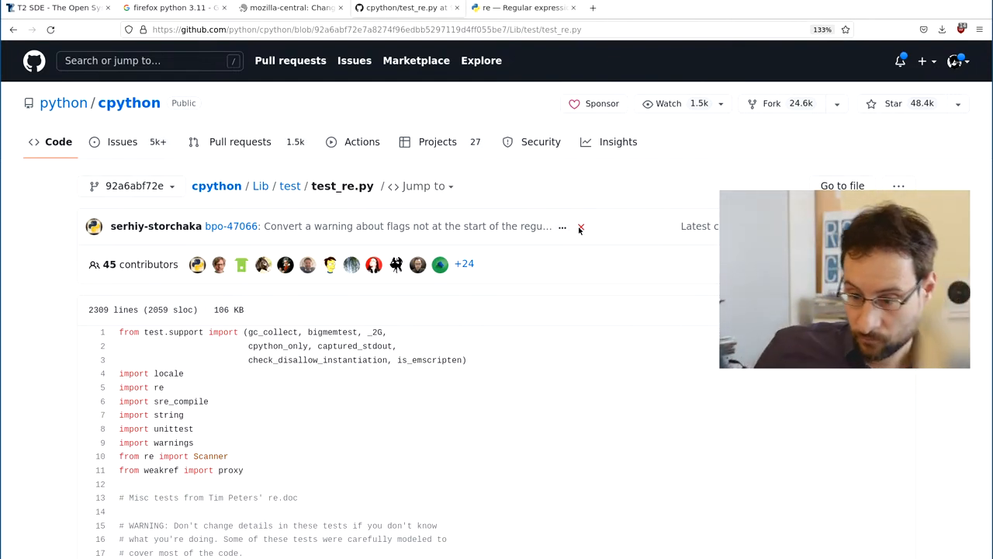
Scroll test_re.py past the global-flag and ASCII/Unicode tests down to test_scoped_flags.
{"action": "scroll", "scroll_direction": "down", "scroll_amount": 3}
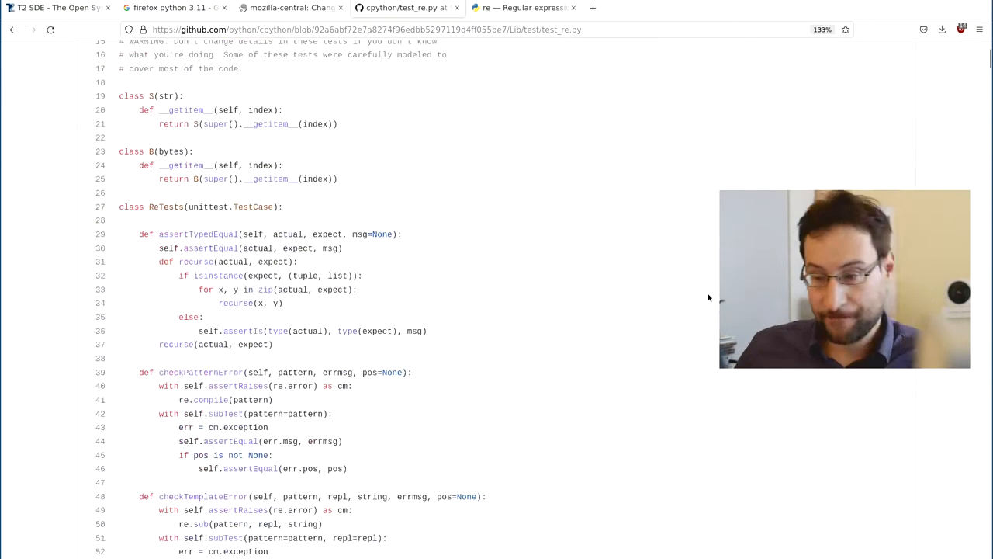
{"action": "scroll", "scroll_direction": "down", "scroll_amount": 3}
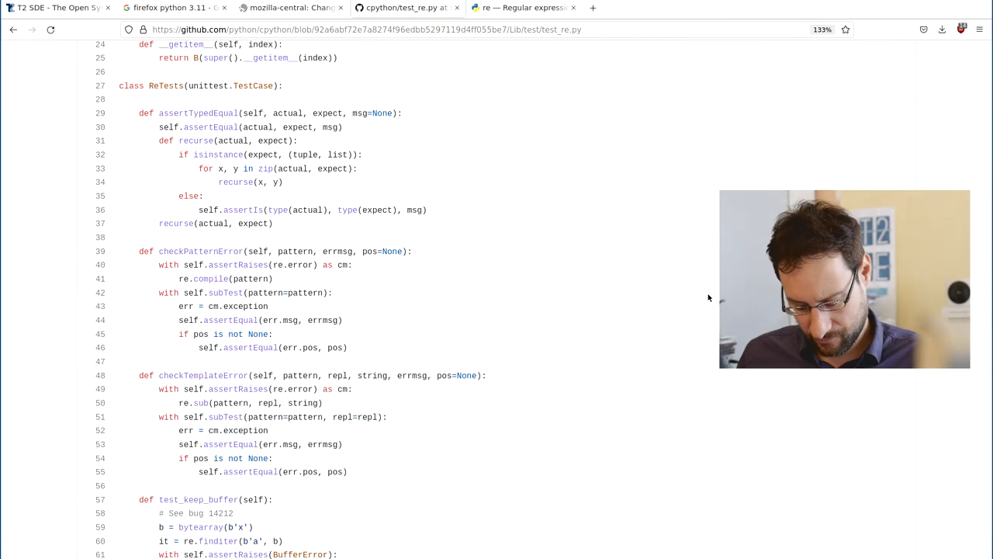
{"action": "scroll", "scroll_direction": "down", "scroll_amount": 3}
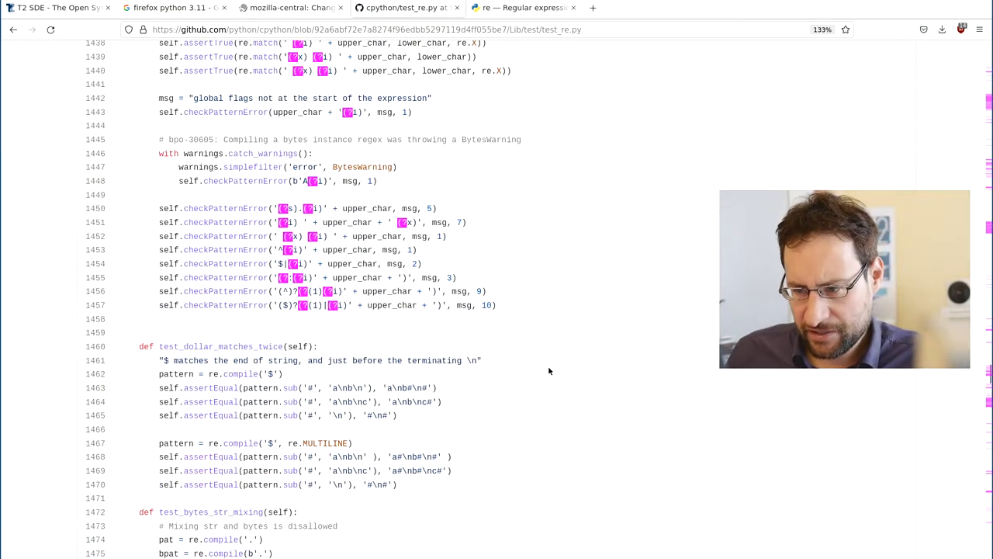
{"action": "scroll", "scroll_direction": "down", "scroll_amount": 3}
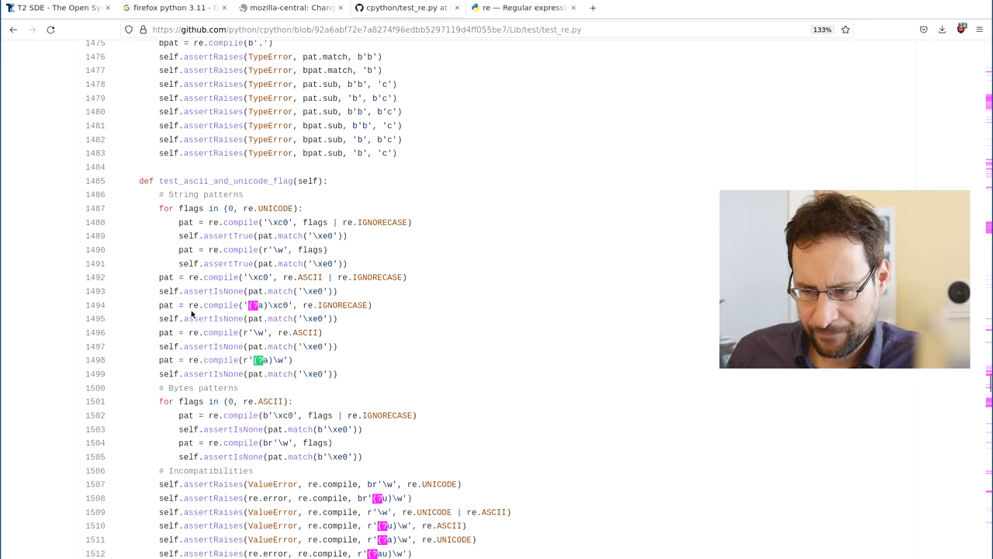
{"action": "mouse_move", "coordinate": [301, 318]}
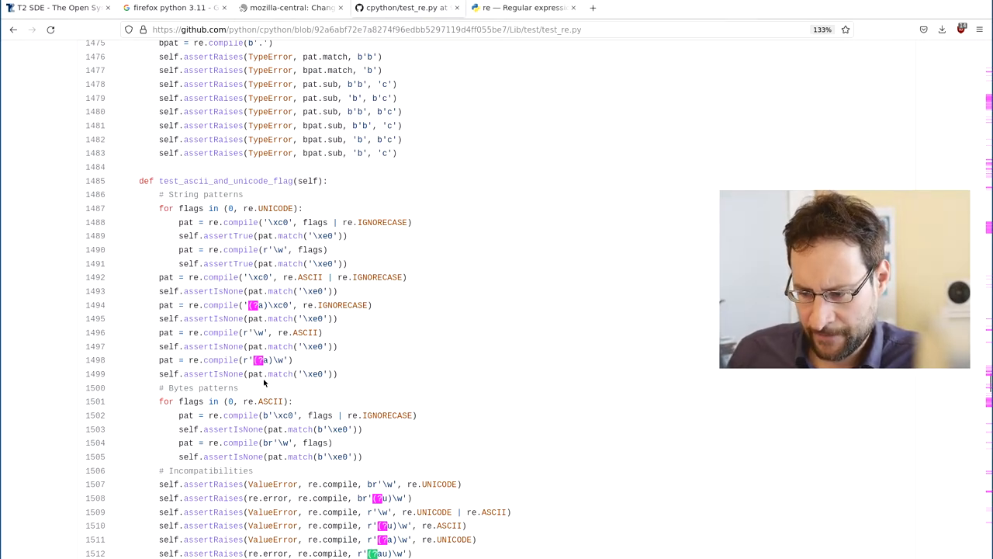
{"action": "scroll", "scroll_direction": "down", "scroll_amount": 3}
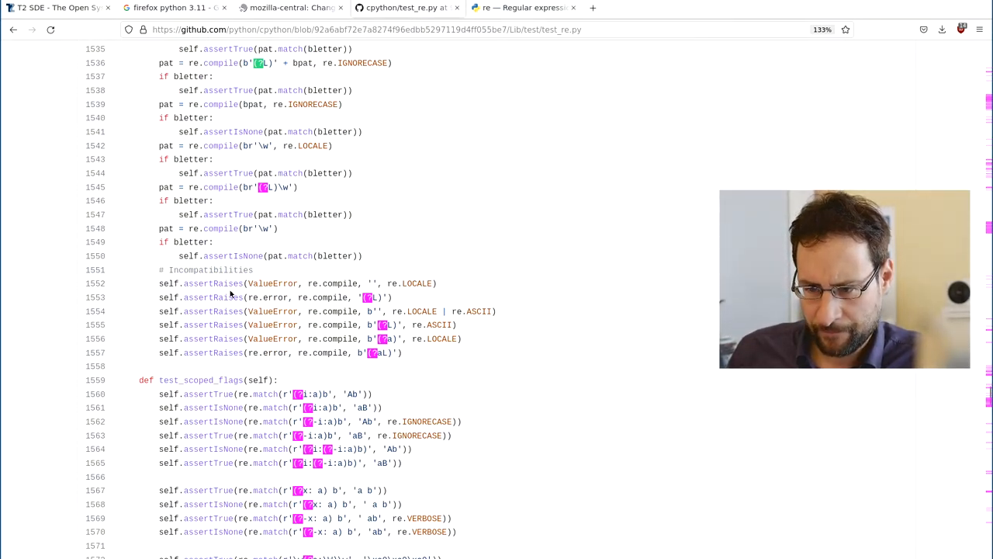
{"action": "scroll", "scroll_direction": "down", "scroll_amount": 3}
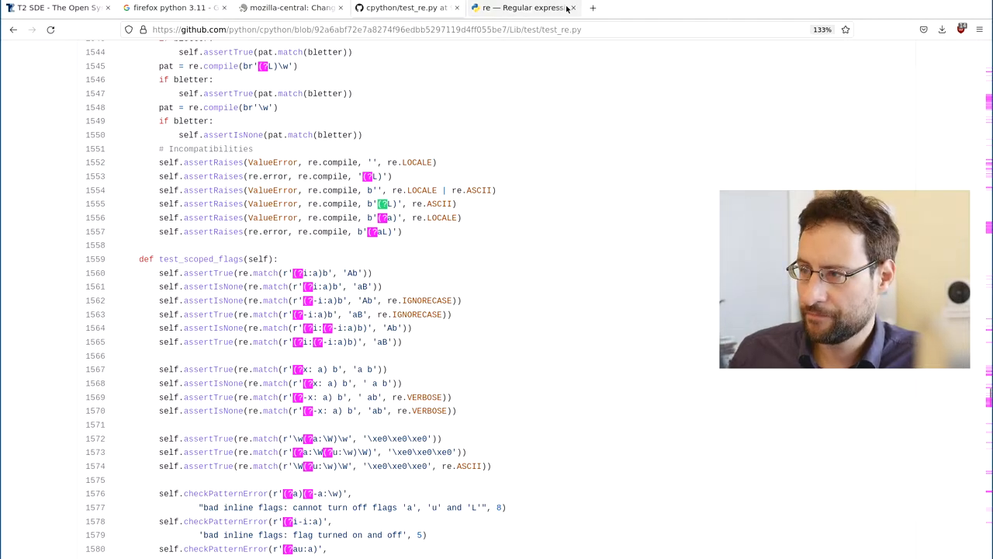
Switch to the re docs and scroll to the extension-notation and inline-flag entries.
{"action": "left_click", "coordinate": [522, 7]}
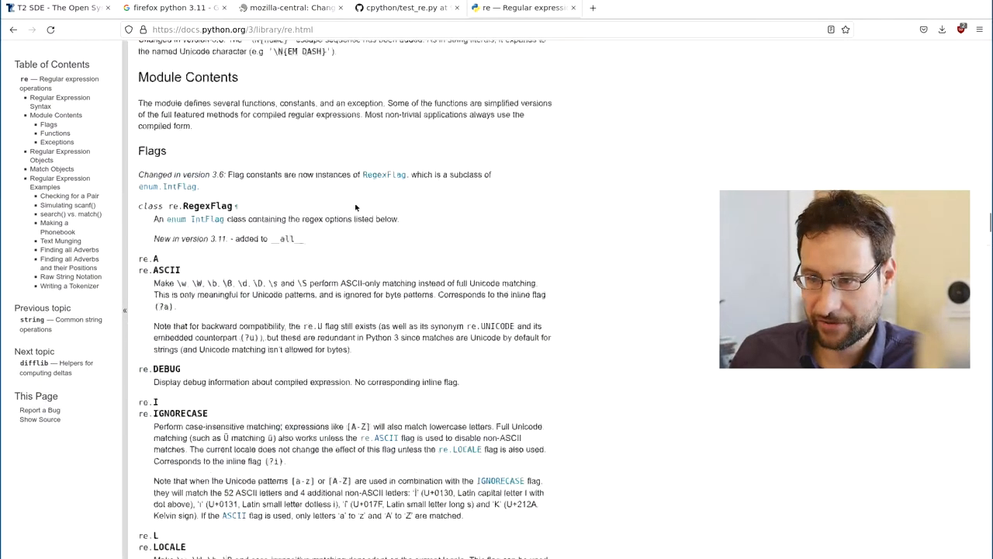
{"action": "scroll", "scroll_direction": "down", "scroll_amount": 3}
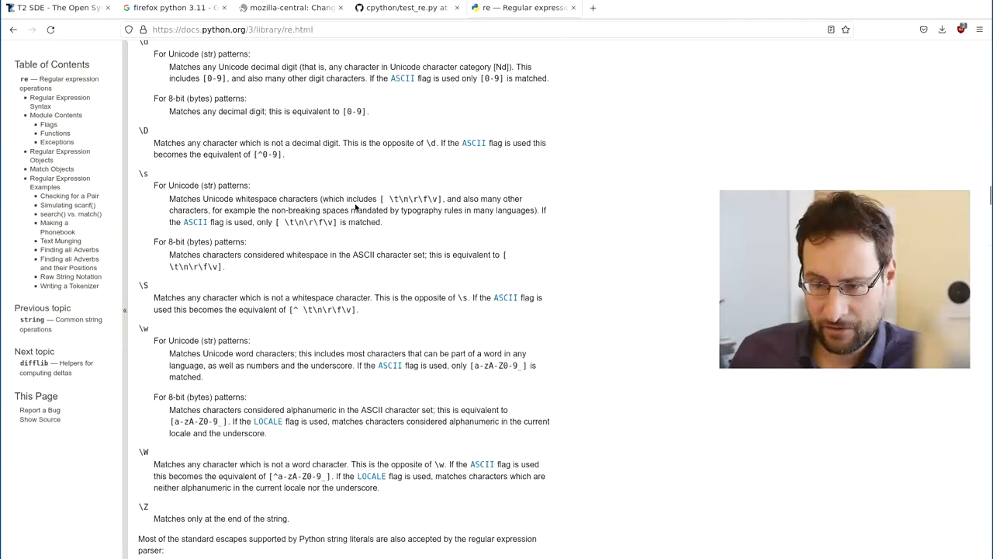
{"action": "scroll", "scroll_direction": "up", "scroll_amount": 3}
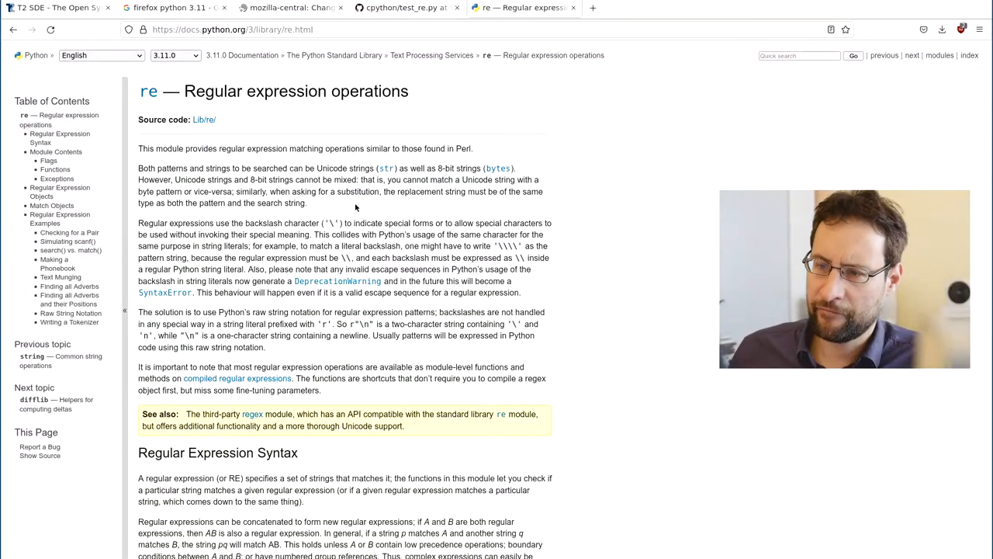
{"action": "scroll", "scroll_direction": "down", "scroll_amount": 3}
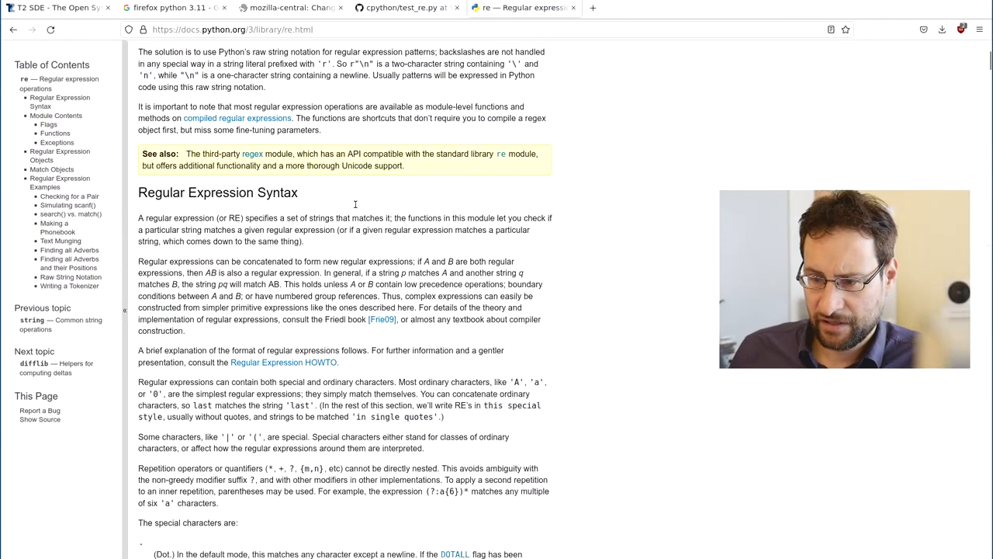
{"action": "scroll", "scroll_direction": "down", "scroll_amount": 3}
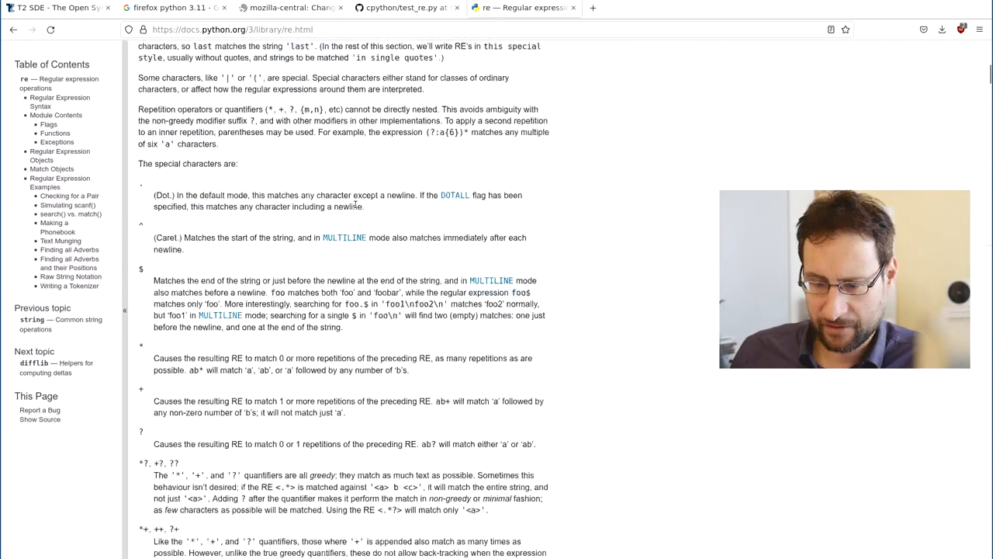
{"action": "scroll", "scroll_direction": "down", "scroll_amount": 3}
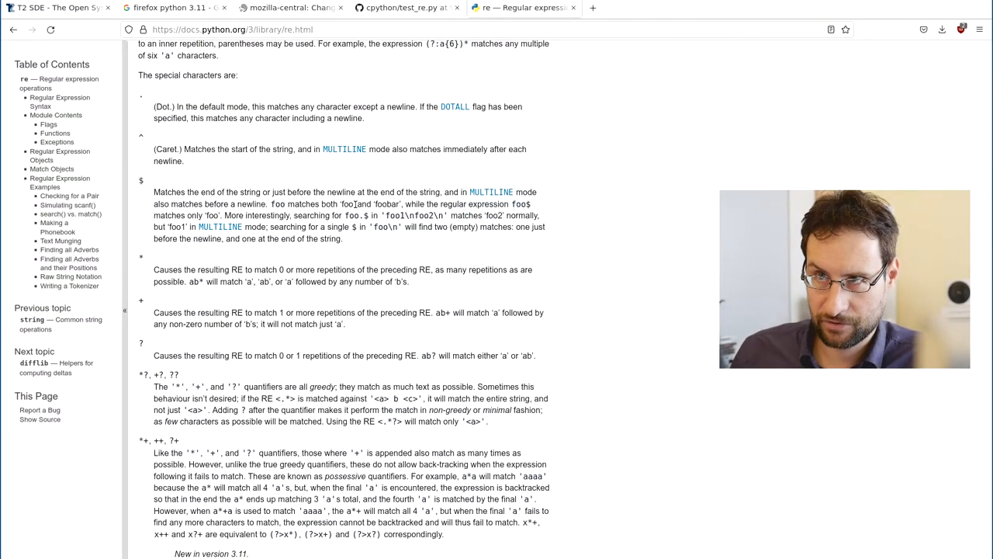
{"action": "scroll", "scroll_direction": "down", "scroll_amount": 3}
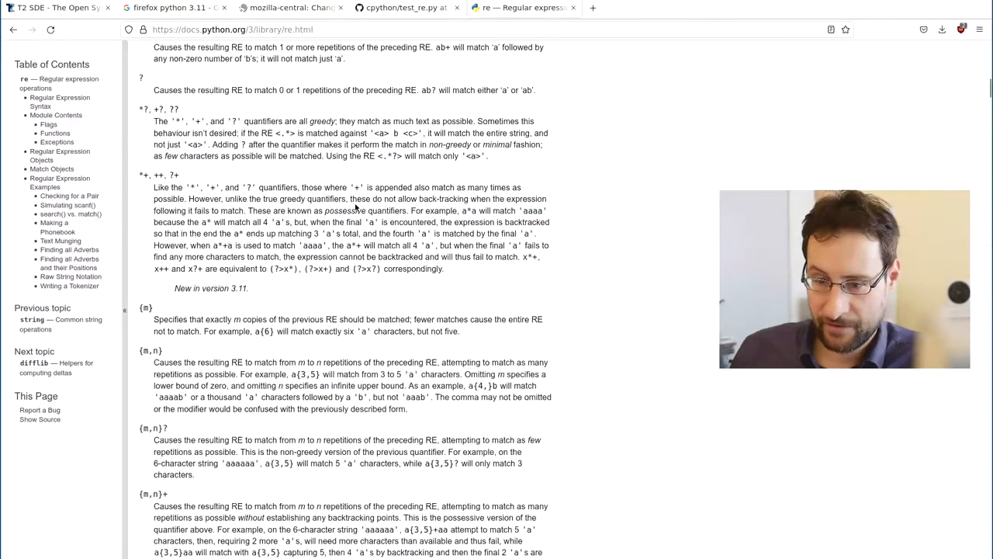
{"action": "scroll", "scroll_direction": "down", "scroll_amount": 3}
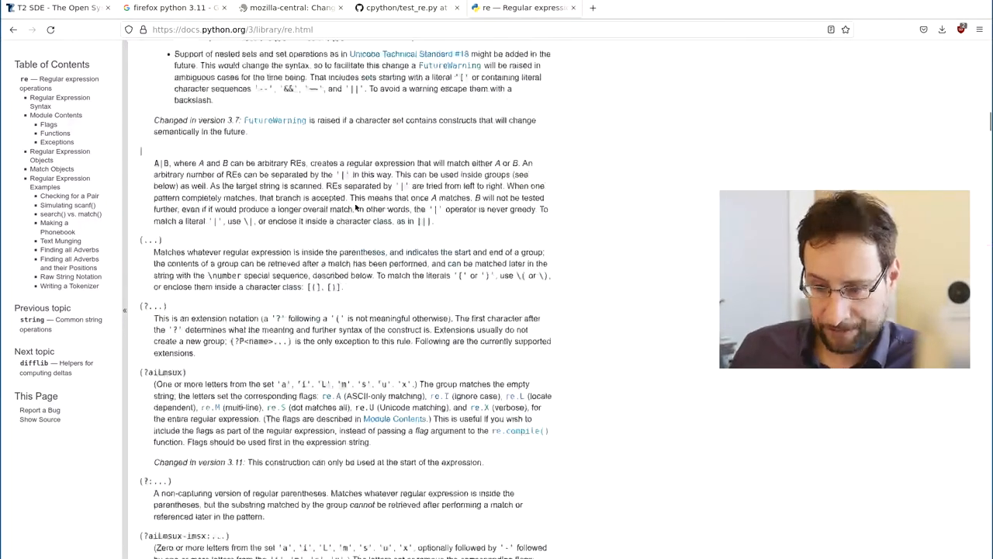
{"action": "scroll", "scroll_direction": "down", "scroll_amount": 3}
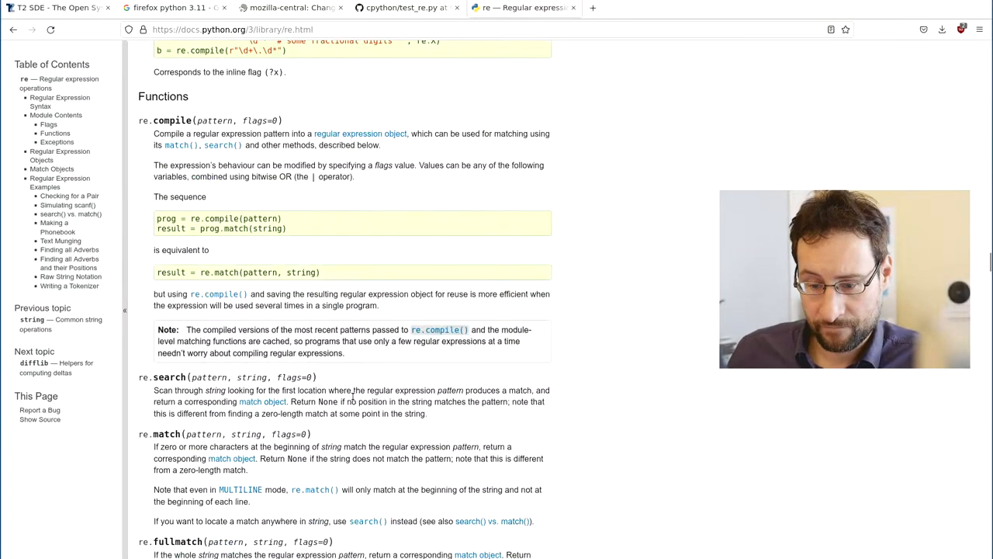
{"action": "mouse_move", "coordinate": [355, 426]}
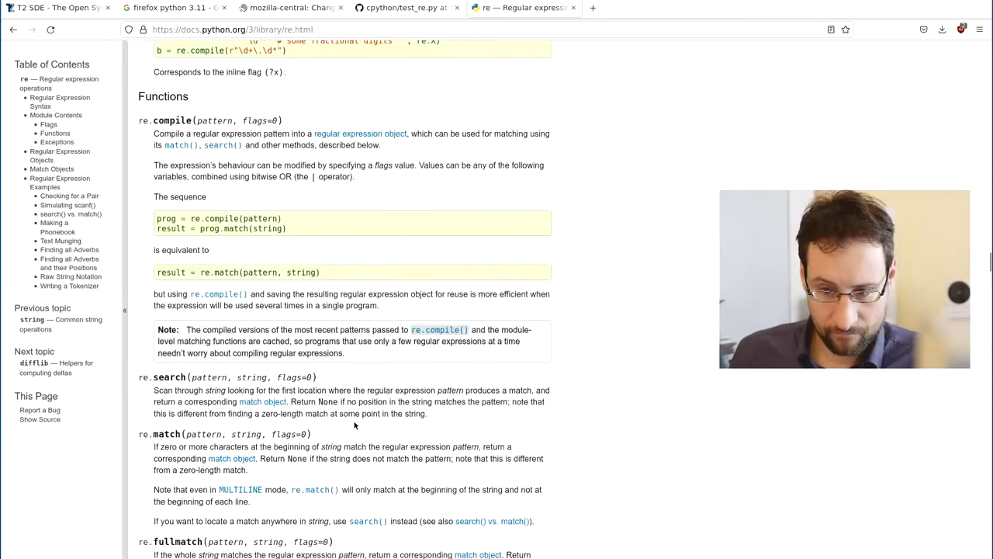
{"action": "scroll", "scroll_direction": "down", "scroll_amount": 3}
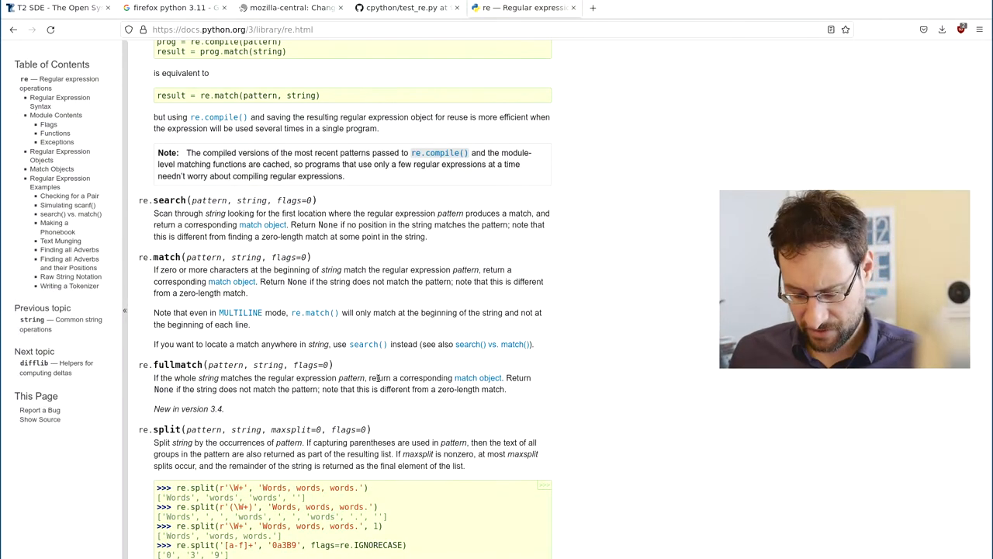
{"action": "scroll", "scroll_direction": "down", "scroll_amount": 3}
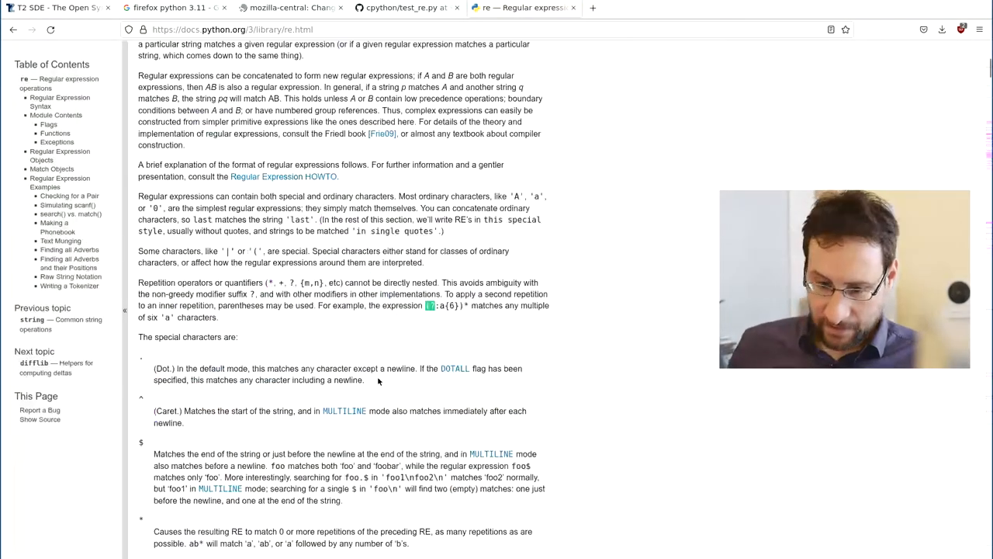
{"action": "scroll", "scroll_direction": "down", "scroll_amount": 3}
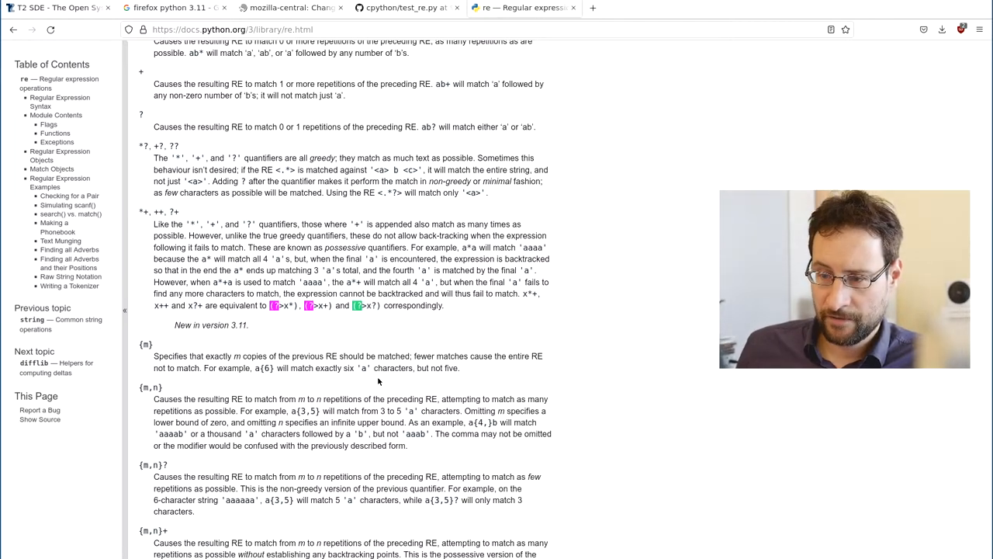
{"action": "scroll", "scroll_direction": "down", "scroll_amount": 3}
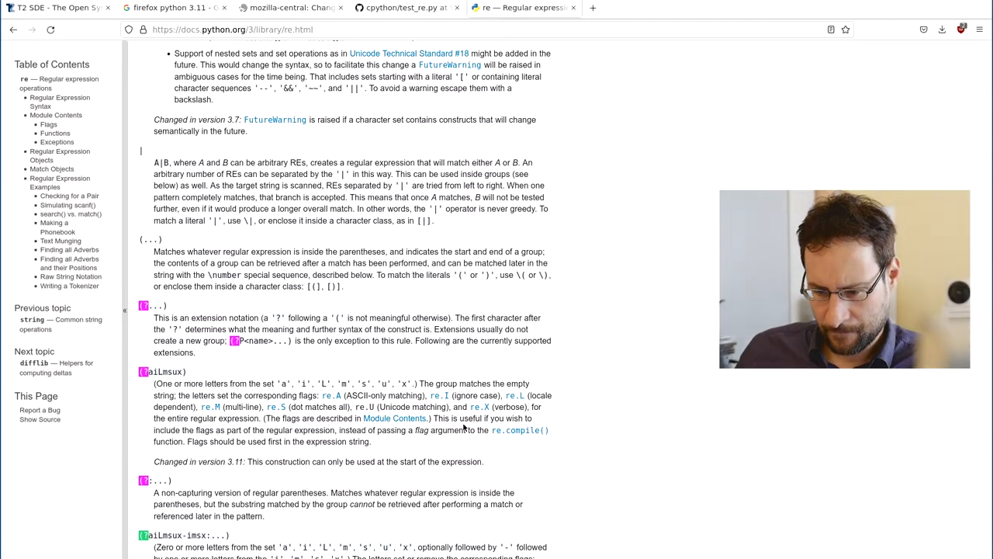
Scroll the re docs past (?aiLmsux-imsx:...) and atomic groups to re.MULTILINE's (?m).
{"action": "scroll", "scroll_direction": "down", "scroll_amount": 3}
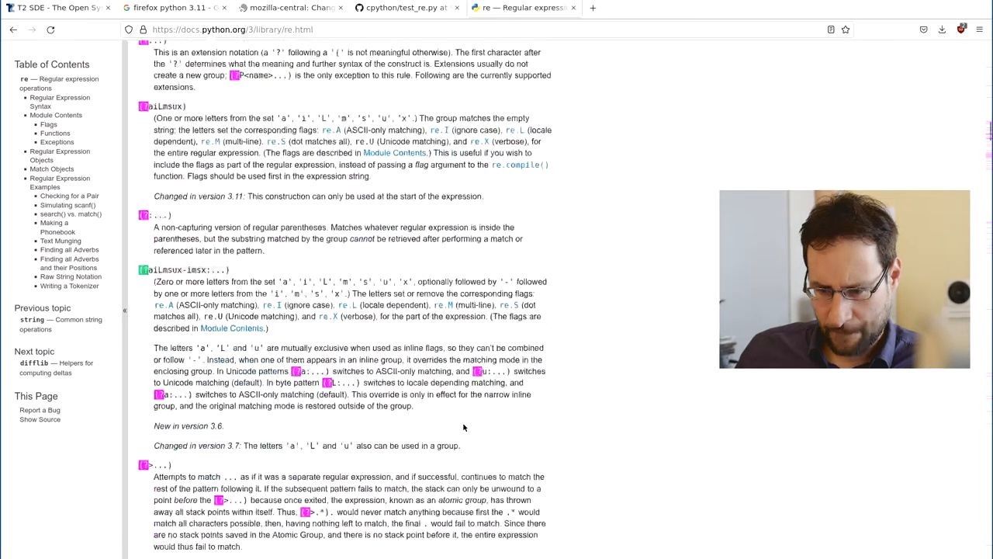
{"action": "scroll", "scroll_direction": "down", "scroll_amount": 3}
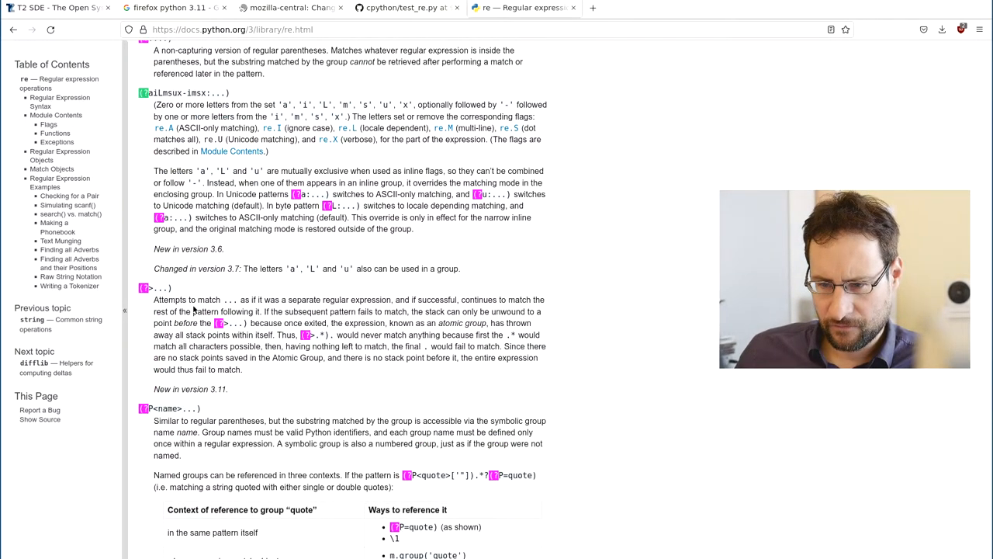
{"action": "scroll", "scroll_direction": "down", "scroll_amount": 3}
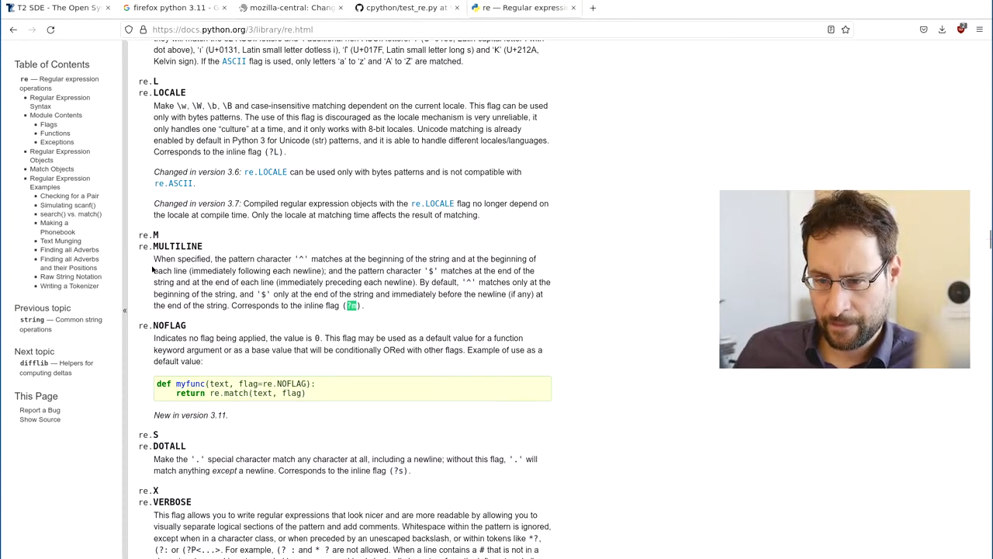
{"action": "mouse_move", "coordinate": [163, 234]}
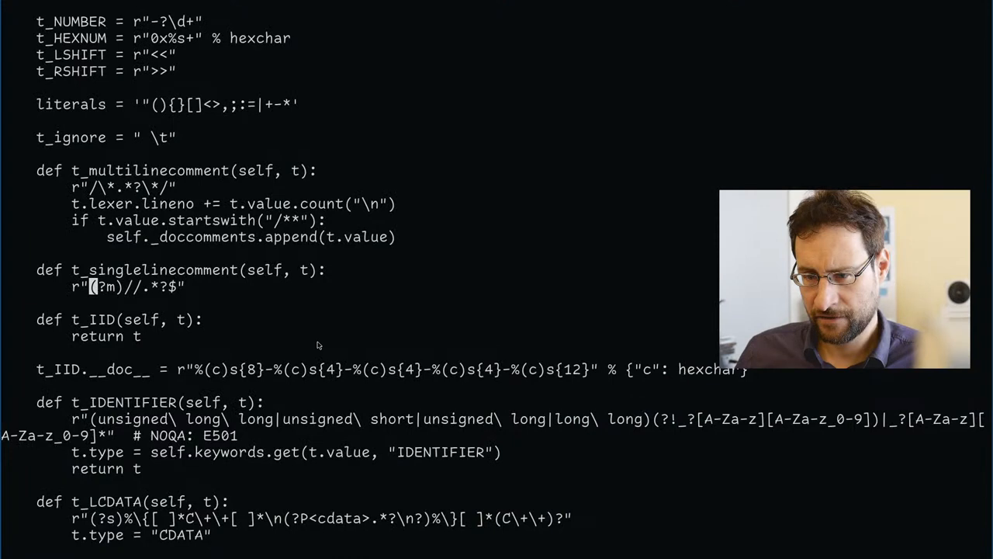
{"action": "mouse_move", "coordinate": [186, 300]}
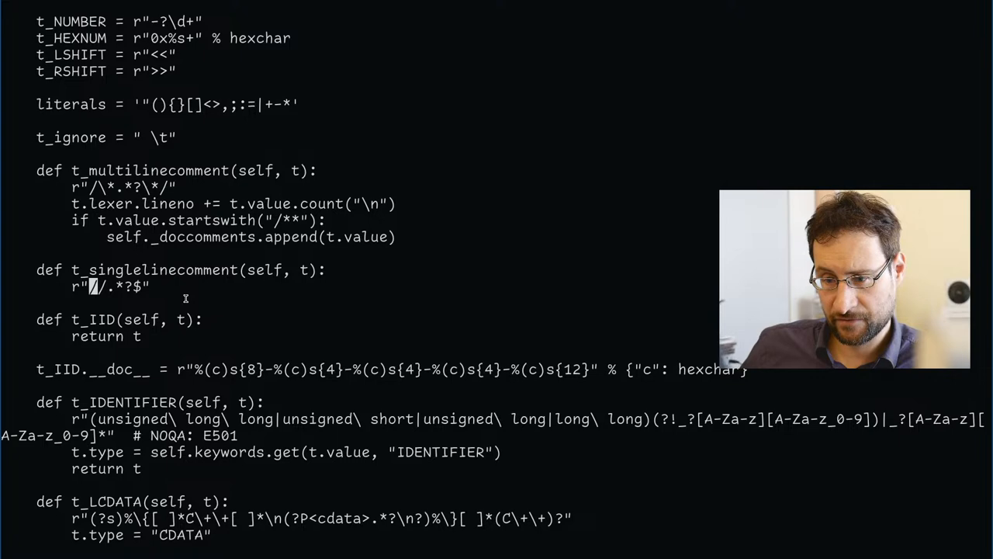
Drop (?s) and (?m) from xpidl.py's comment regexes and view the t_LCDATA errors.
{"action": "scroll", "scroll_direction": "down", "scroll_amount": 3}
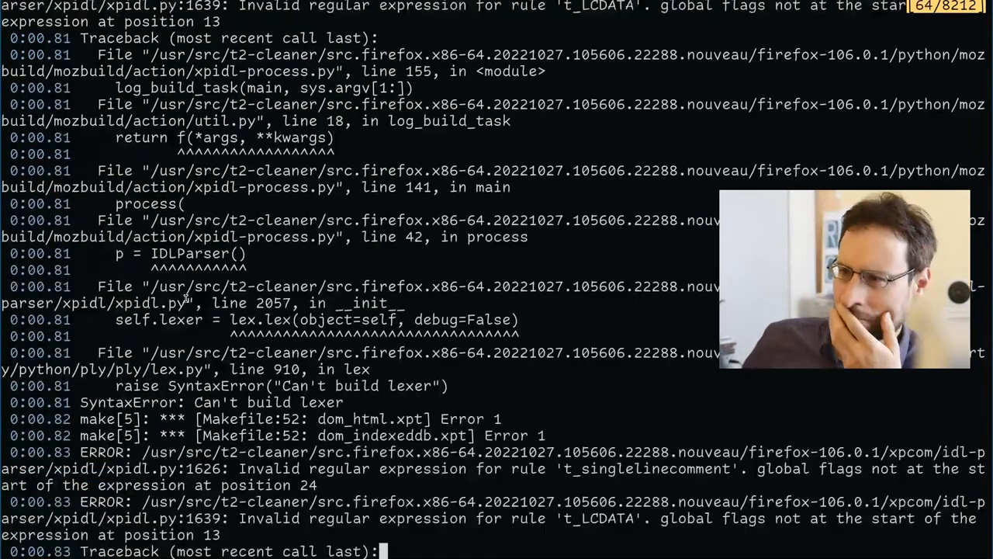
Scroll the build errors and view the fixfilediff of xpidl.py against the vanilla file.
{"action": "scroll", "scroll_direction": "down", "scroll_amount": 3}
{"action": "type", "text": "fg"}
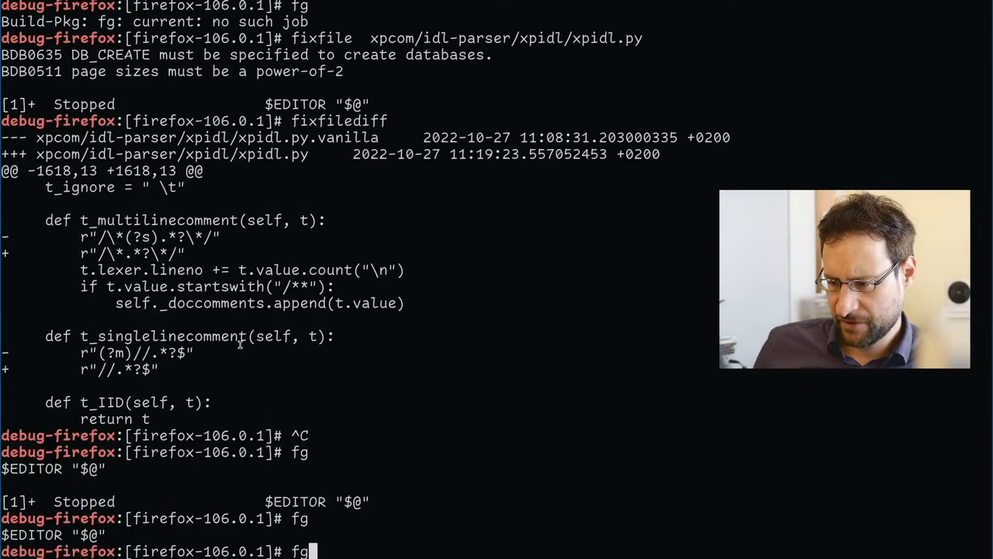
Rerun ./mach build and scroll the 'Can't build lexer' errors for t_LCDATA.
{"action": "type", "text": "./mach build"}
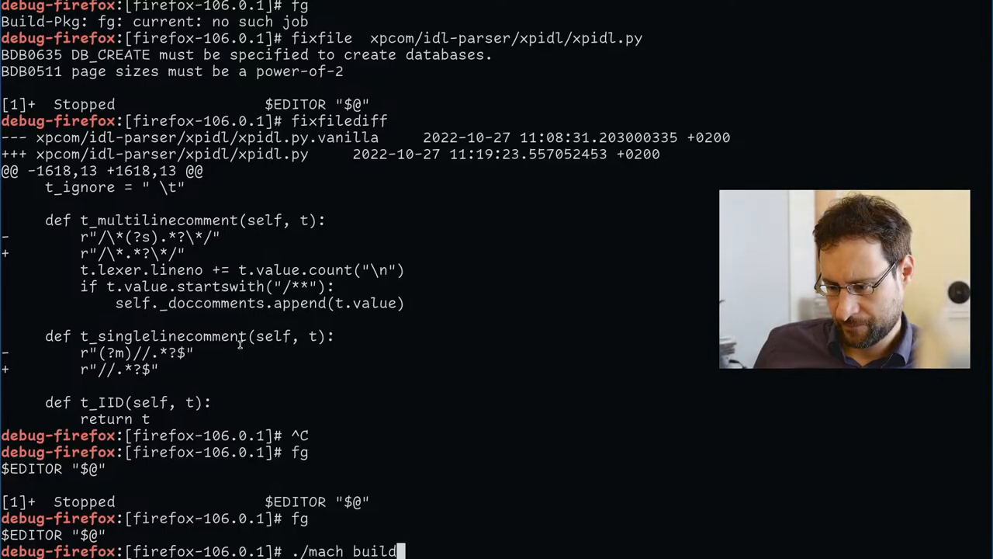
{"action": "key", "text": "Return"}
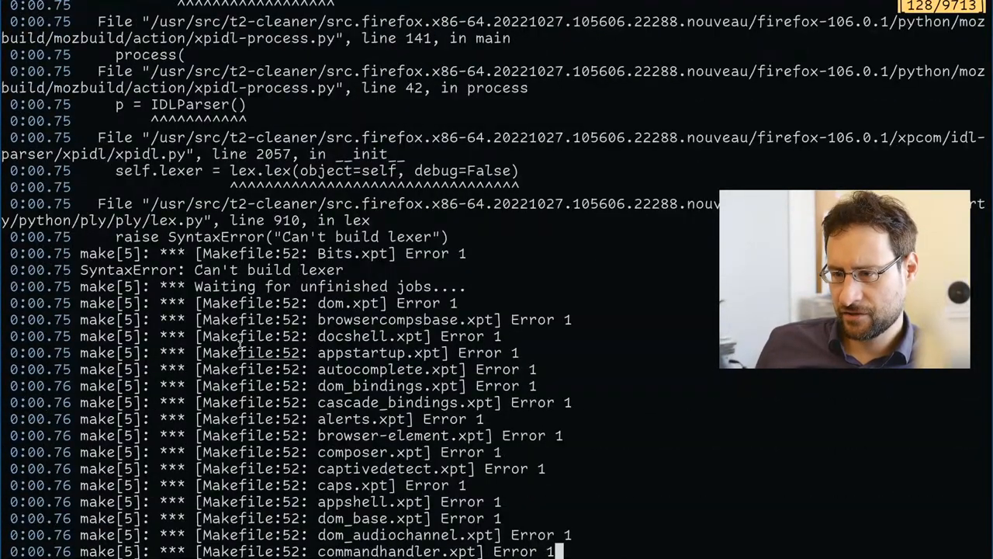
{"action": "scroll", "scroll_direction": "down", "scroll_amount": 3}
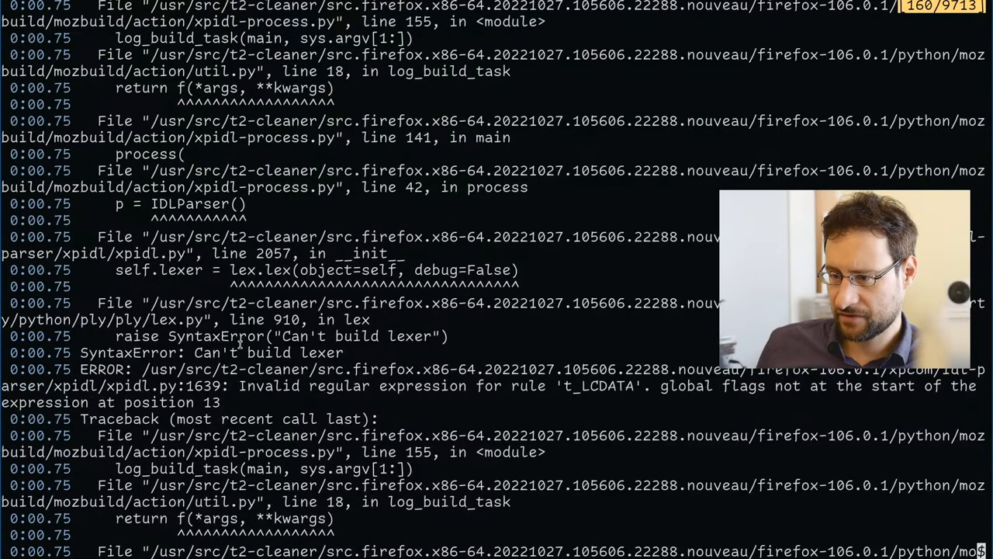
{"action": "scroll", "scroll_direction": "down", "scroll_amount": 3}
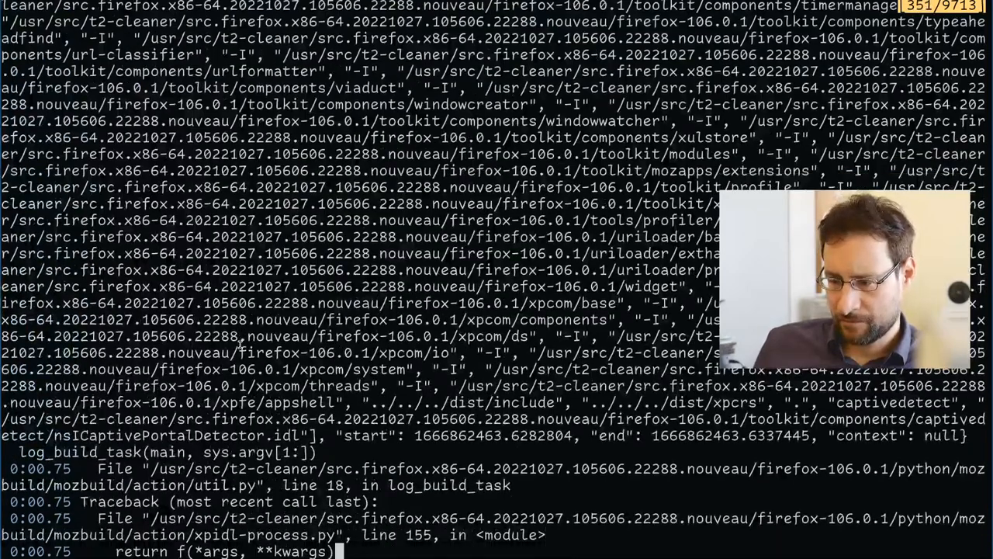
{"action": "scroll", "scroll_direction": "down", "scroll_amount": 3}
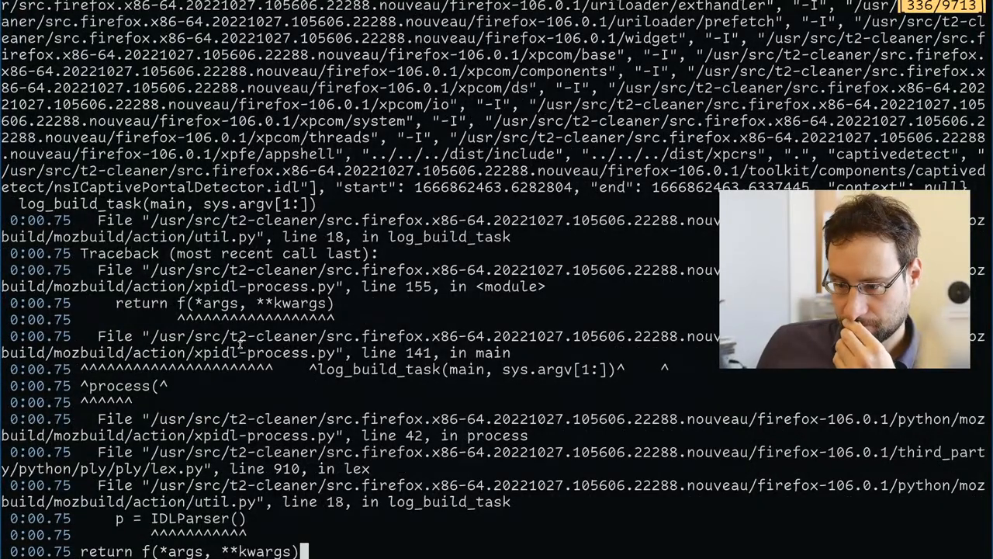
{"action": "scroll", "scroll_direction": "down", "scroll_amount": 3}
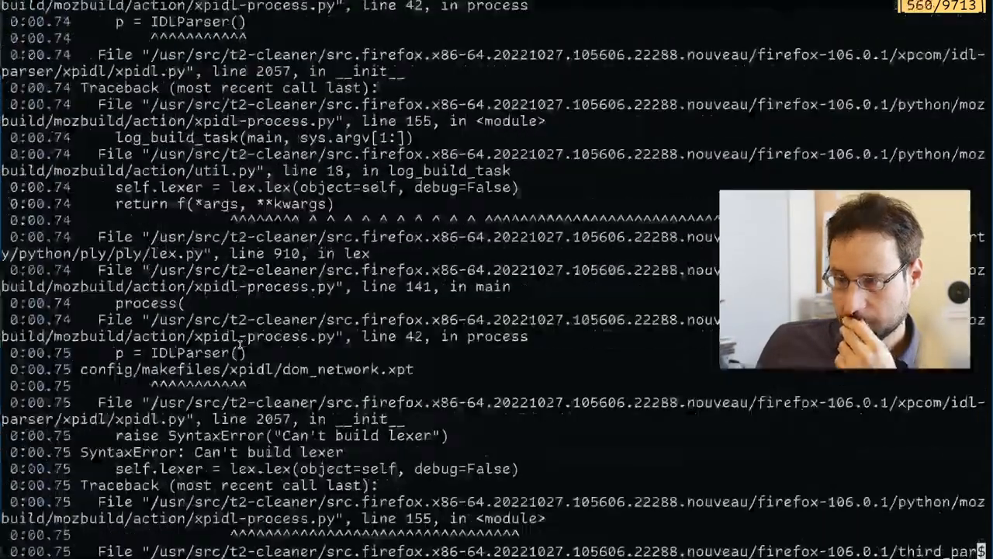
{"action": "scroll", "scroll_direction": "down", "scroll_amount": 3}
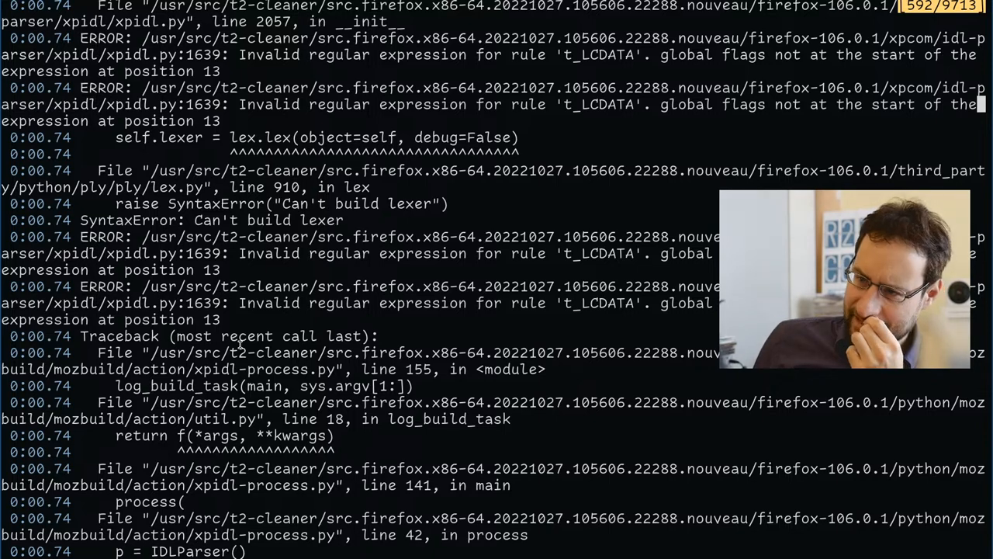
{"action": "scroll", "scroll_direction": "down", "scroll_amount": 3}
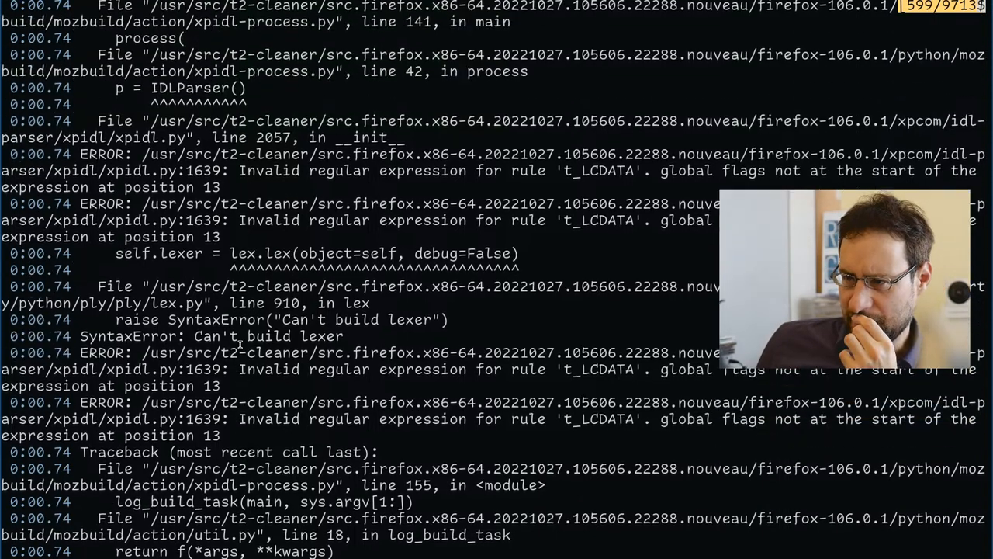
{"action": "scroll", "scroll_direction": "down", "scroll_amount": 3}
{"action": "type", "text": "l"}
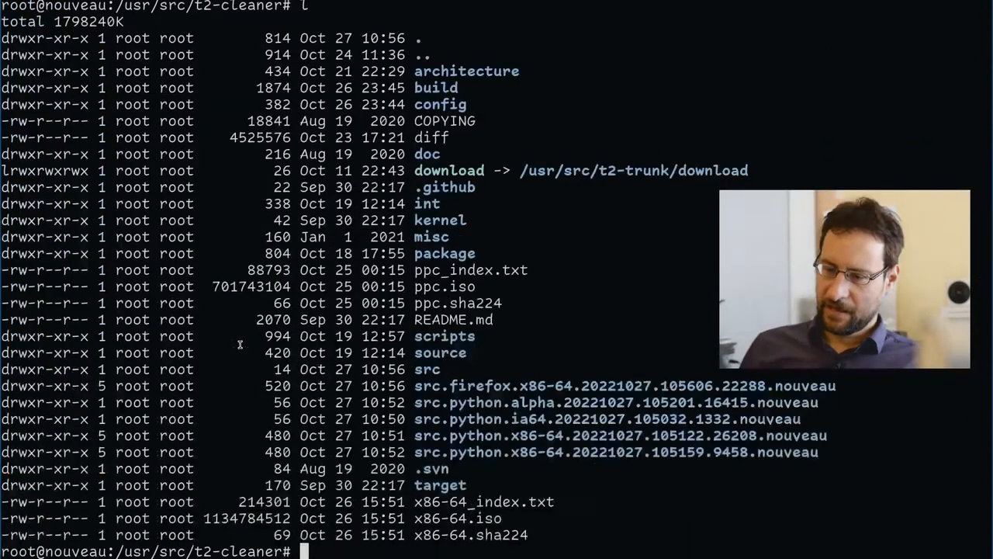
{"action": "mouse_move", "coordinate": [461, 464]}
{"action": "type", "text": "cd src.python.x86-64.20221027.105159.9458.nouveau"}
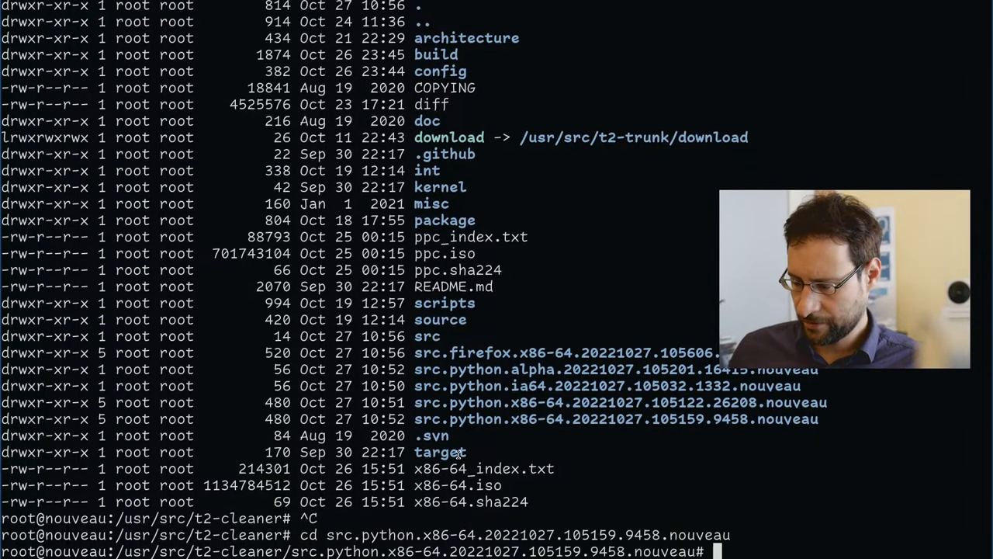
Enter the Python-3.11.0 debug shell and browse Lib/re/_parser.py with fixfile.
{"action": "type", "text": "cd py"}
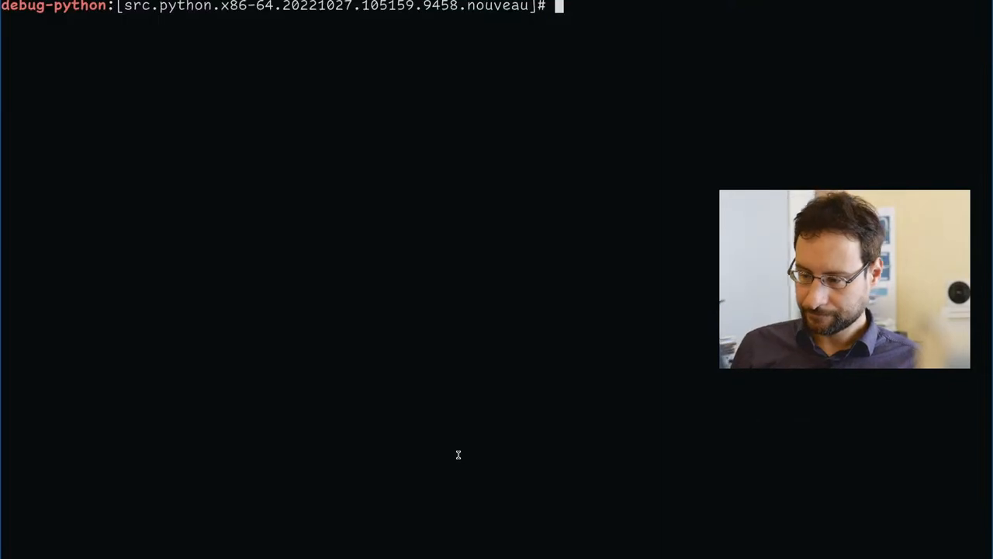
{"action": "type", "text": "ls -l"}
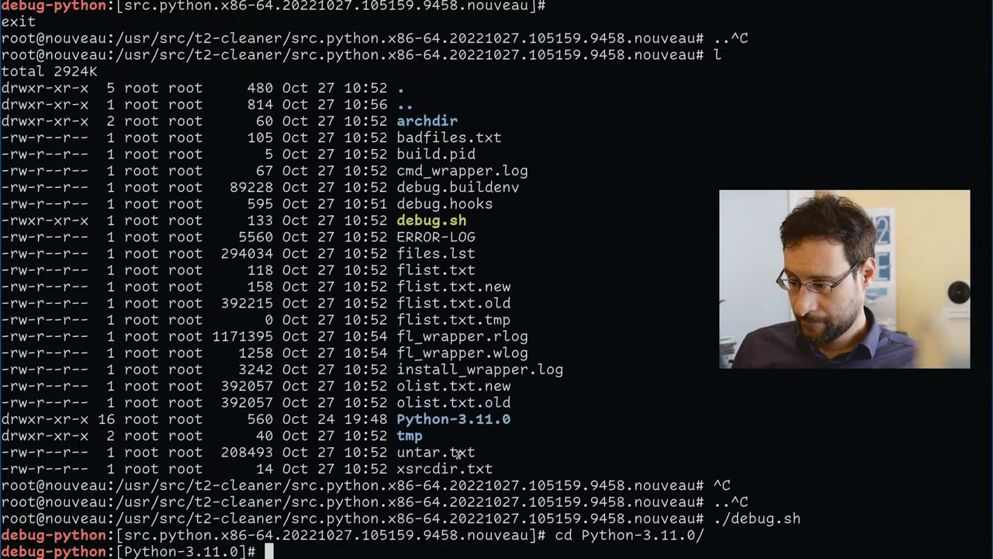
{"action": "type", "text": "fixfilediff"}
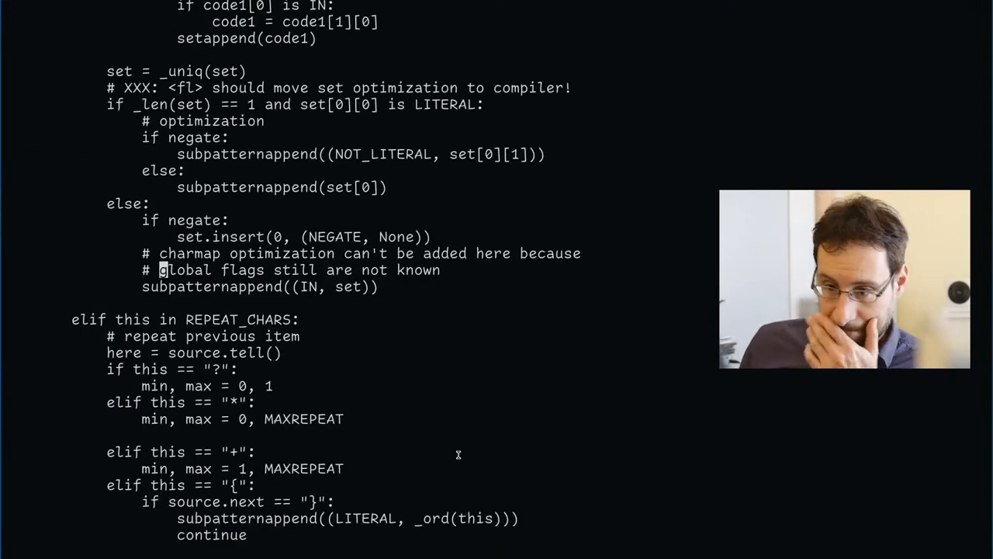
{"action": "scroll", "scroll_direction": "down", "scroll_amount": 3}
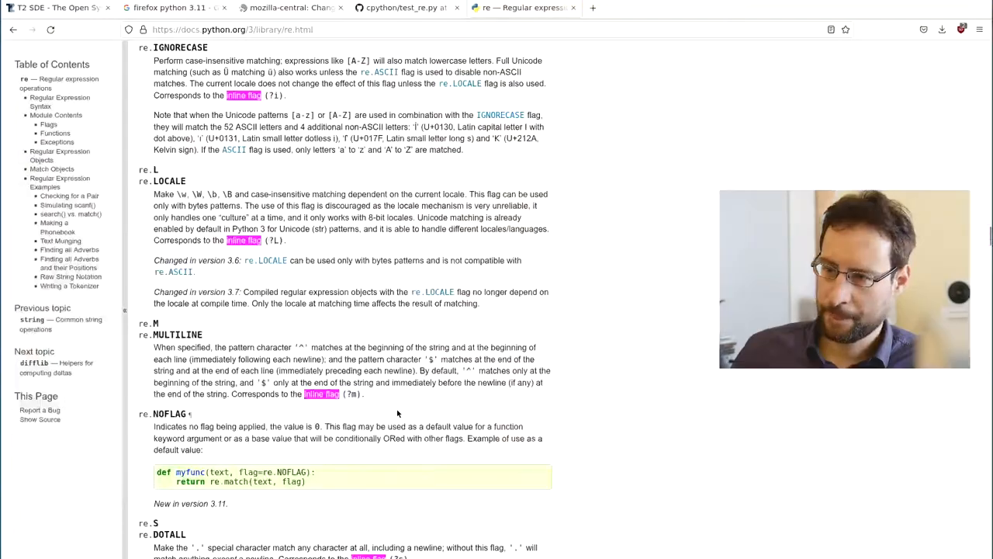
Bring up the CPython global-flags commit and scroll to its Lib/sre_parse.py diff.
{"action": "left_click", "coordinate": [399, 8]}
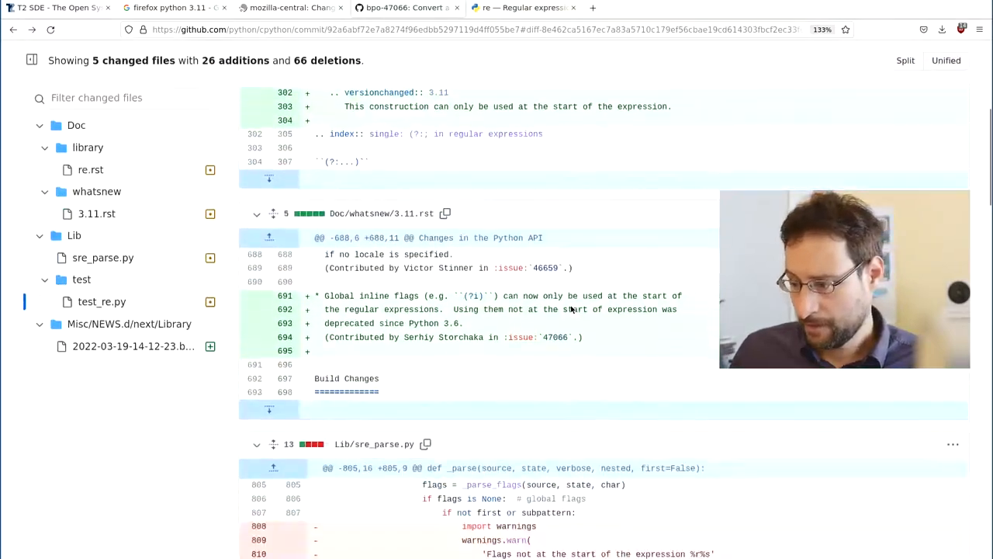
{"action": "scroll", "scroll_direction": "down", "scroll_amount": 3}
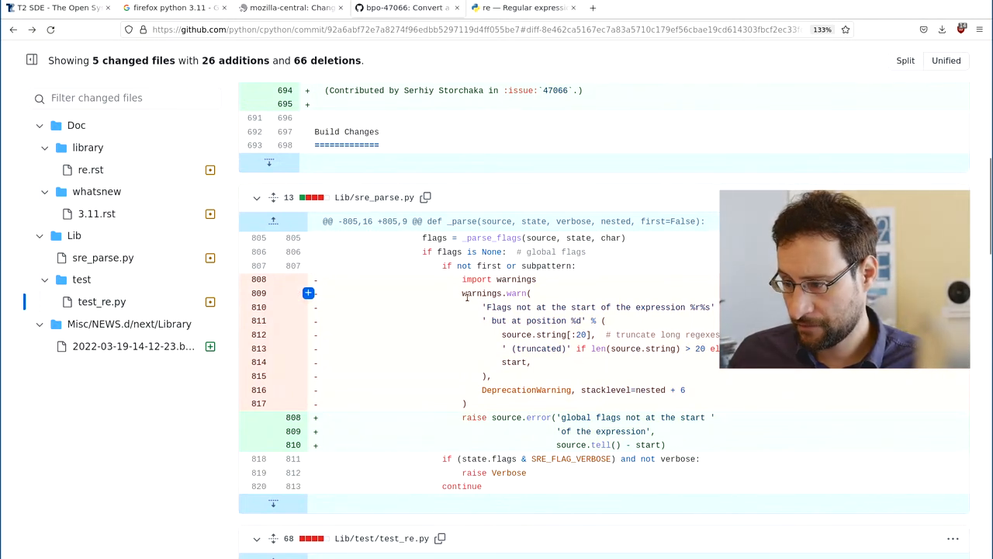
{"action": "left_click_drag", "start_coordinate": [462, 294], "coordinate": [466, 403]}
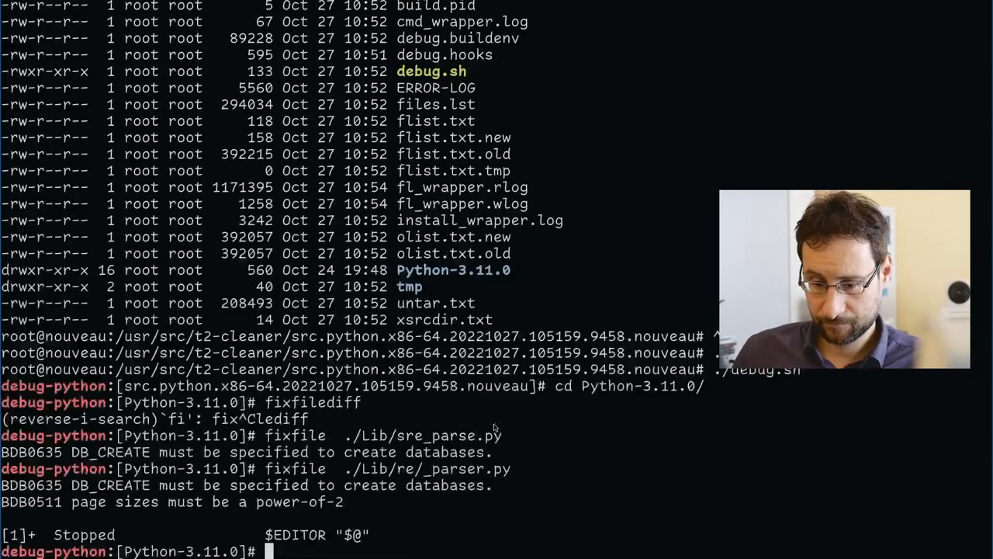
Interrupt the editor and print the rejected hunk in Lib/sre_parse.py.rej.
{"action": "key", "text": "ctrl+c"}
{"action": "type", "text": "i ./Lib/sre_parse.py.rej"}
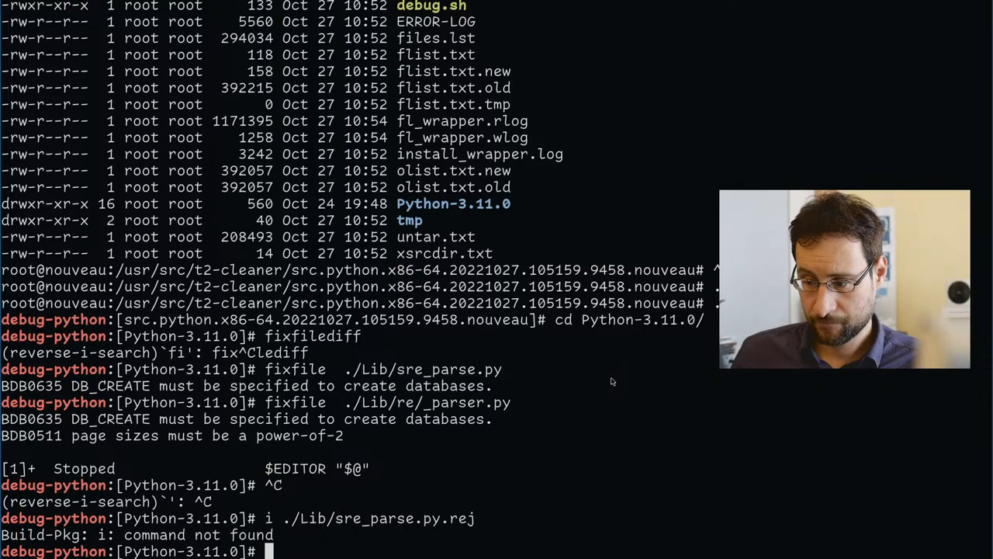
{"action": "type", "text": "cat ./Lib/sre_parse.py.rej"}
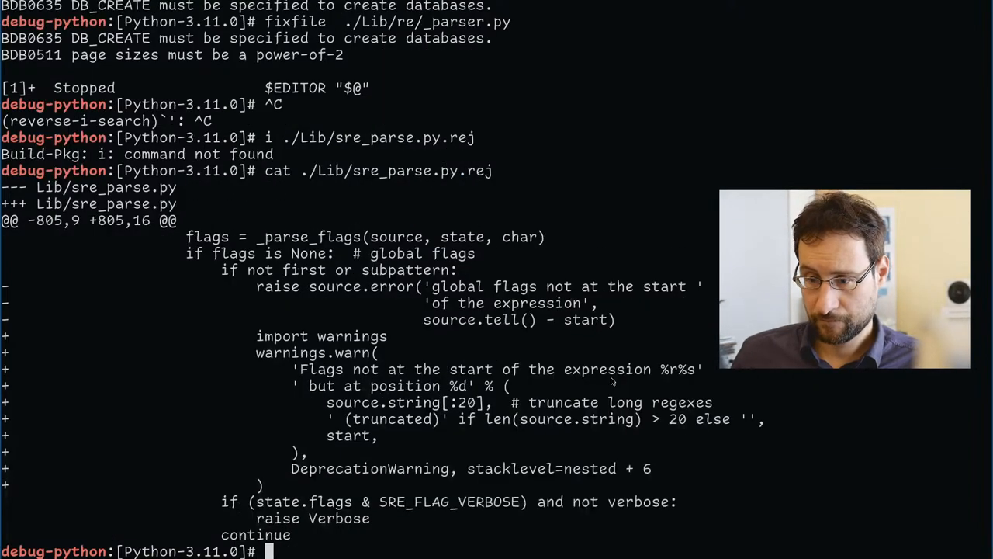
{"action": "type", "text": "cat ./Lib/sre_parse.py.rej"}
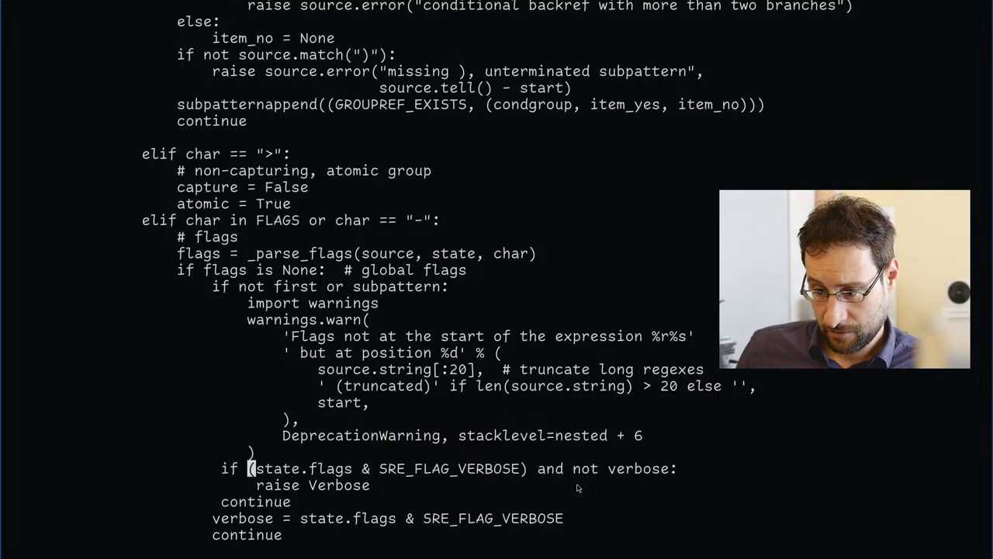
{"action": "scroll", "scroll_direction": "down", "scroll_amount": 3}
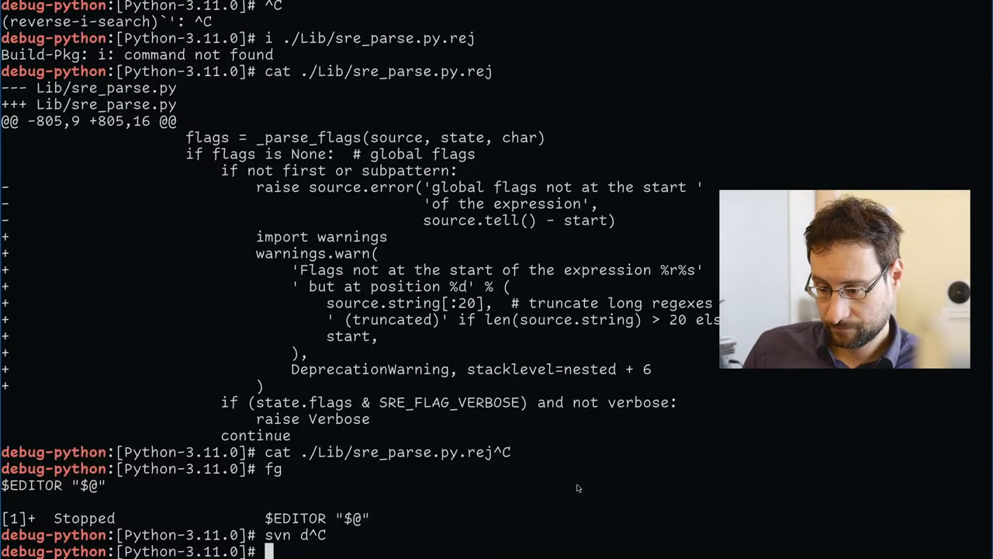
{"action": "type", "text": "fixfilediff"}
{"action": "type", "text": "fg"}
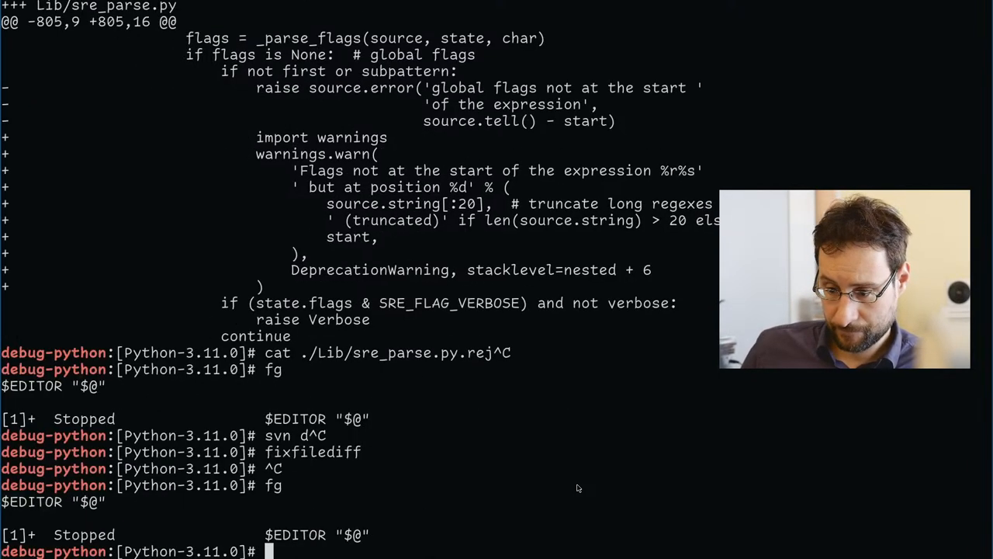
{"action": "type", "text": "jobs"}
{"action": "type", "text": "fixfil"}
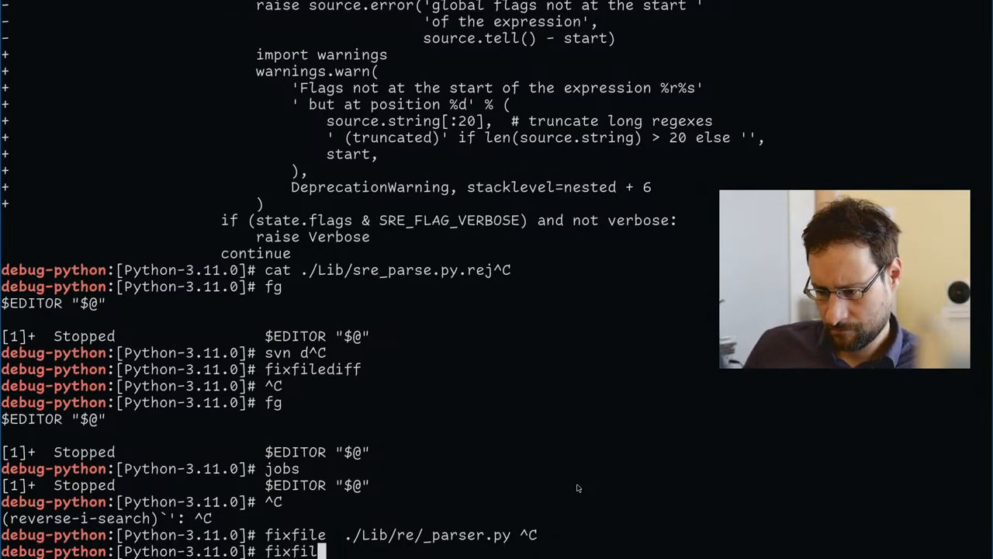
{"action": "key", "text": "Return"}
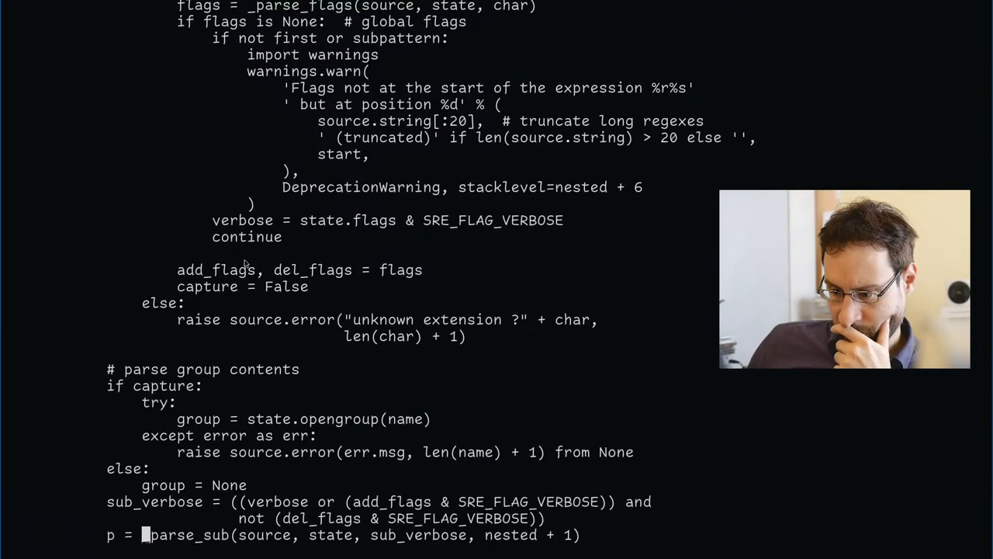
{"action": "scroll", "scroll_direction": "down", "scroll_amount": 3}
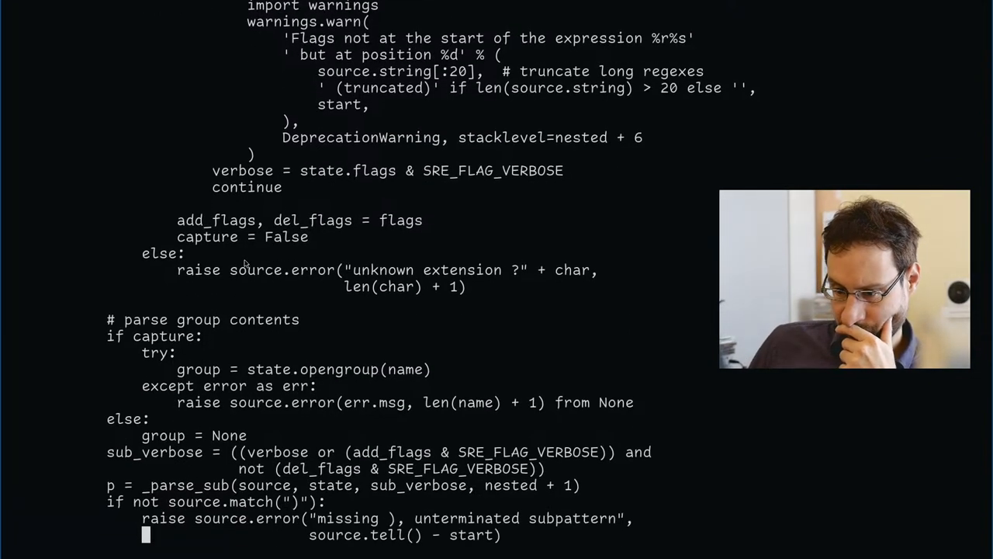
{"action": "scroll", "scroll_direction": "down", "scroll_amount": 3}
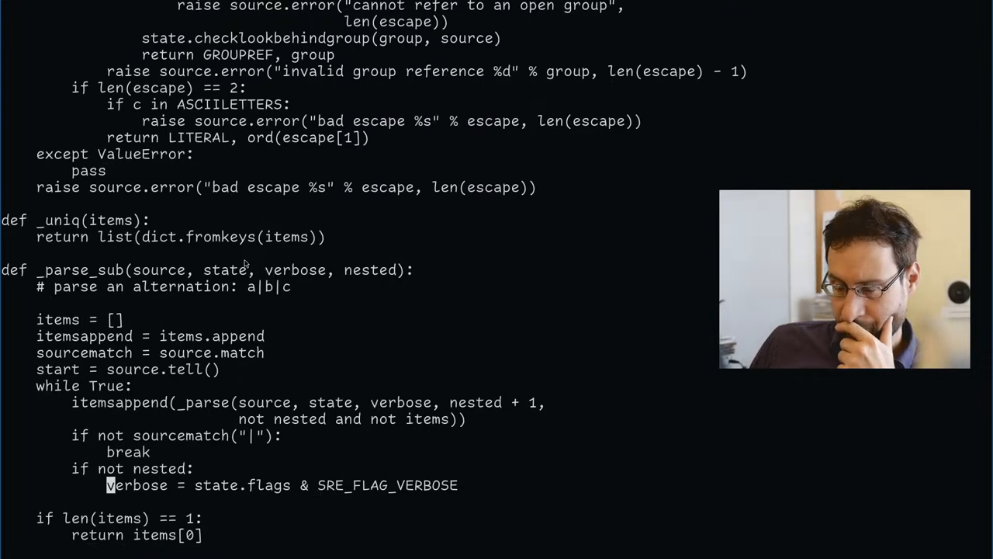
{"action": "scroll", "scroll_direction": "down", "scroll_amount": 3}
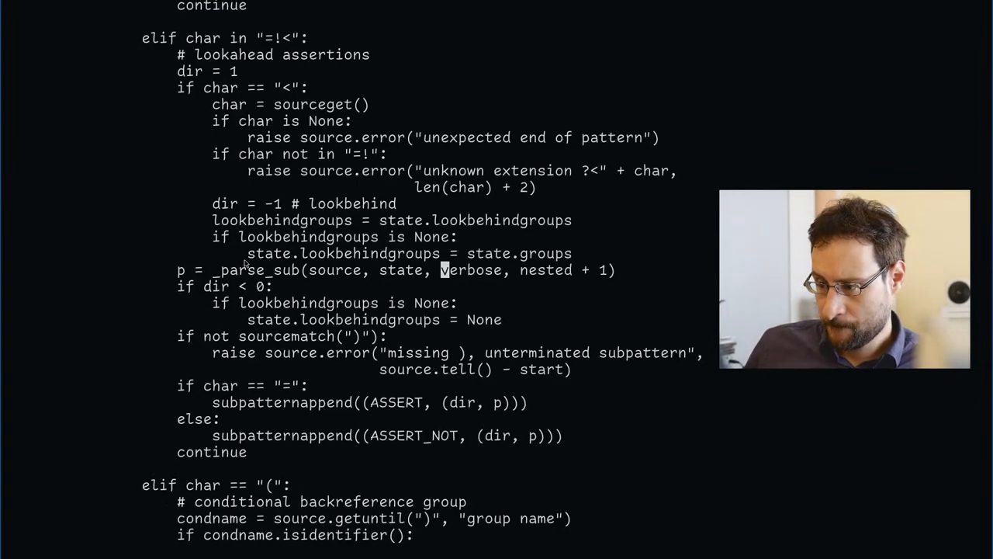
{"action": "scroll", "scroll_direction": "down", "scroll_amount": 3}
{"action": "type", "text": "fixfilediff"}
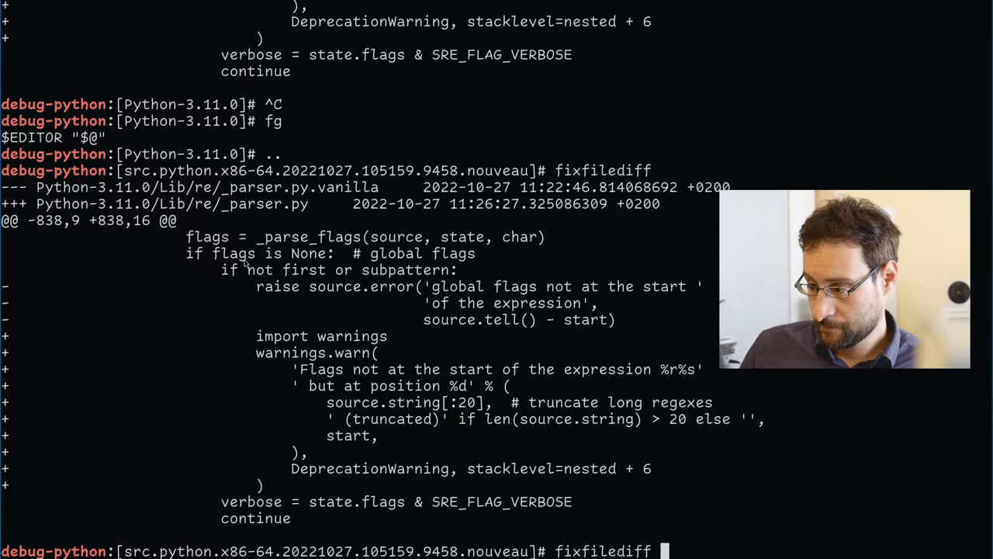
Write the changes to hotfix-regex.patch and move into the package/python/python folder.
{"action": "type", "text": "hotfix-regex.patch"}
{"action": "type", "text": ".."}
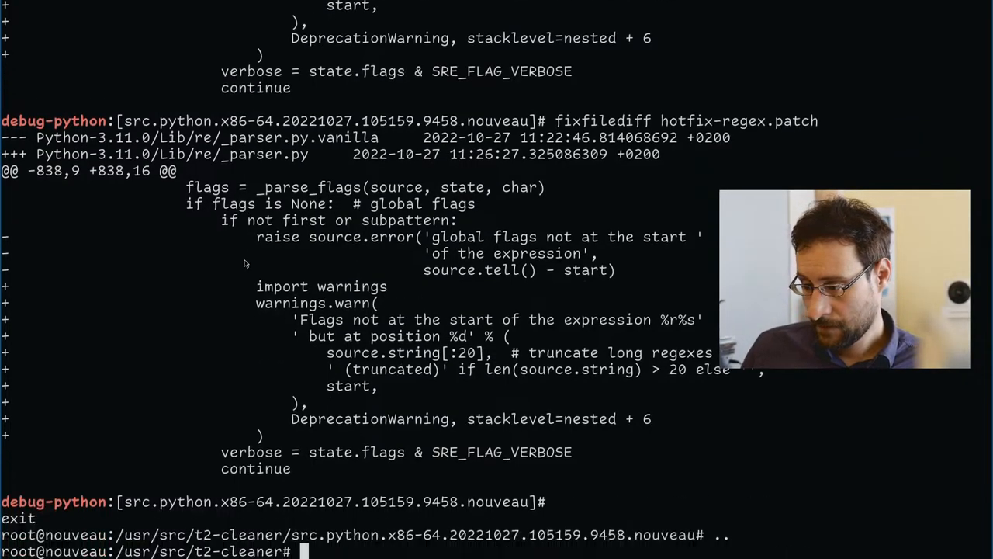
{"action": "type", "text": "cd package/*/"}
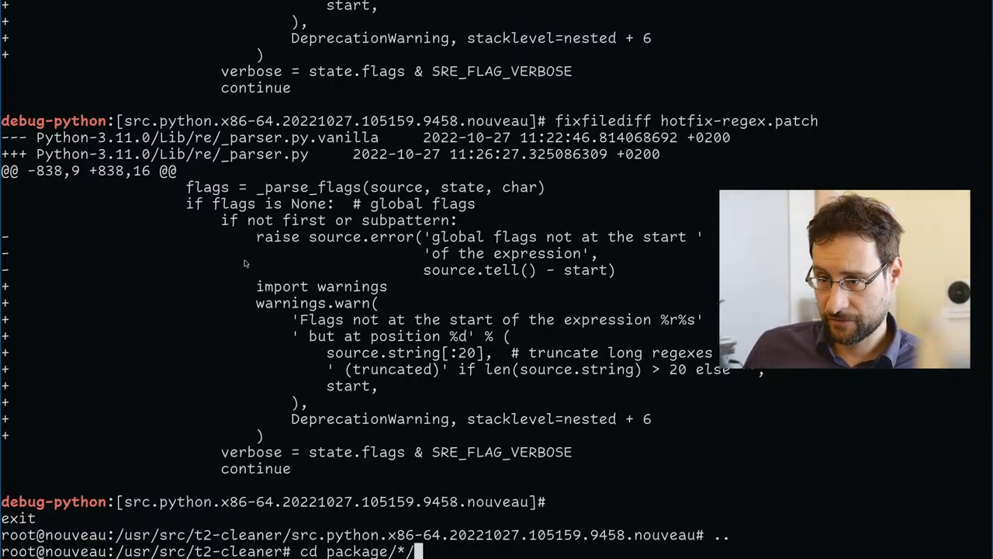
{"action": "type", "text": "python"}
{"action": "type", "text": "l"}
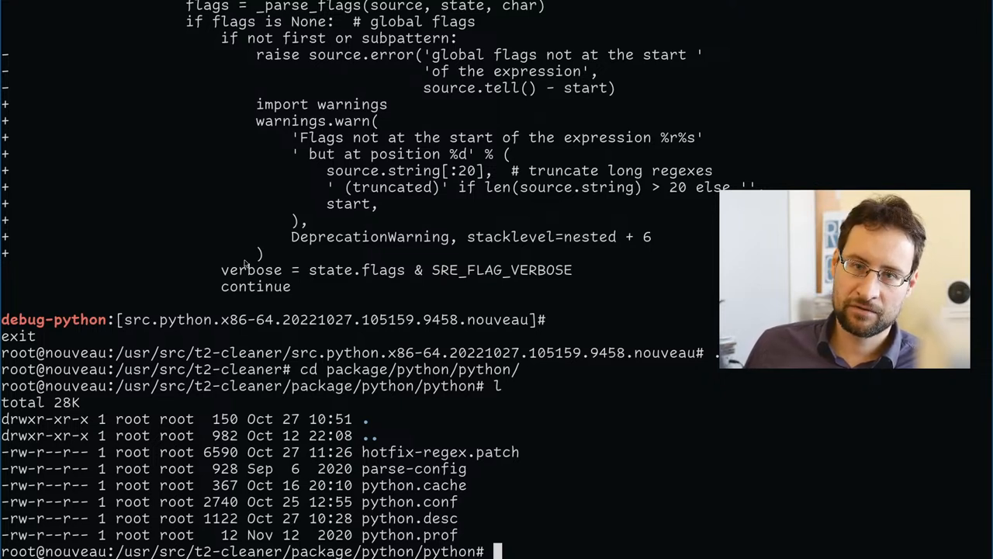
Open hotfix-regex.patch in vi and scroll through the patch.
{"action": "type", "text": "vi ho"}
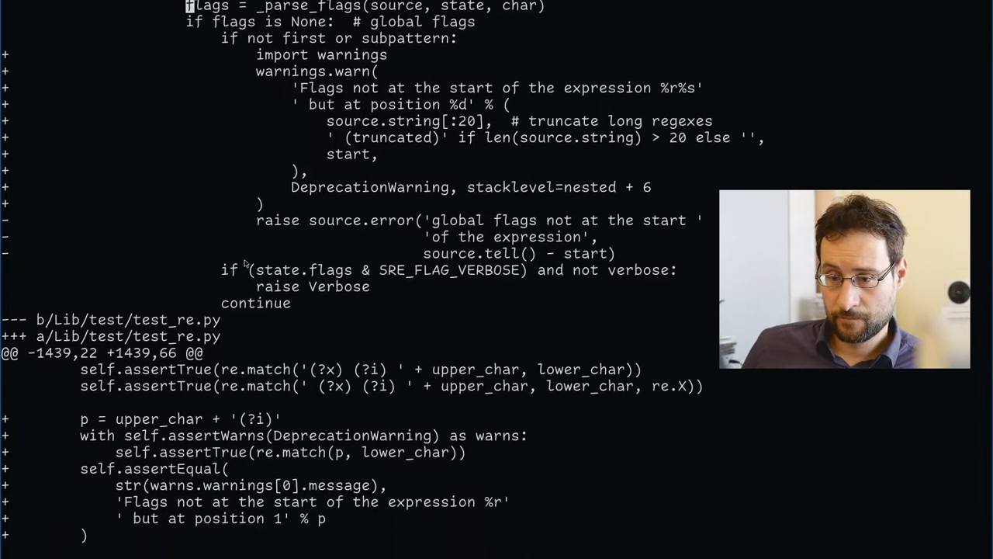
{"action": "scroll", "scroll_direction": "down", "scroll_amount": 3}
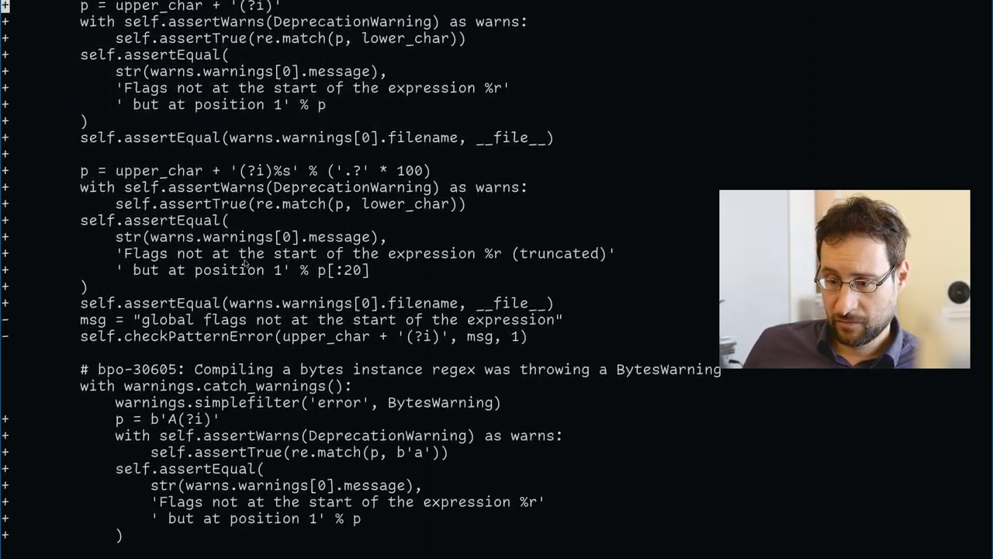
{"action": "scroll", "scroll_direction": "down", "scroll_amount": 3}
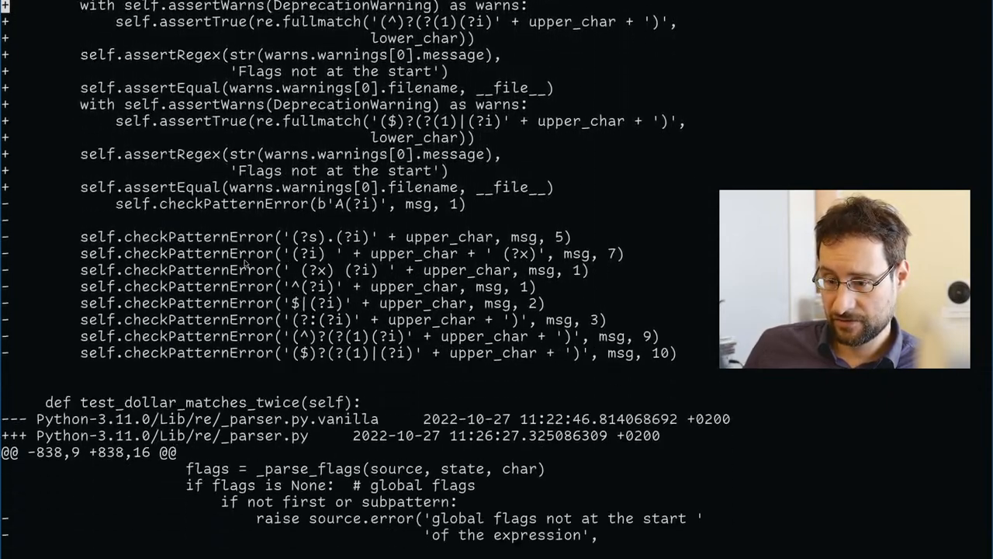
{"action": "scroll", "scroll_direction": "down", "scroll_amount": 3}
{"action": "type", "text": "./scripts/Build-Target -cfg alpha"}
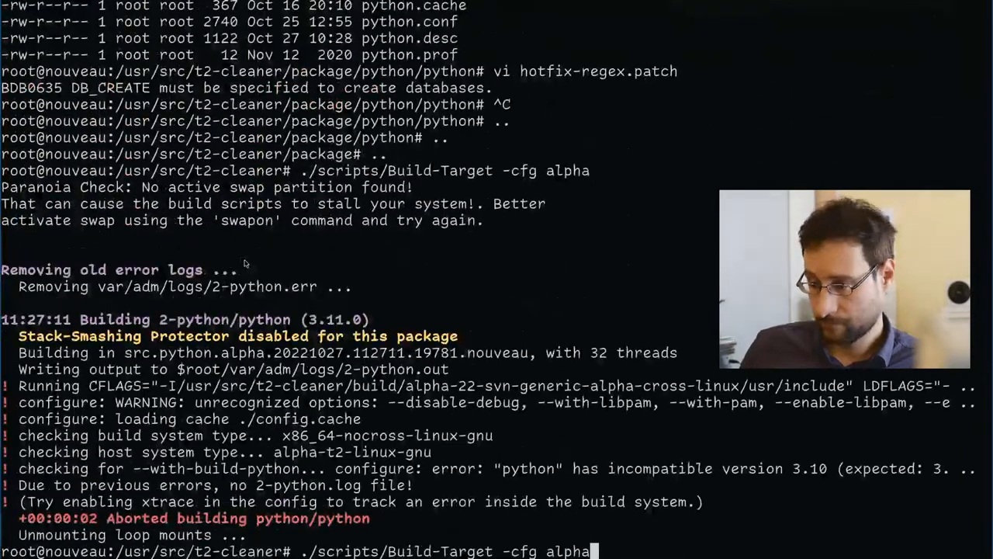
Retry the x86-64 2-firefox and 0-python builds, watching Python 3.11.0 finish building.
{"action": "type", "text": "0-pyth"}
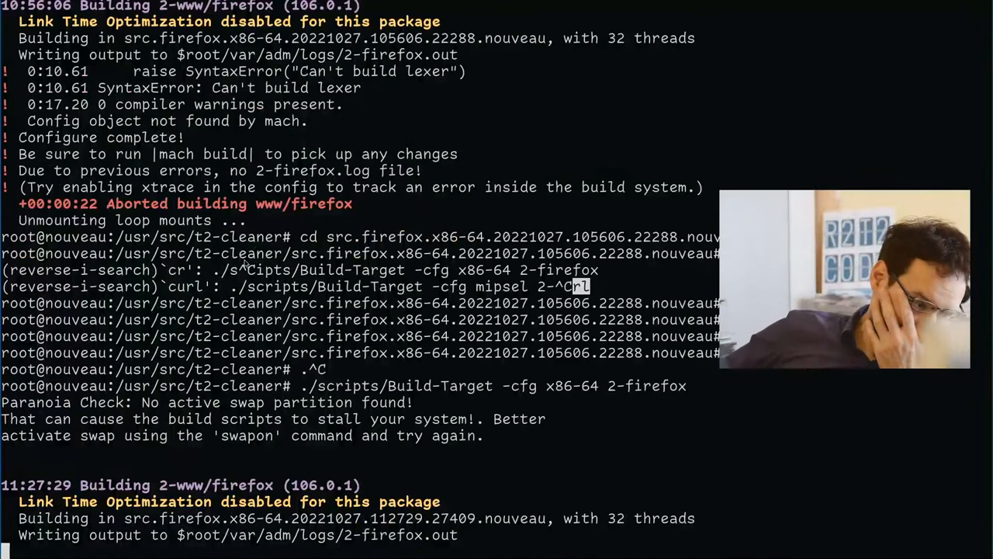
{"action": "scroll", "scroll_direction": "down", "scroll_amount": 3}
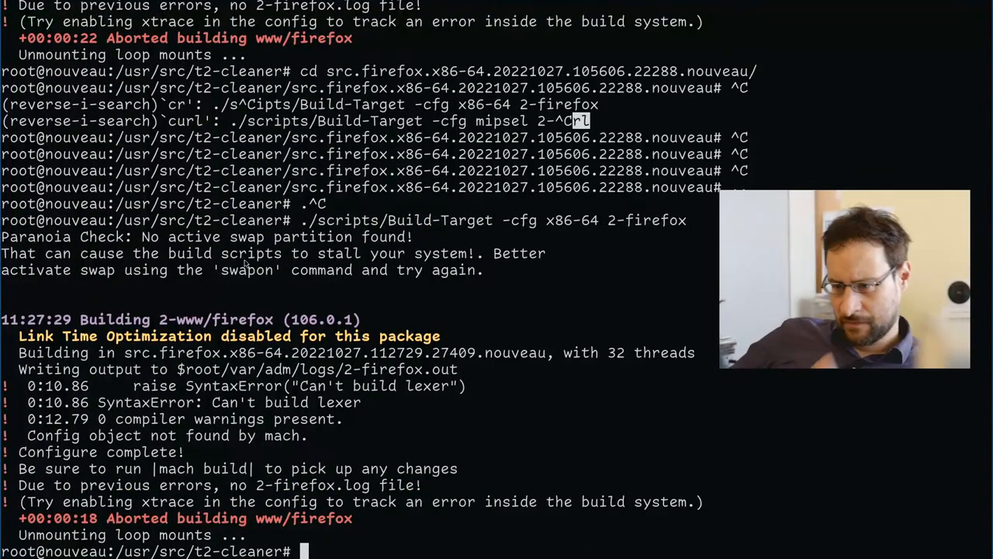
{"action": "type", "text": "./scripts/Build-Target -cfg x86-64 2-firefox"}
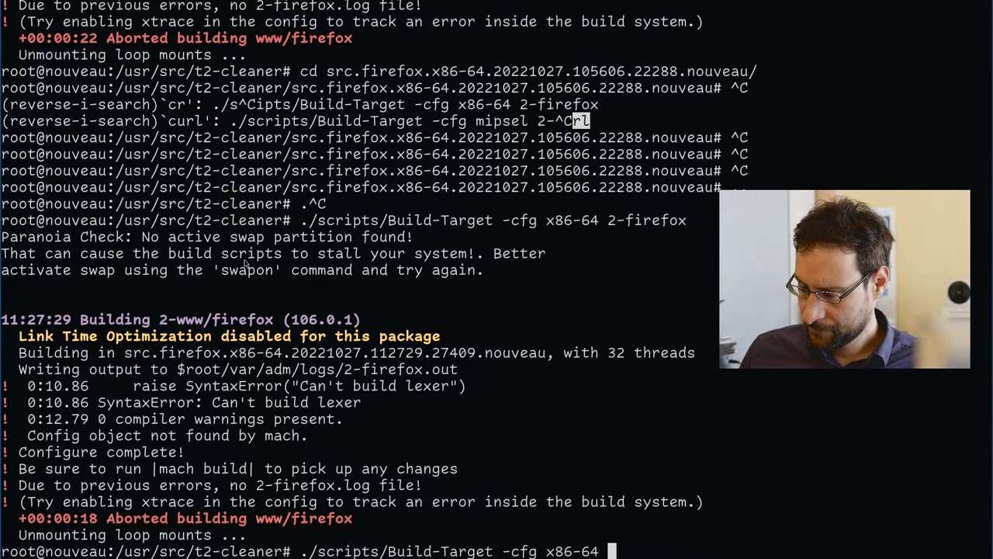
{"action": "type", "text": "0"}
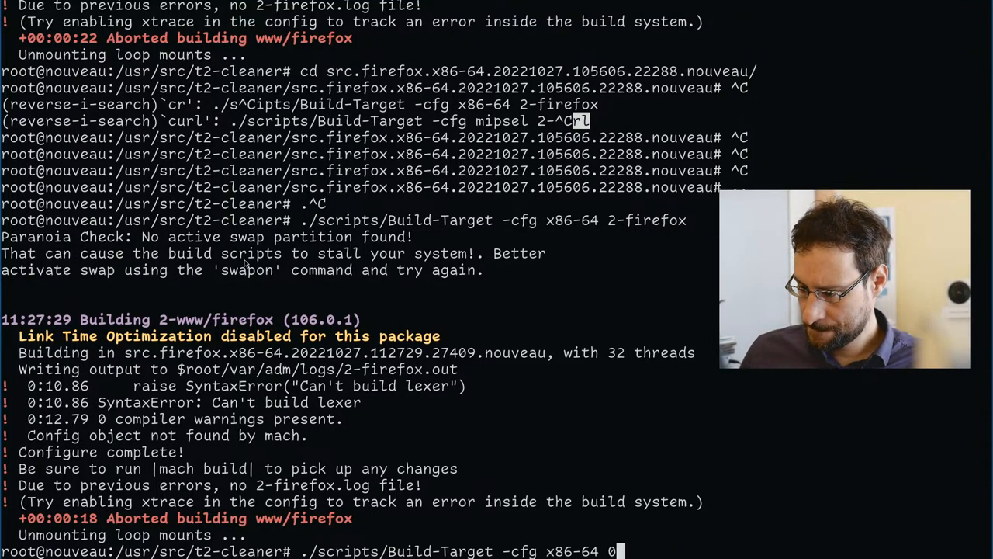
{"action": "type", "text": "-py"}
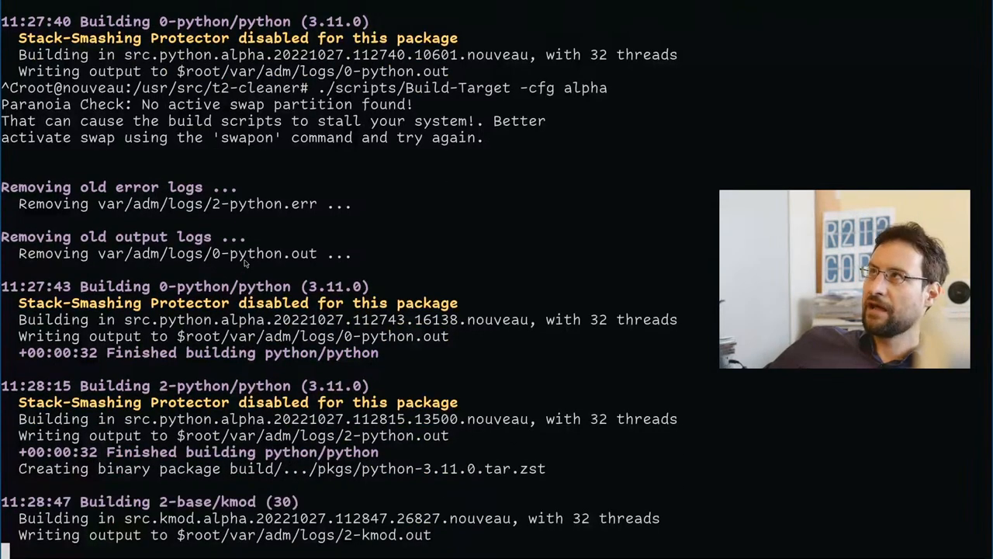
{"action": "scroll", "scroll_direction": "down", "scroll_amount": 3}
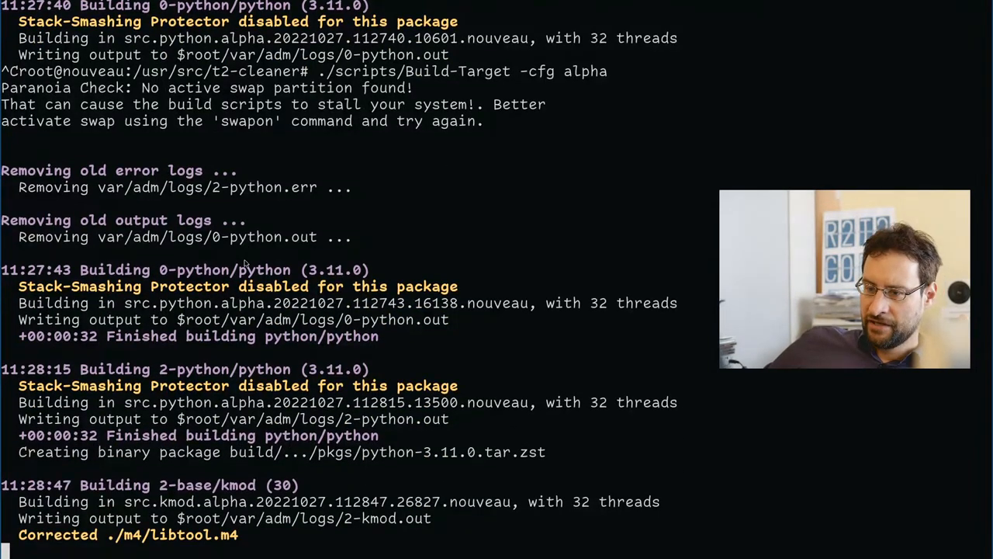
{"action": "scroll", "scroll_direction": "down", "scroll_amount": 3}
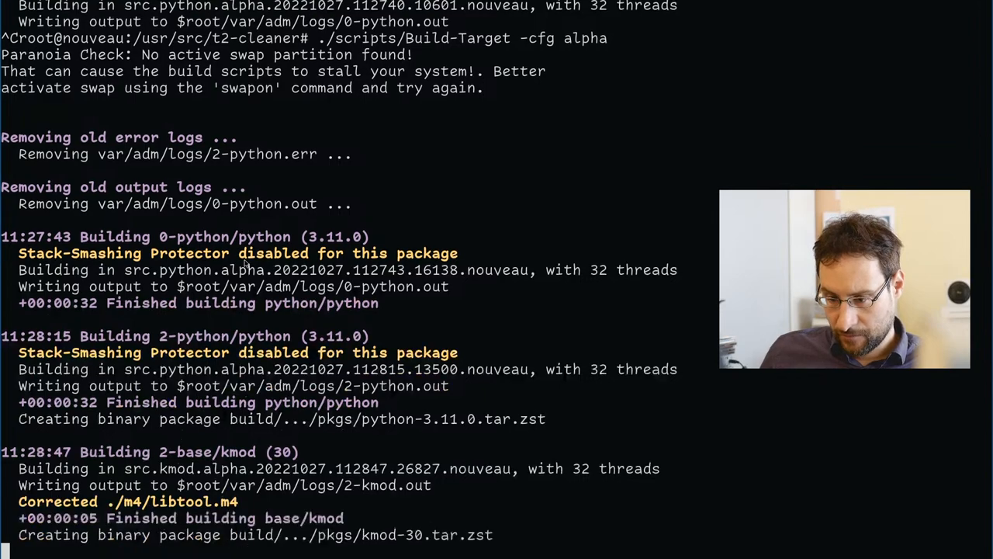
{"action": "scroll", "scroll_direction": "down", "scroll_amount": 3}
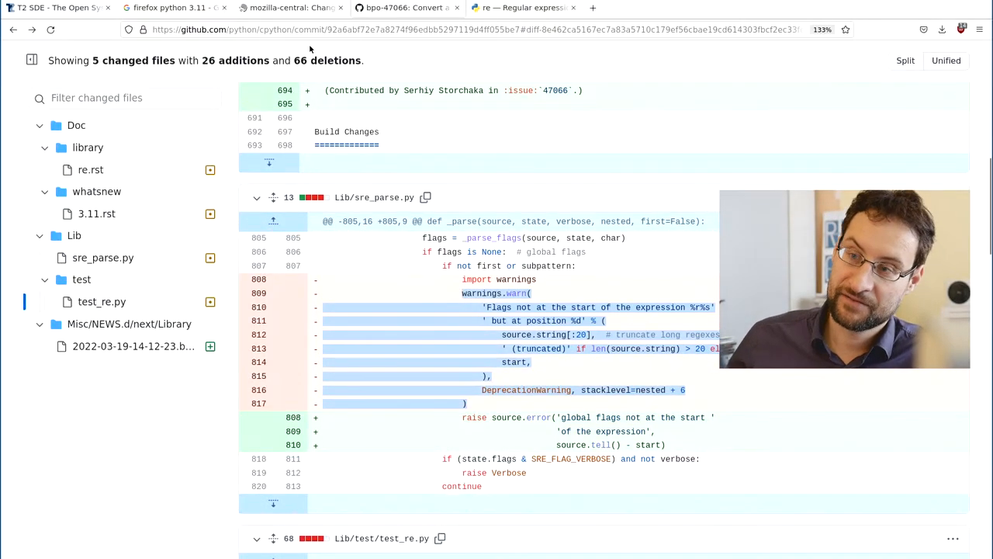
{"action": "mouse_move", "coordinate": [381, 107]}
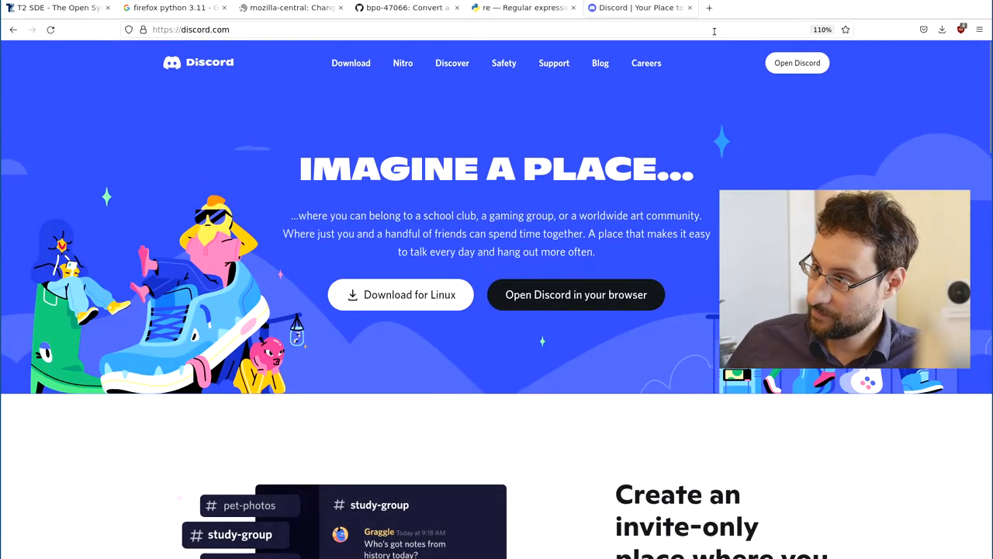
Open Discord in the browser and open a shop link from #/dev/random in a new tab.
{"action": "left_click", "coordinate": [576, 294]}
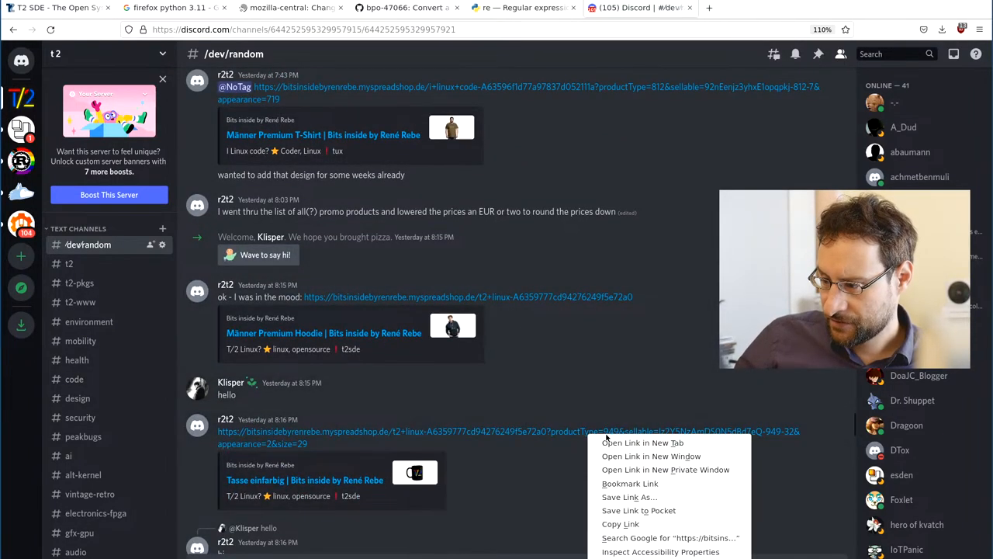
{"action": "left_click", "coordinate": [641, 442]}
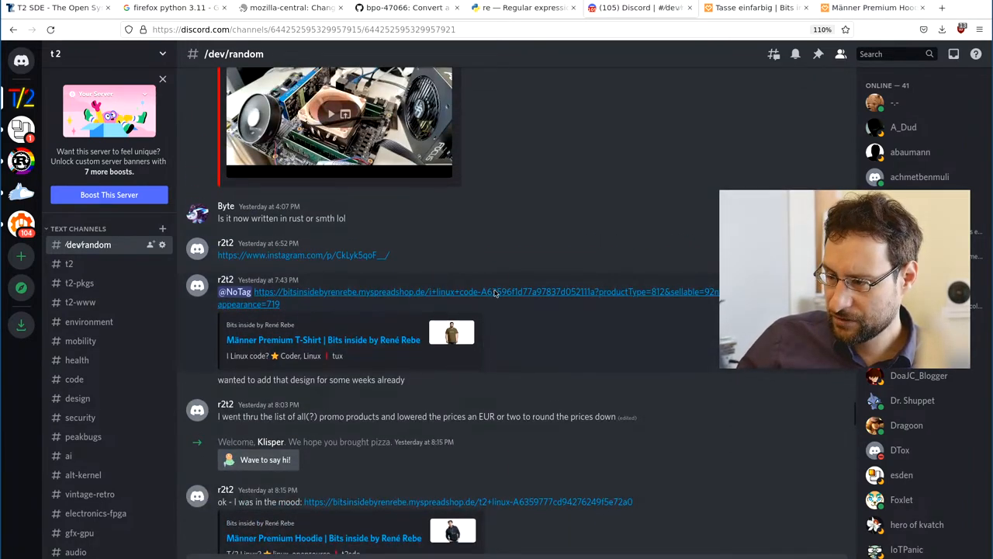
Open the Männer Premium T-Shirt spreadshop link from the channel.
{"action": "left_click", "coordinate": [497, 292]}
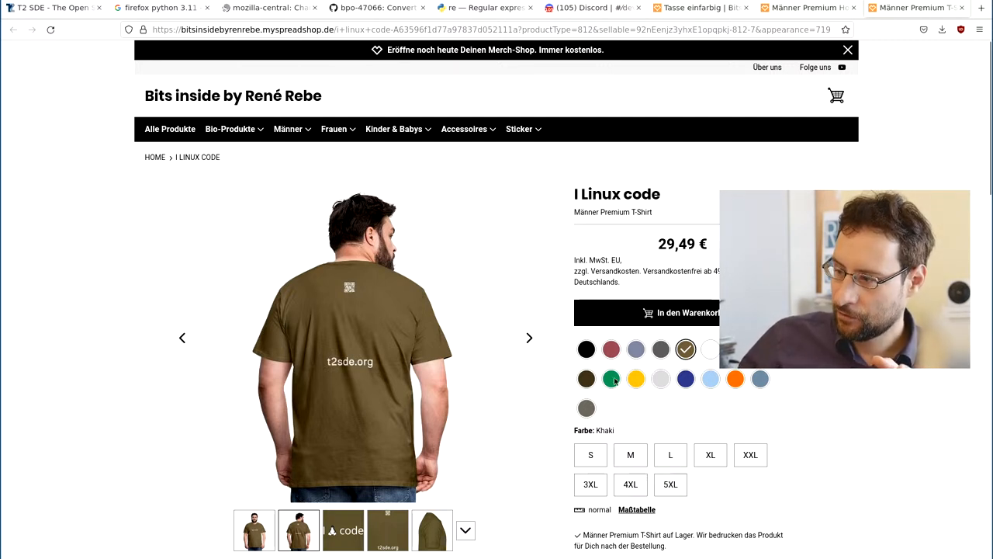
Preview the I Linux code T-shirt in Sonnengelb, front and back, then visit the hoodie tab.
{"action": "left_click", "coordinate": [636, 379]}
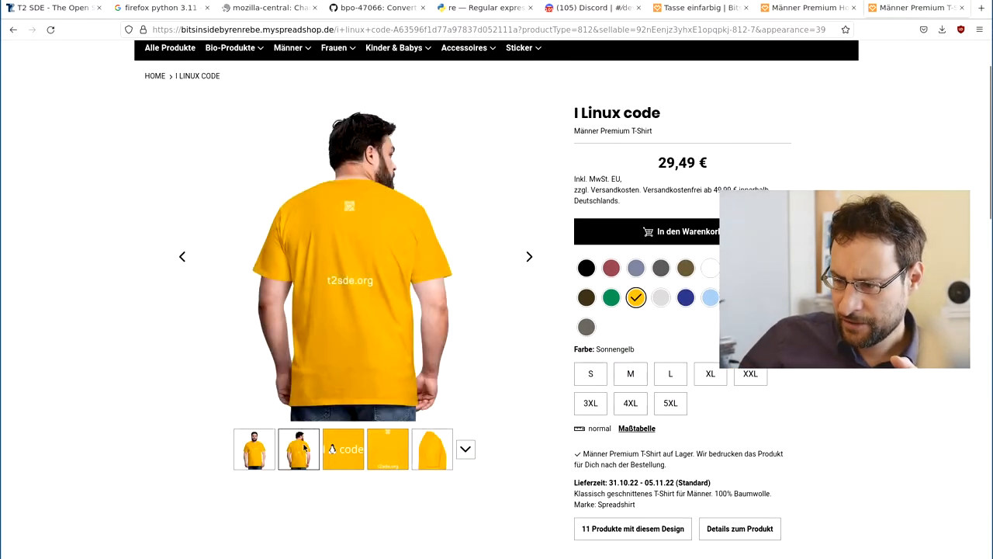
{"action": "left_click", "coordinate": [343, 449]}
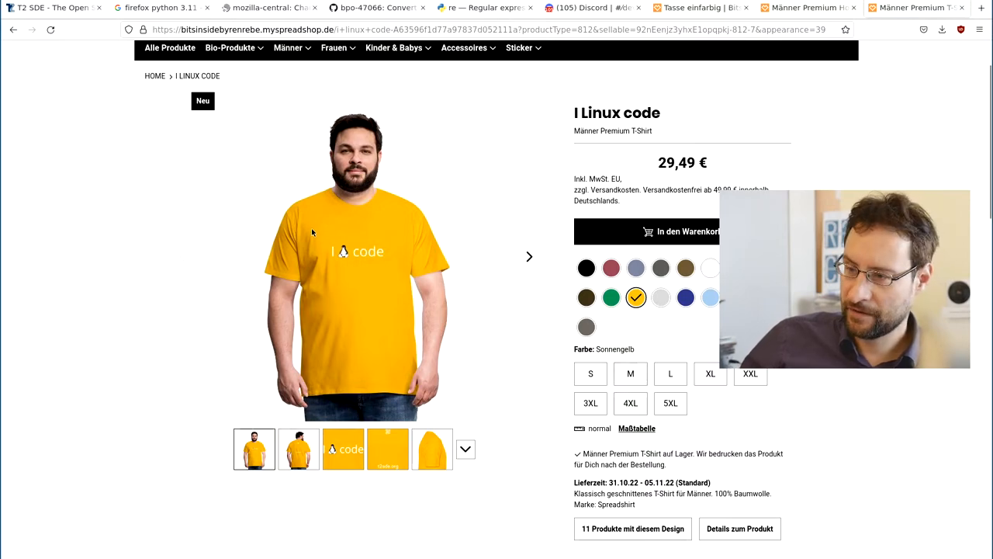
{"action": "left_click", "coordinate": [299, 448]}
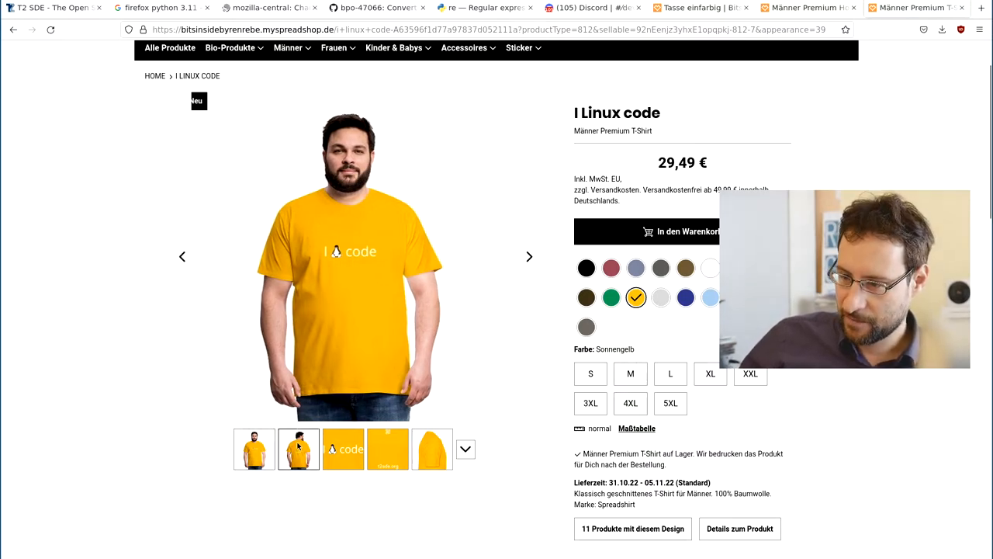
{"action": "left_click", "coordinate": [635, 270]}
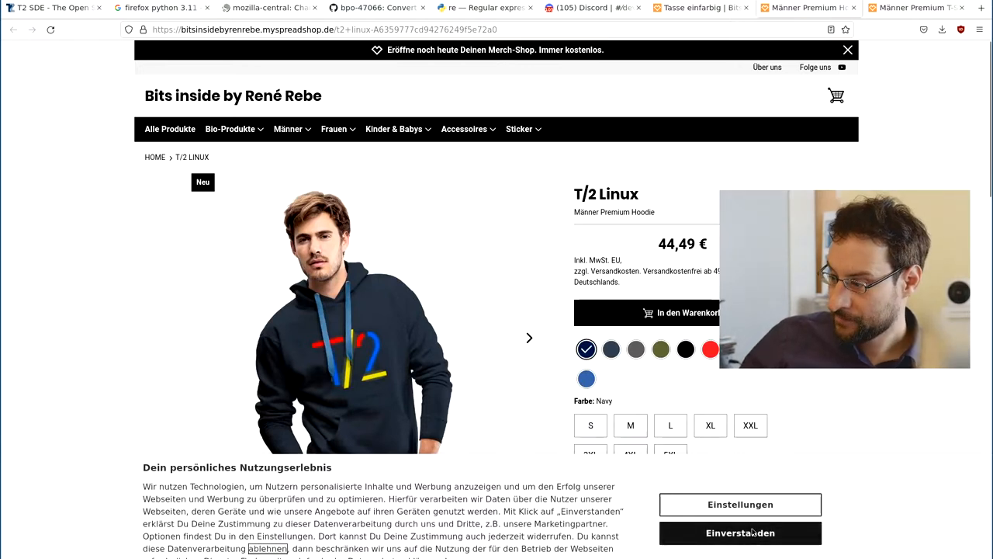
Accept cookies and cycle the hoodie's back, side, print and T/2 logo photos.
{"action": "left_click", "coordinate": [743, 533]}
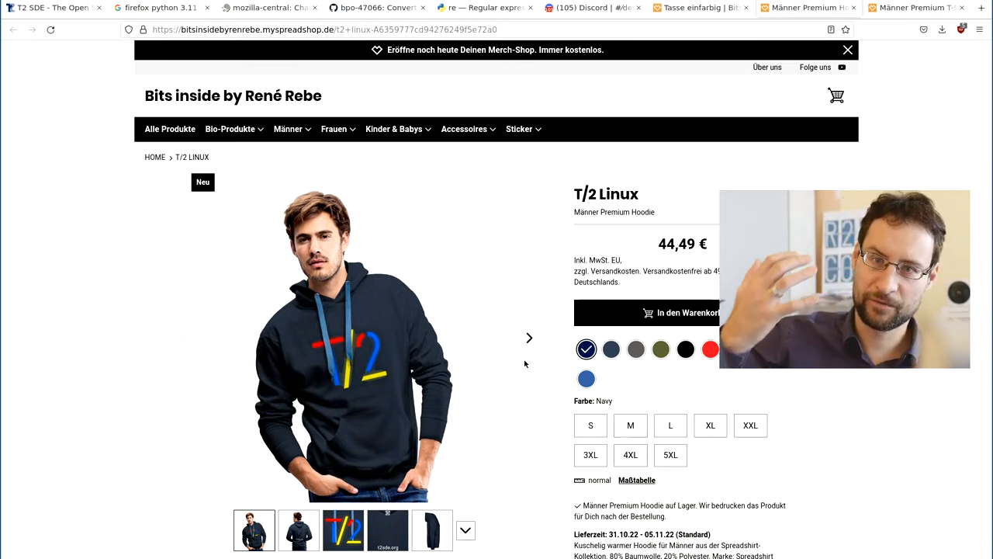
{"action": "mouse_move", "coordinate": [444, 418]}
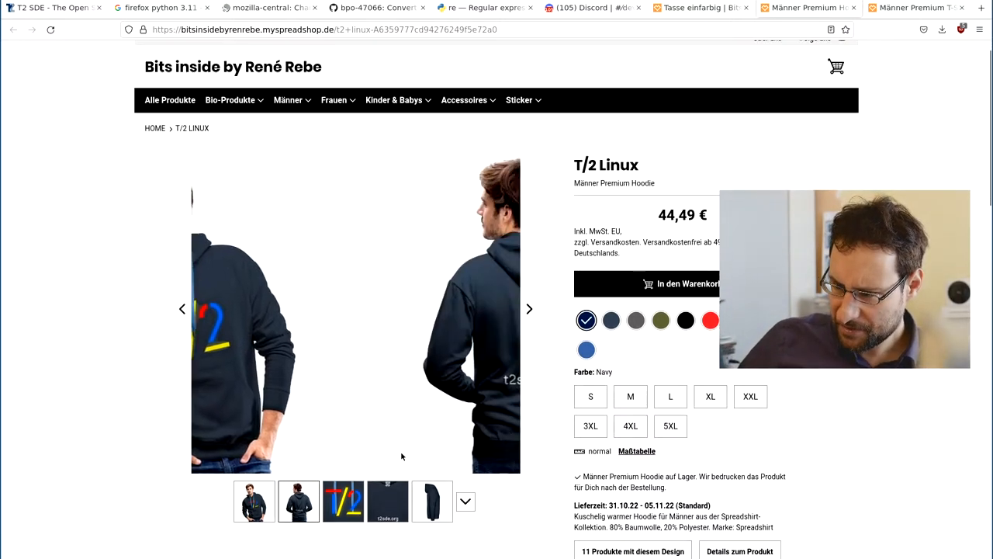
{"action": "scroll", "scroll_direction": "down", "scroll_amount": 3}
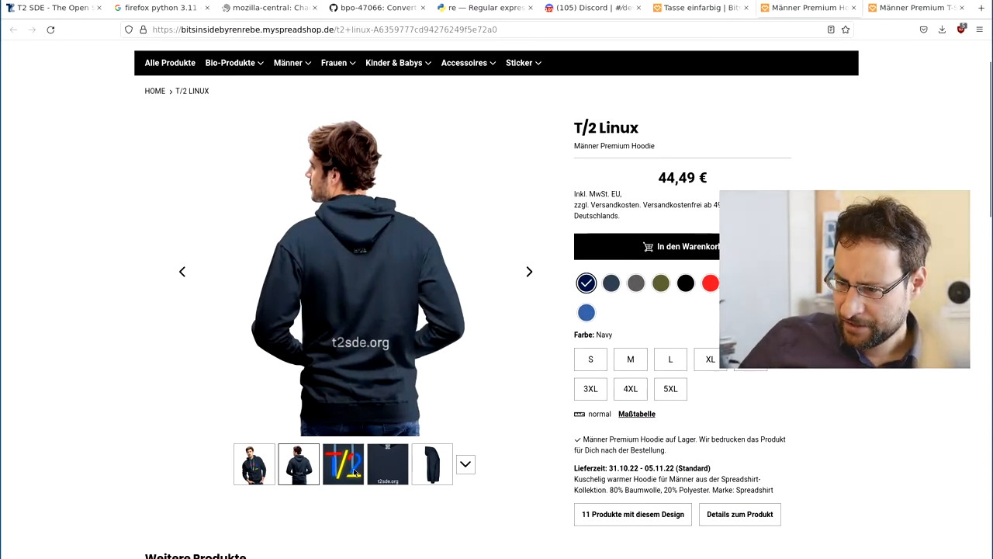
{"action": "left_click", "coordinate": [387, 464]}
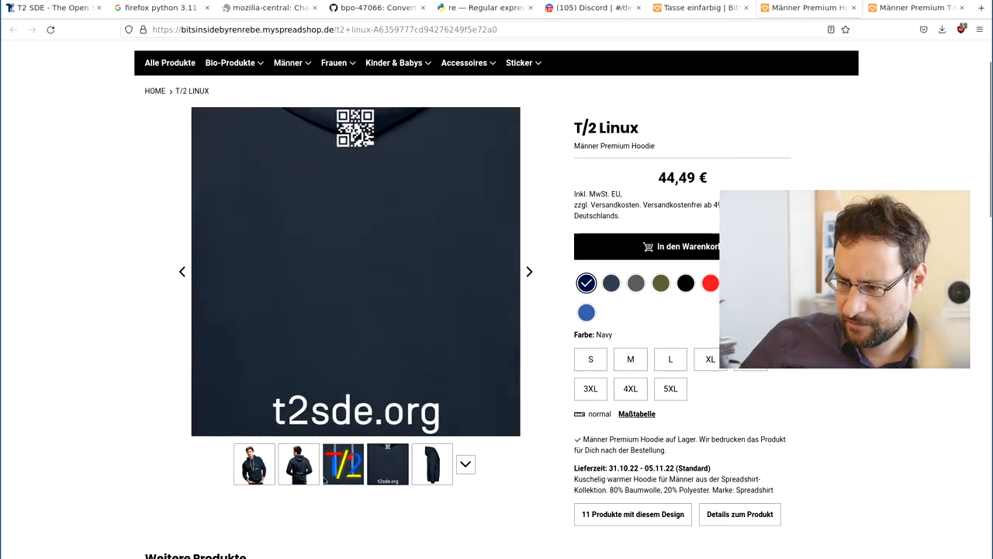
{"action": "left_click", "coordinate": [343, 464]}
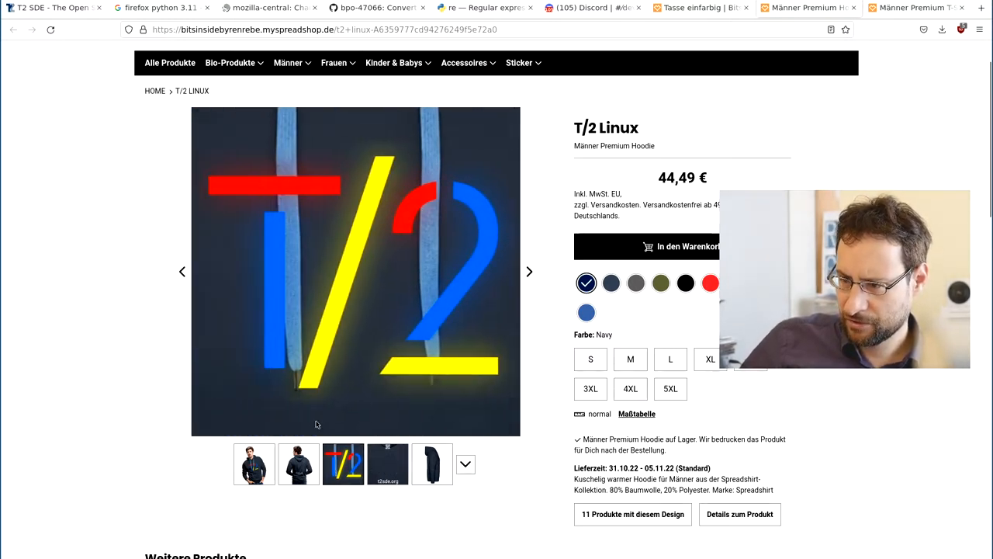
{"action": "left_click", "coordinate": [298, 464]}
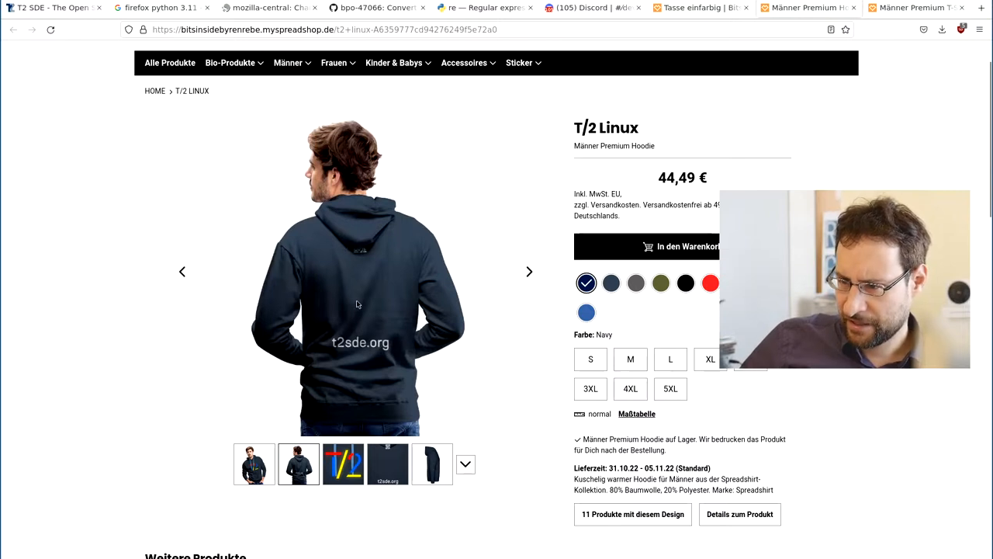
{"action": "left_click", "coordinate": [387, 463]}
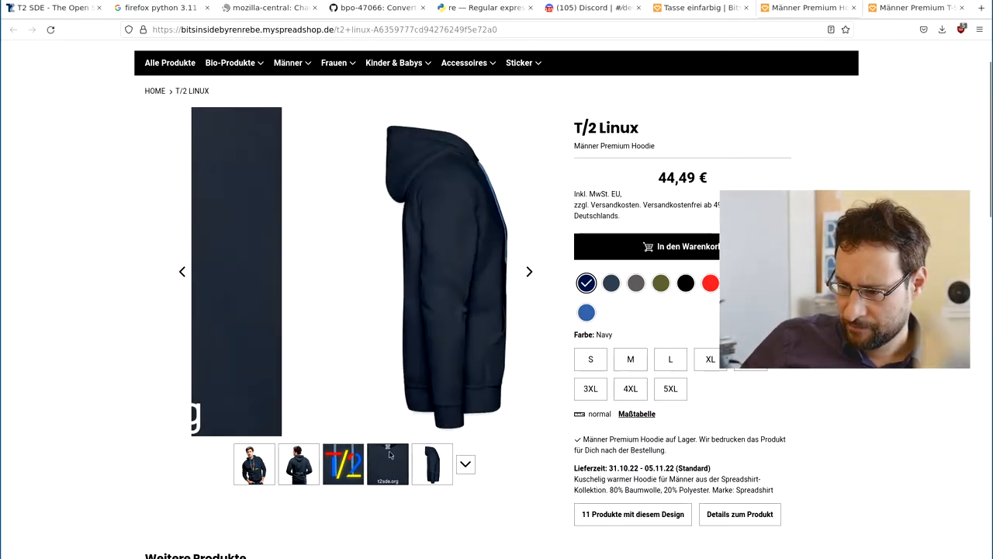
{"action": "left_click", "coordinate": [387, 463]}
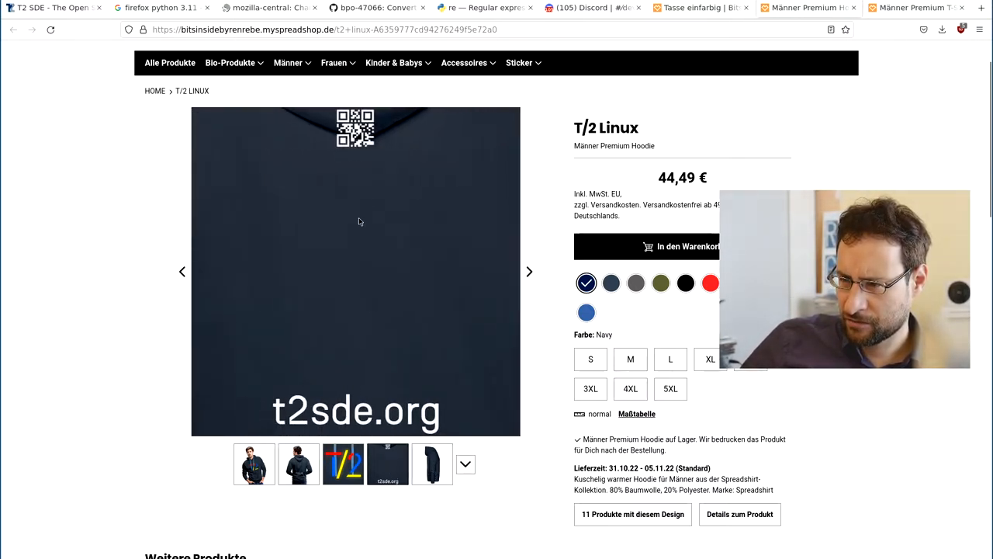
{"action": "left_click", "coordinate": [343, 464]}
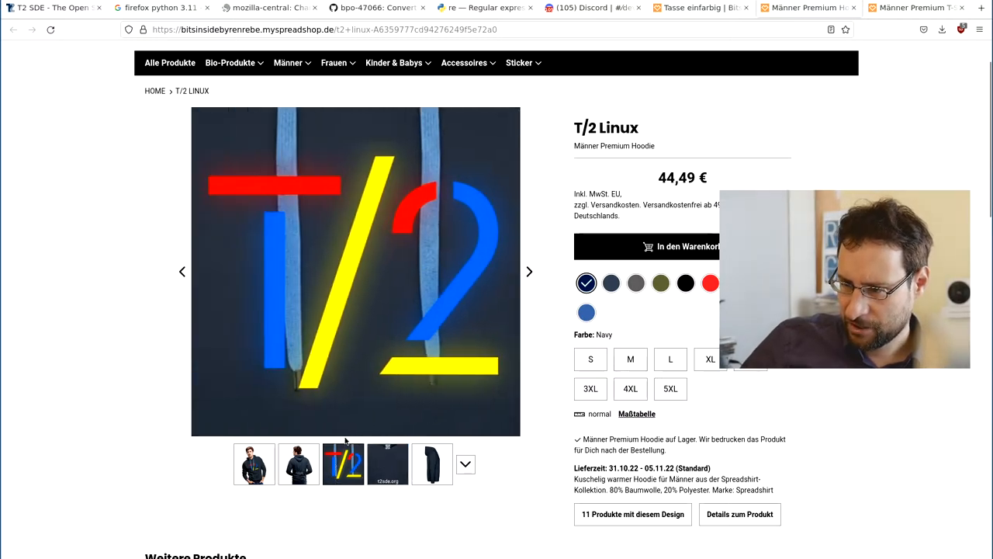
{"action": "left_click", "coordinate": [580, 10]}
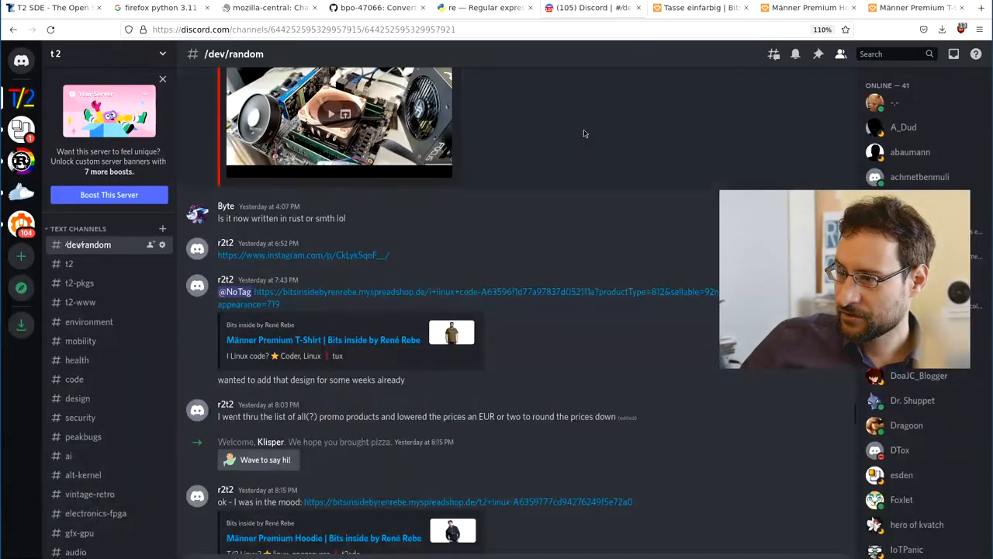
{"action": "mouse_move", "coordinate": [488, 299]}
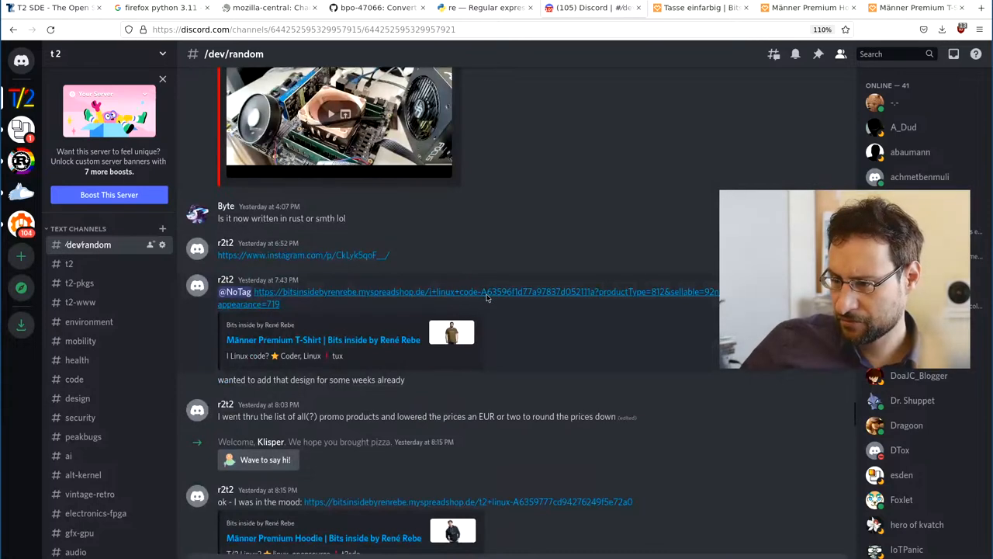
{"action": "scroll", "scroll_direction": "down", "scroll_amount": 3}
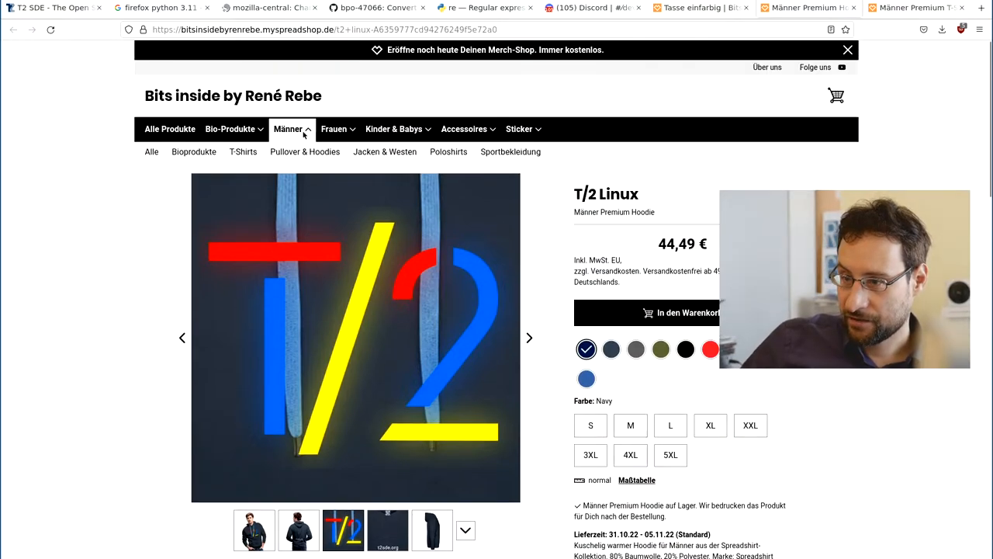
Open Accessoires and scroll through the T2 mugs, caps, bags and stickers.
{"action": "left_click", "coordinate": [464, 129]}
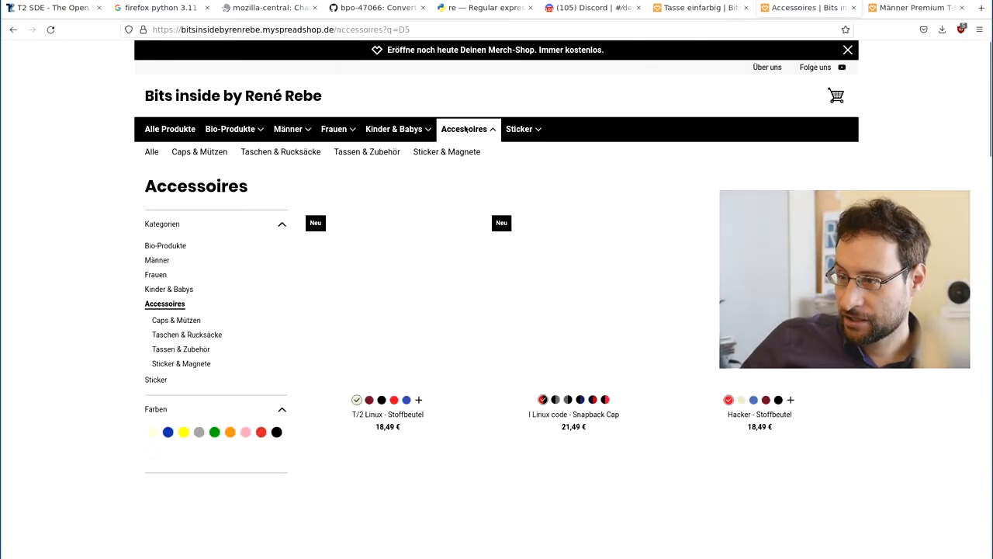
{"action": "scroll", "scroll_direction": "down", "scroll_amount": 3}
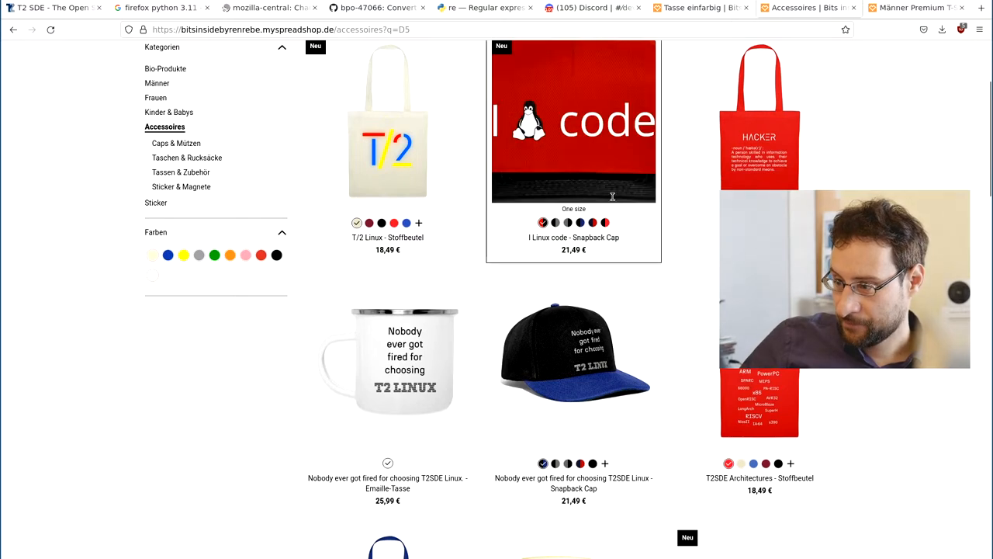
{"action": "scroll", "scroll_direction": "down", "scroll_amount": 3}
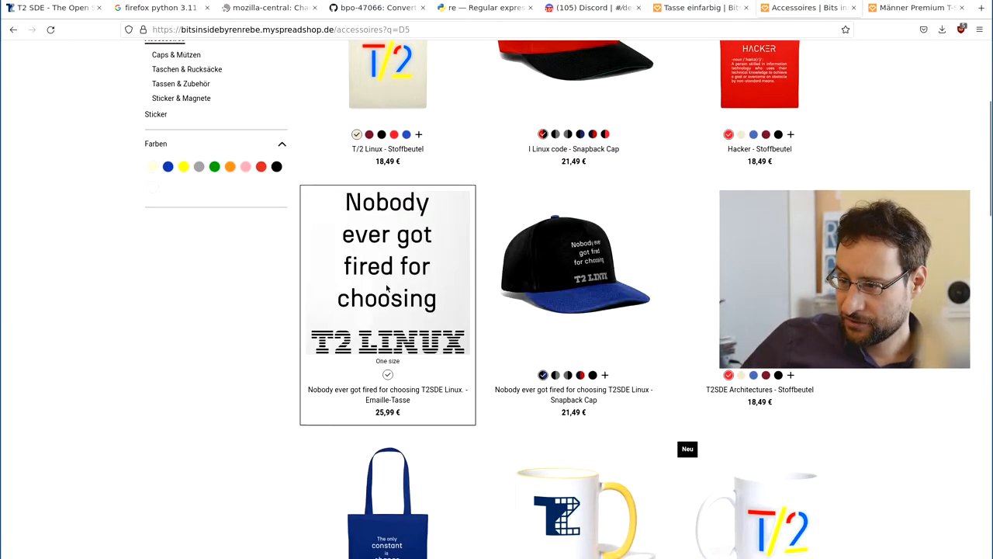
{"action": "scroll", "scroll_direction": "down", "scroll_amount": 3}
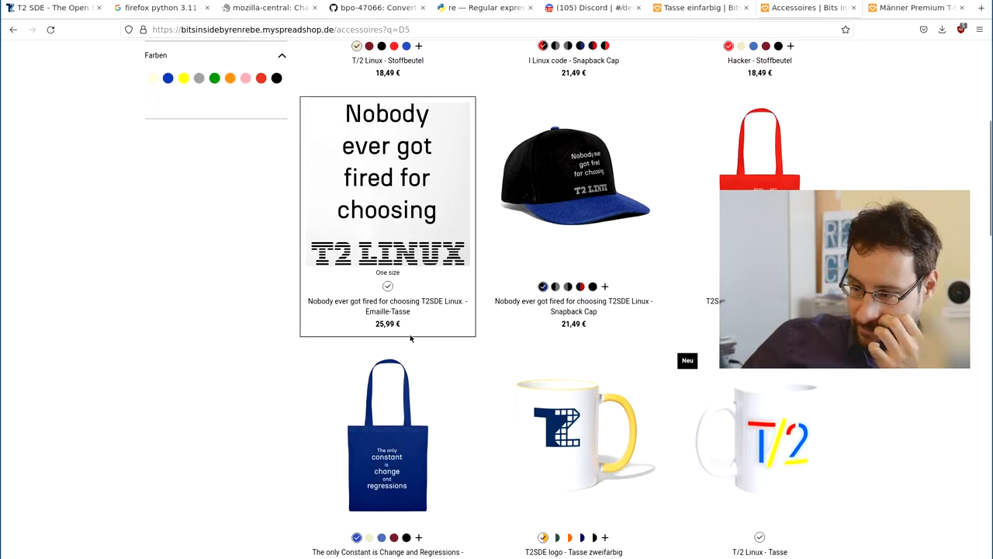
{"action": "scroll", "scroll_direction": "down", "scroll_amount": 3}
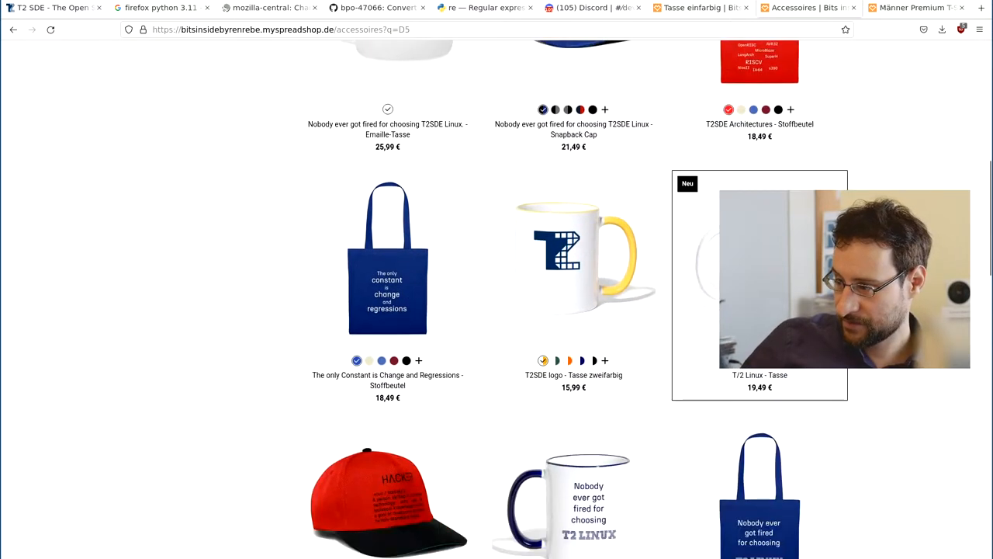
{"action": "scroll", "scroll_direction": "down", "scroll_amount": 3}
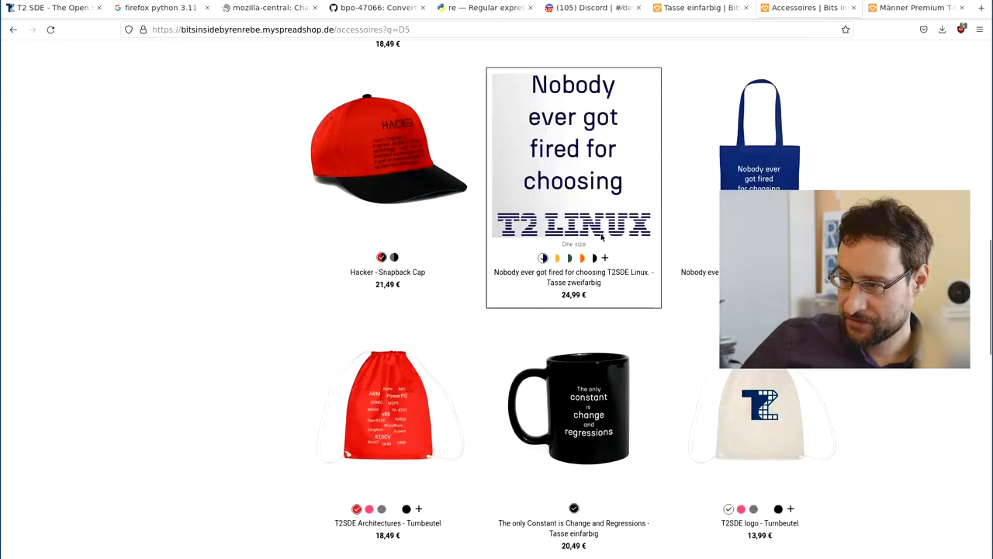
{"action": "scroll", "scroll_direction": "down", "scroll_amount": 3}
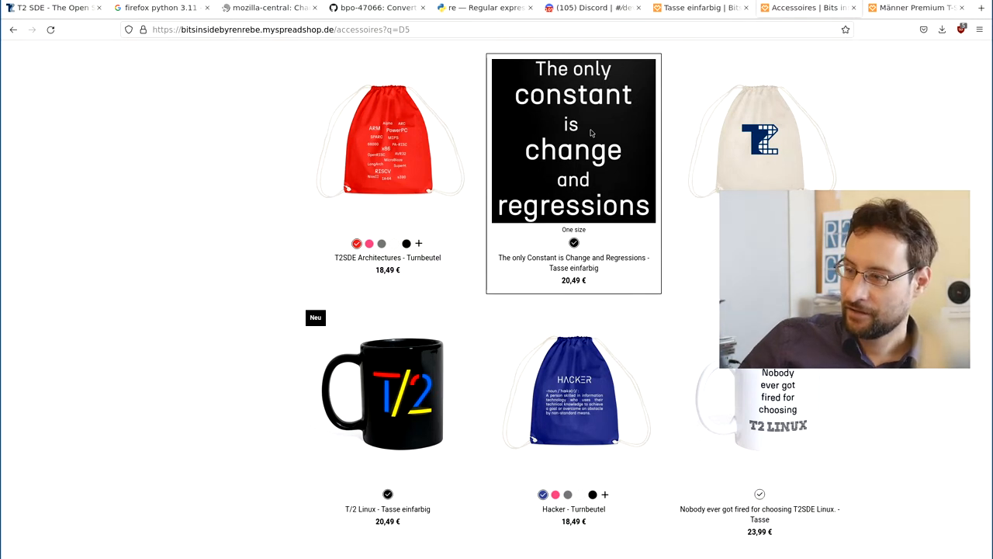
{"action": "mouse_move", "coordinate": [609, 147]}
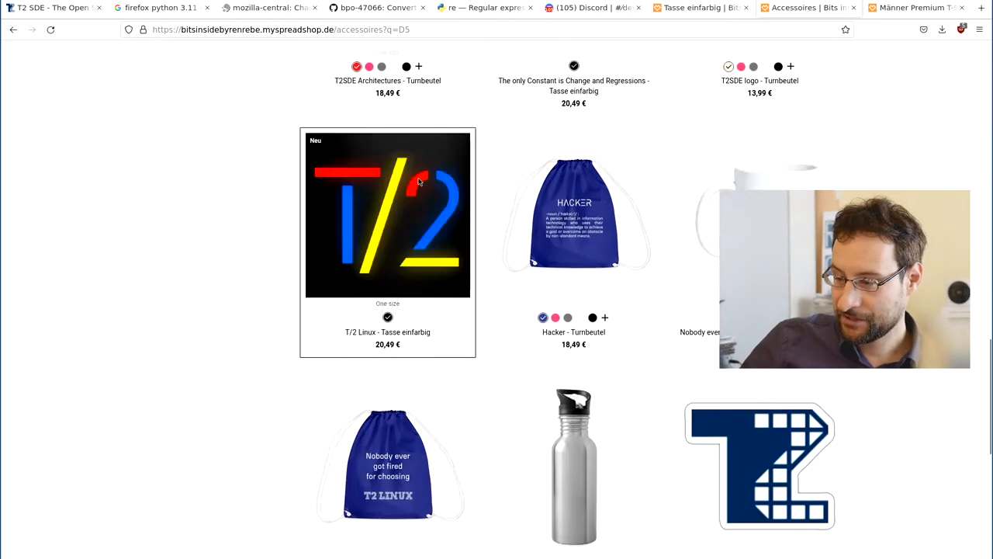
{"action": "scroll", "scroll_direction": "down", "scroll_amount": 3}
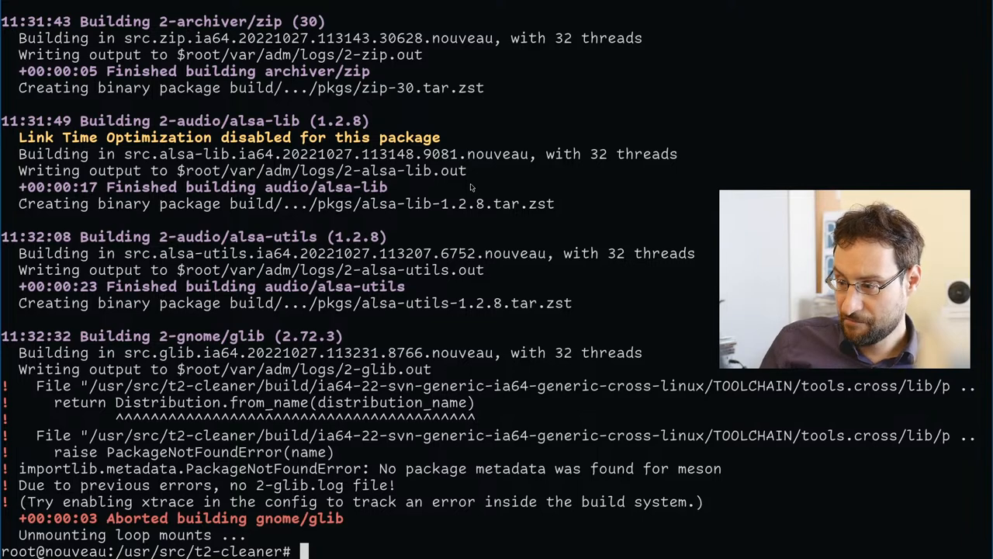
Rebuild the meson package with Build-Target, then rerun the alpha target build until meson finishes.
{"action": "type", "text": "./scripts/Build-Target -cfg ia64 0-python"}
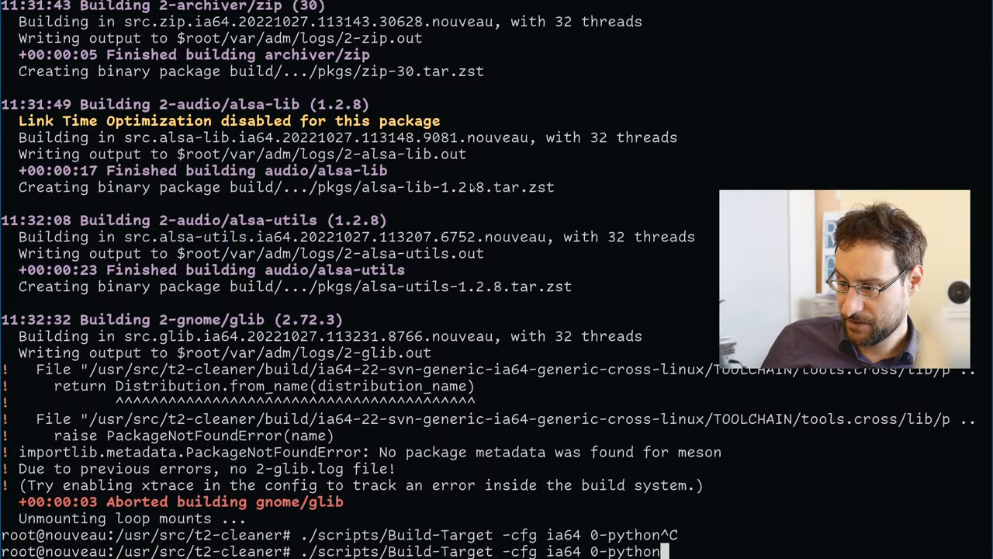
{"action": "type", "text": "meson"}
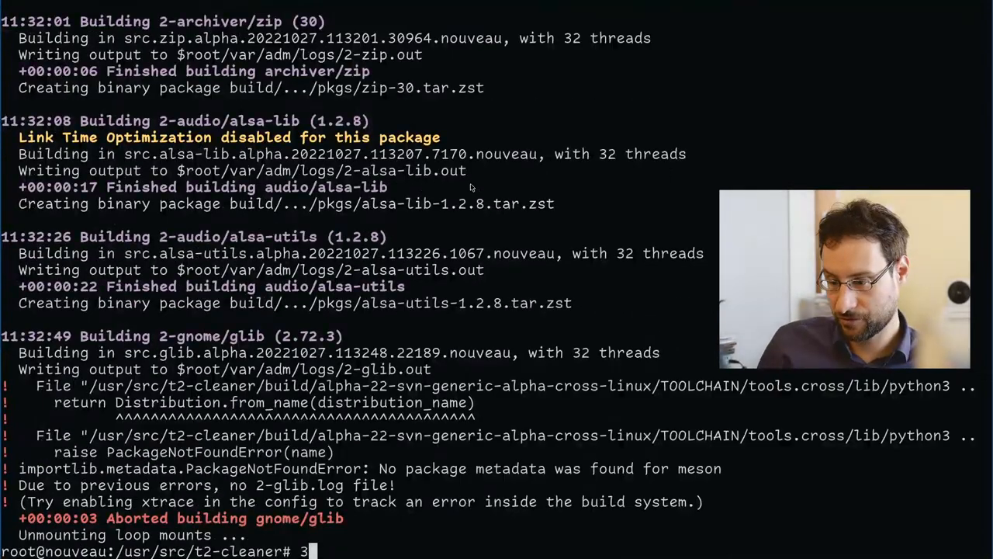
{"action": "type", "text": "./scripts/Build-Target -cfg alpha"}
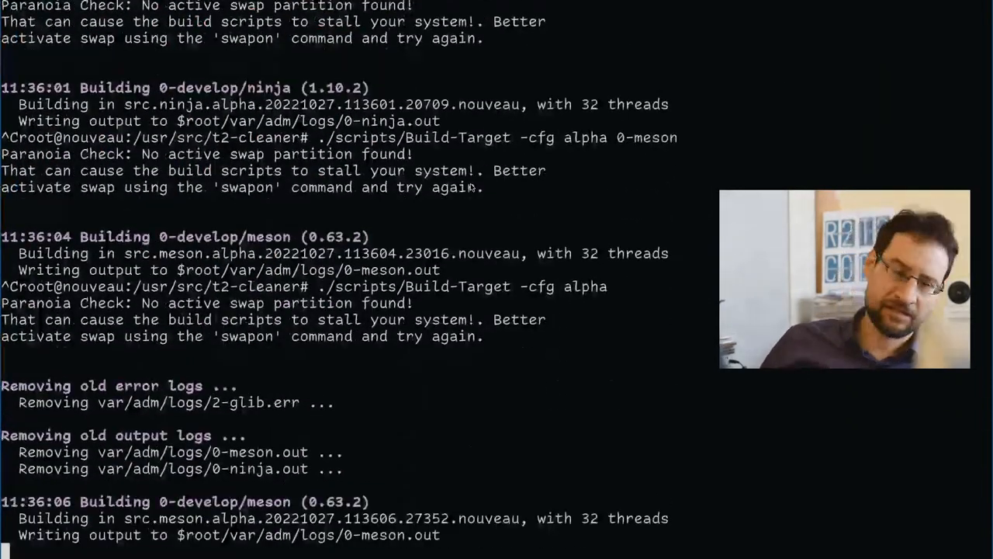
{"action": "scroll", "scroll_direction": "down", "scroll_amount": 3}
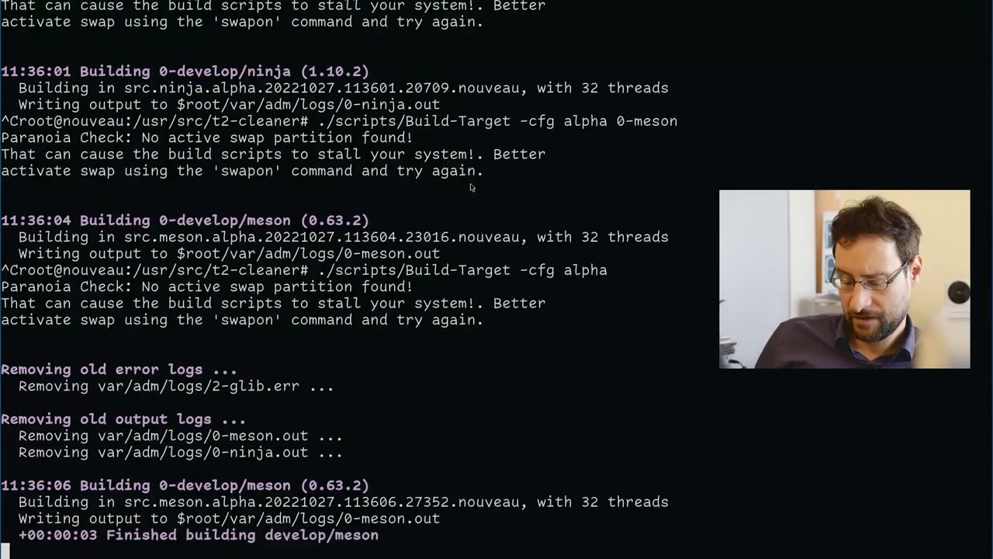